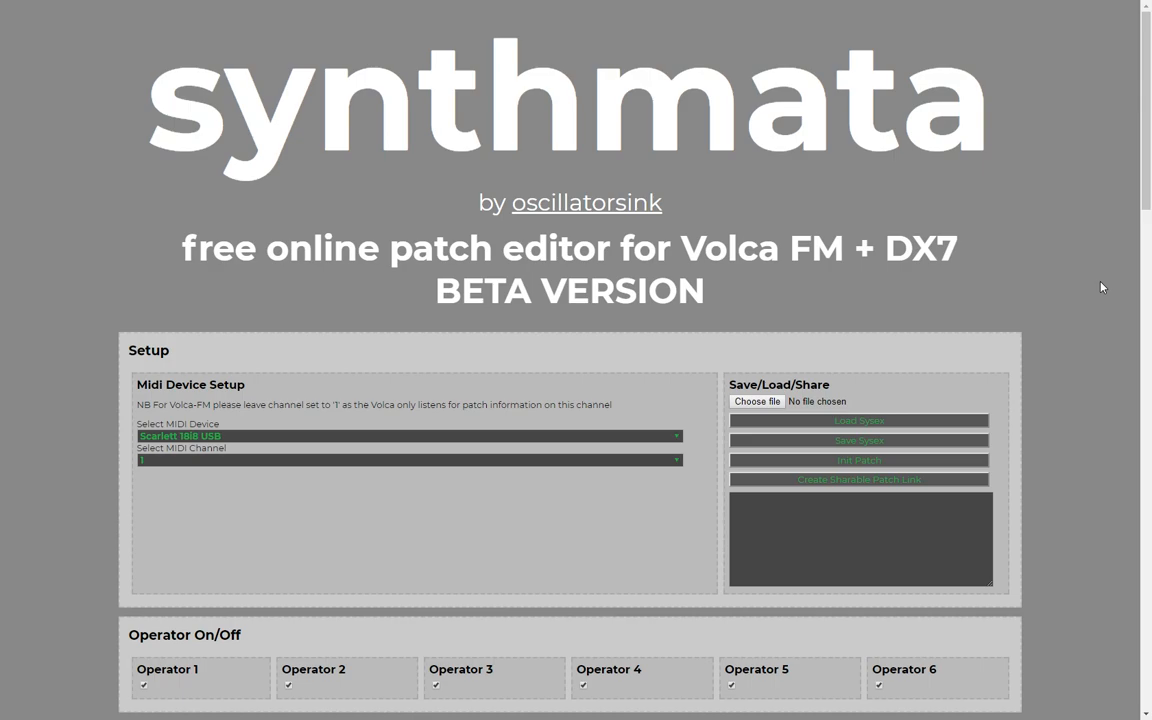
Drag the Algorithm slider in Global Voice Controls to 5.
scroll("down", 3)
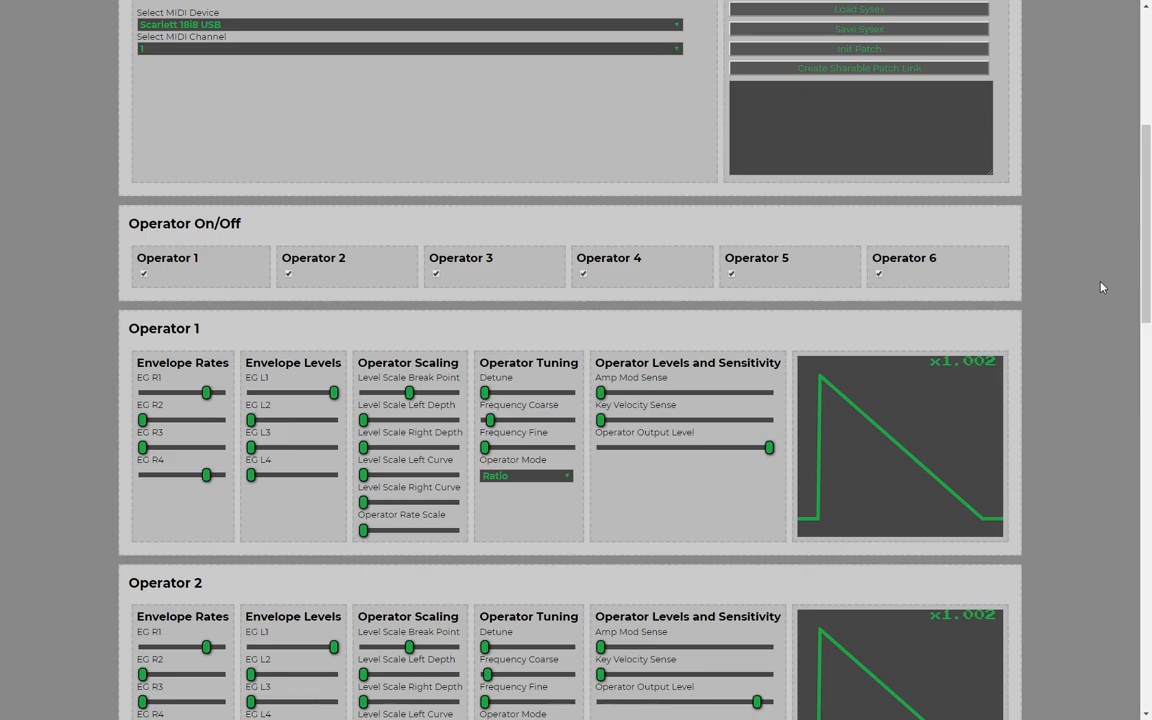
scroll("down", 3)
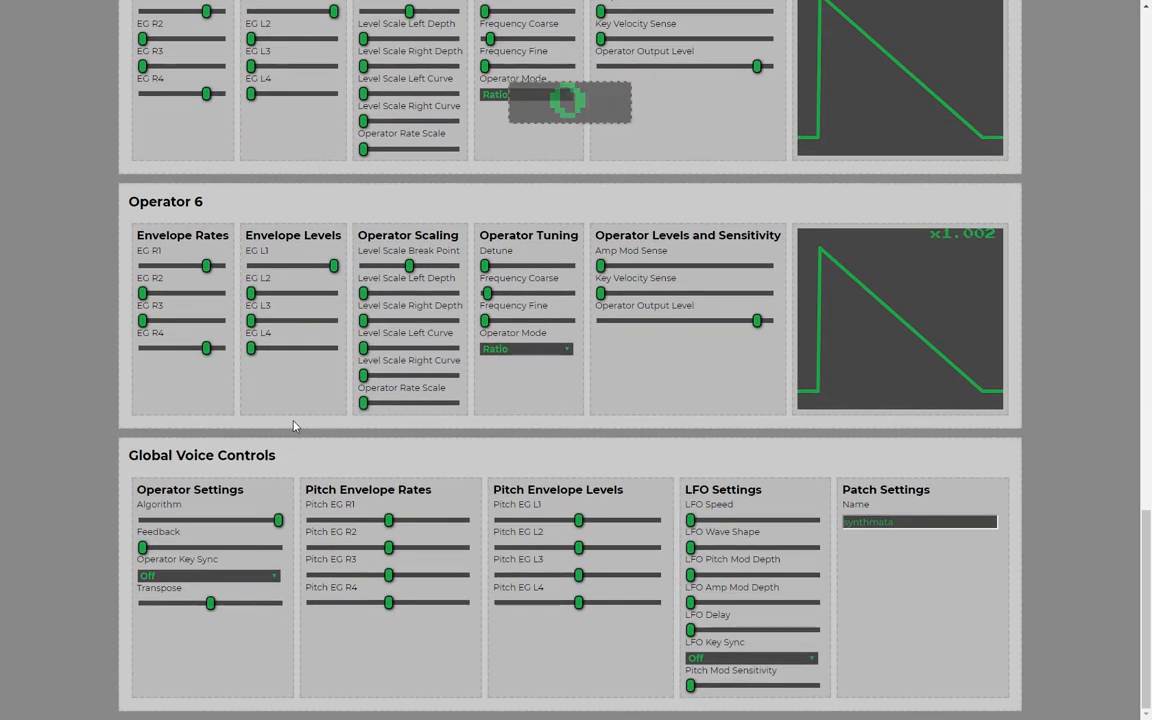
left_click_drag(278, 520, 216, 520)
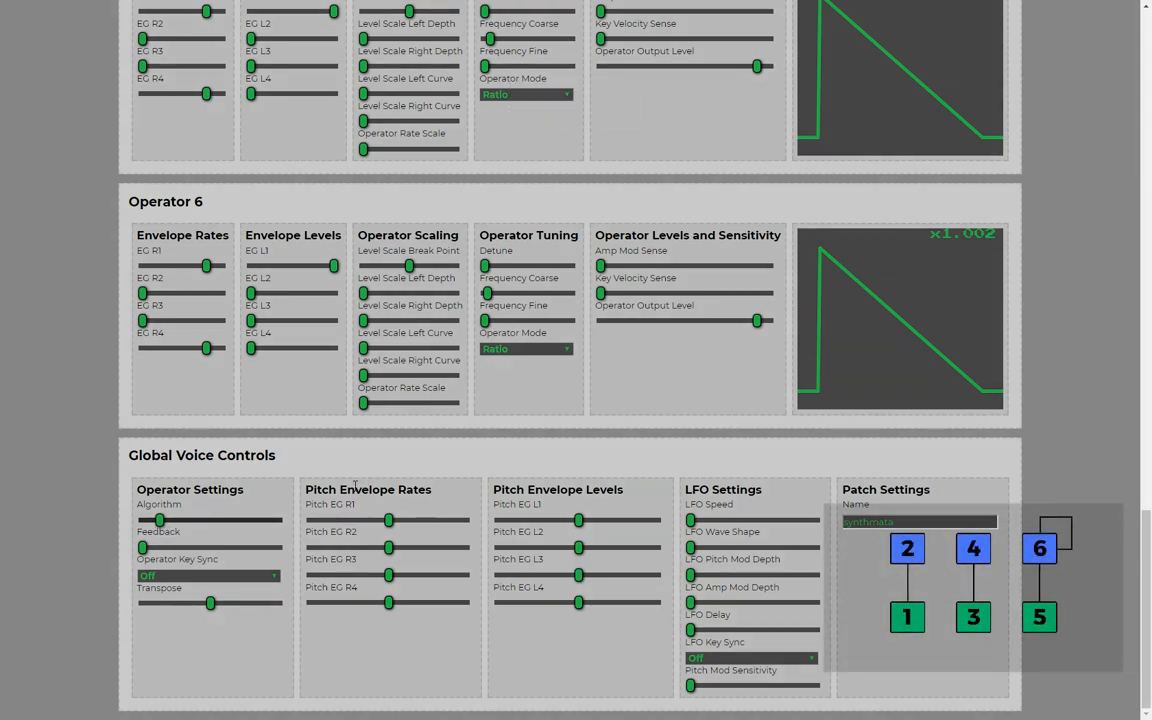
mouse_move(444, 672)
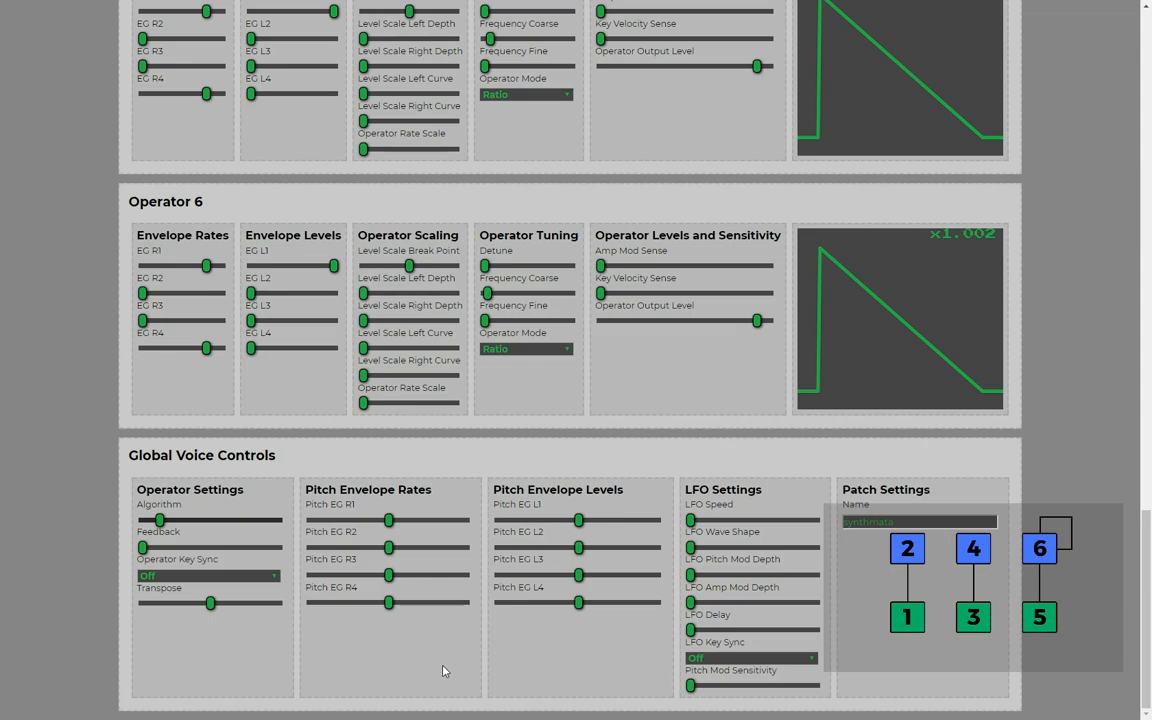
mouse_move(440, 652)
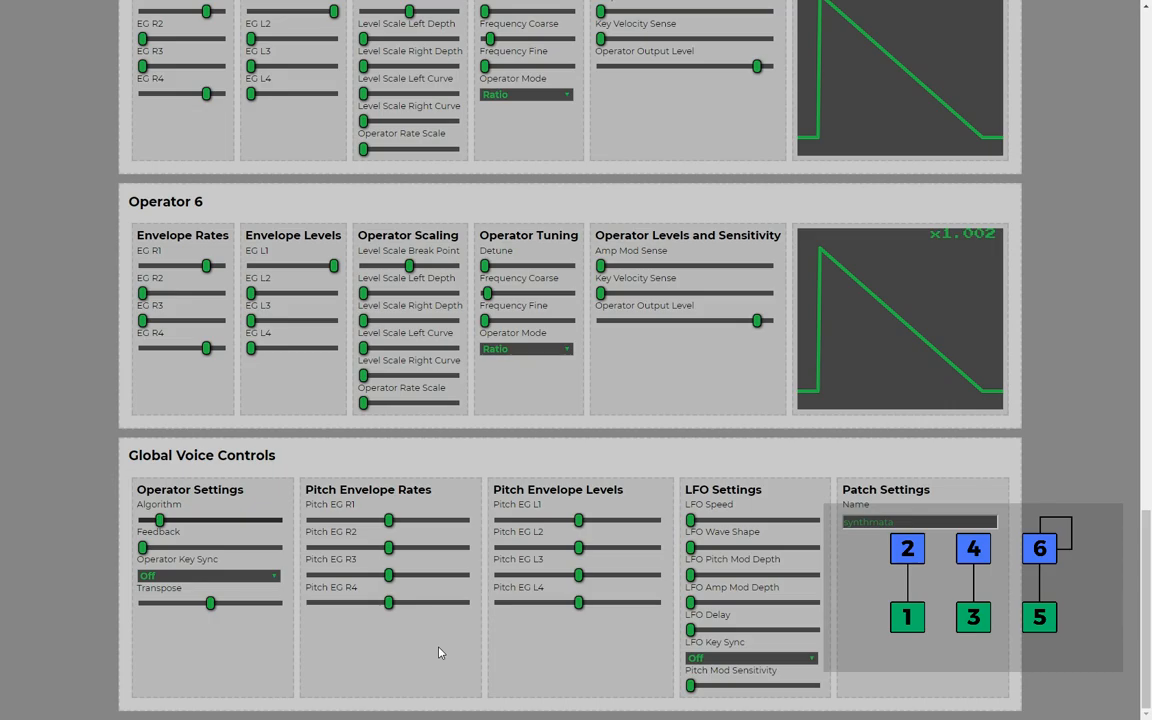
Scroll toward the Operator On/Off panel to switch off operators 2, 4 and 6.
scroll("down", 3)
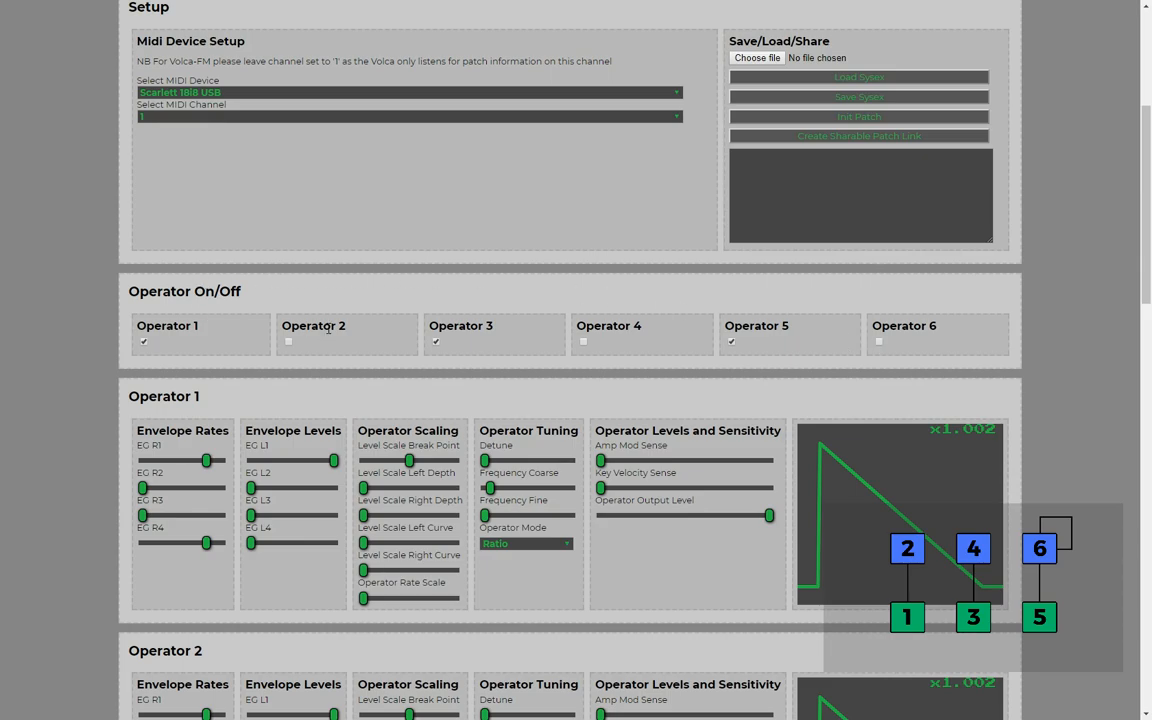
mouse_move(864, 322)
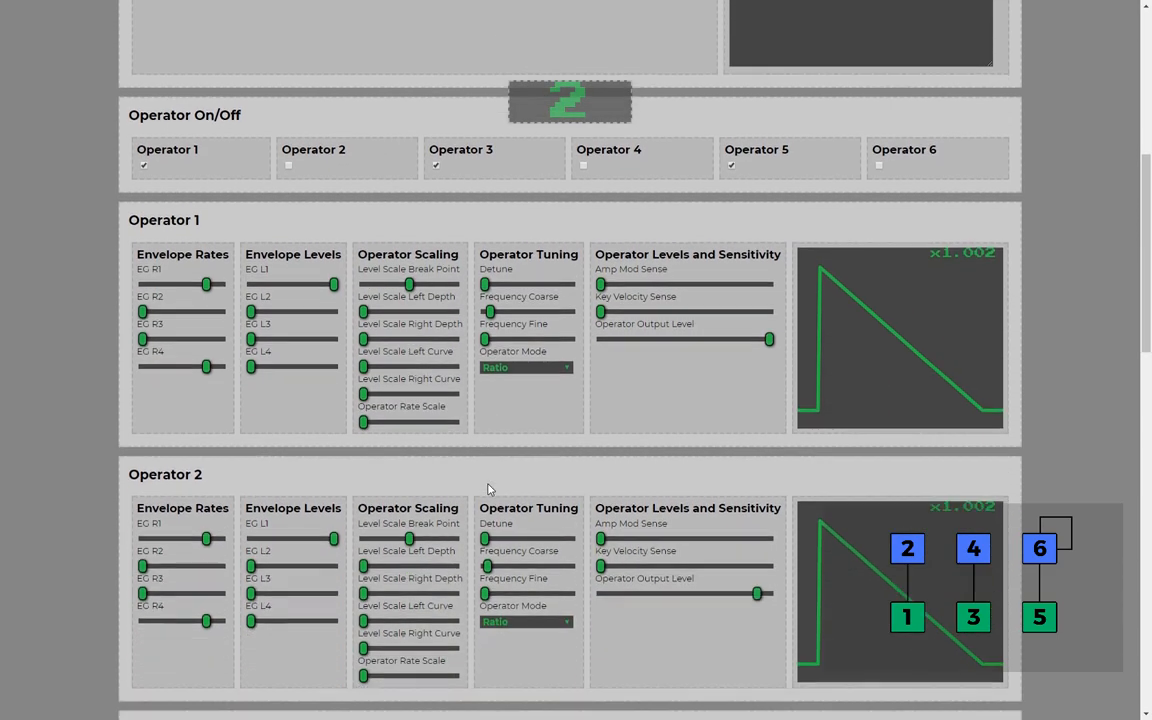
Scroll through the operator panels, reviewing each Detune slider for small offsets like 2, 1 and -1.
scroll("down", 3)
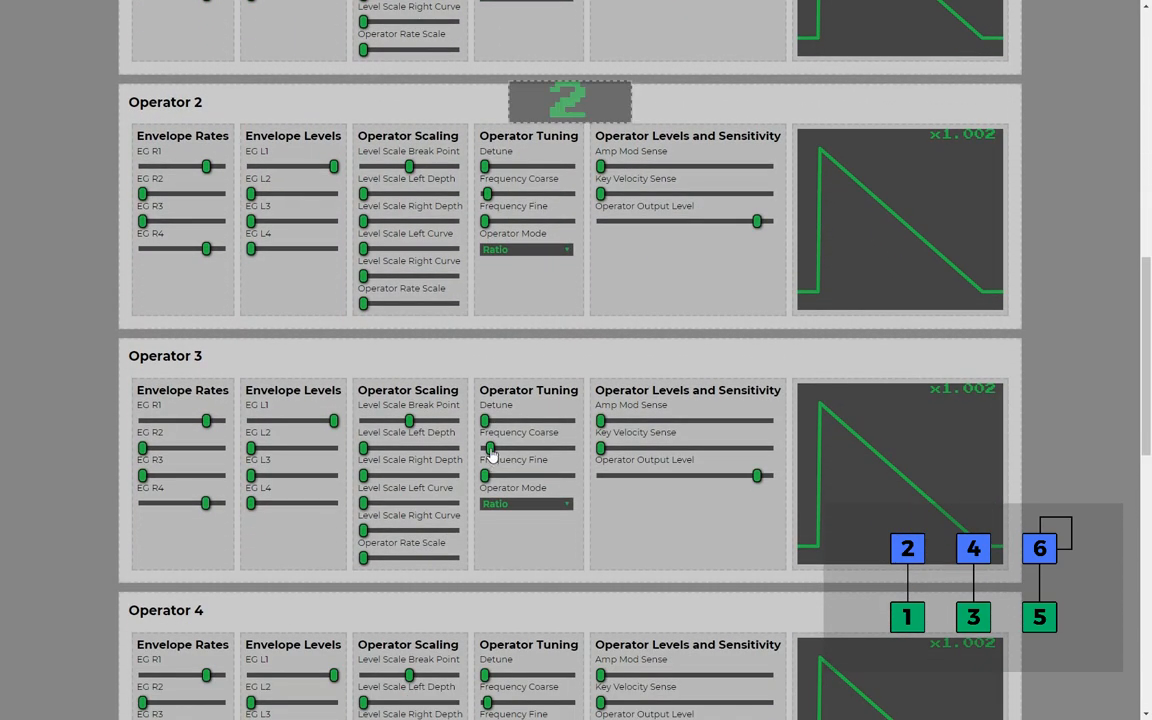
scroll("down", 3)
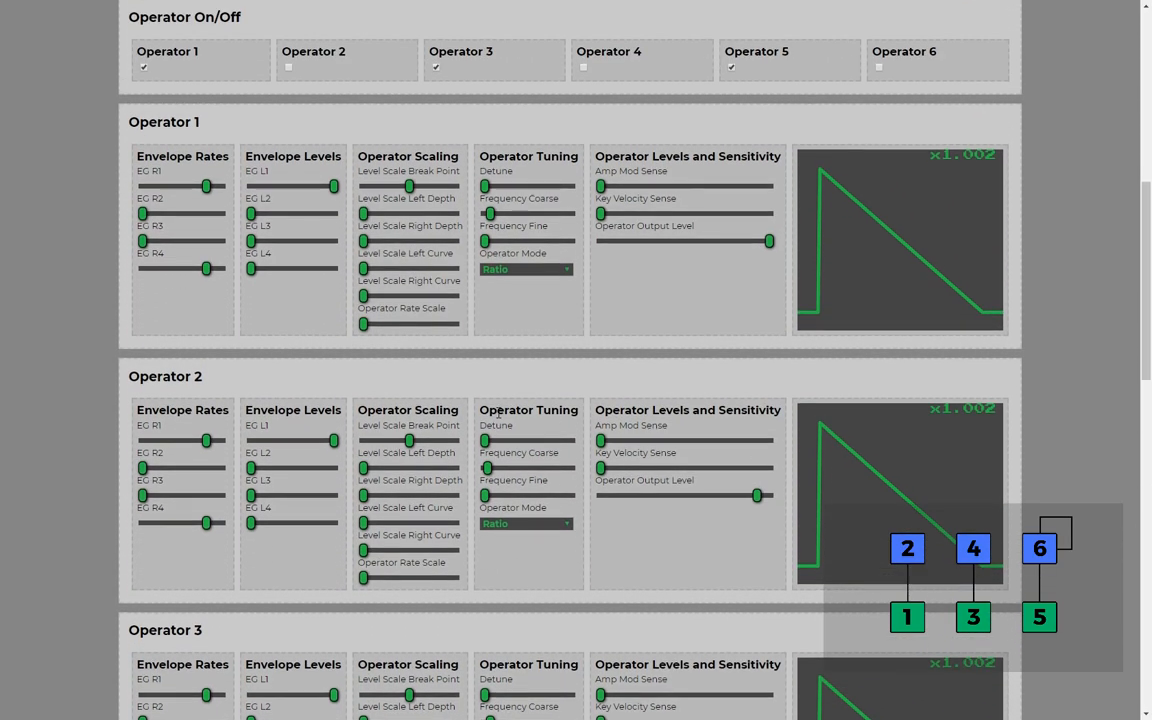
scroll("down", 3)
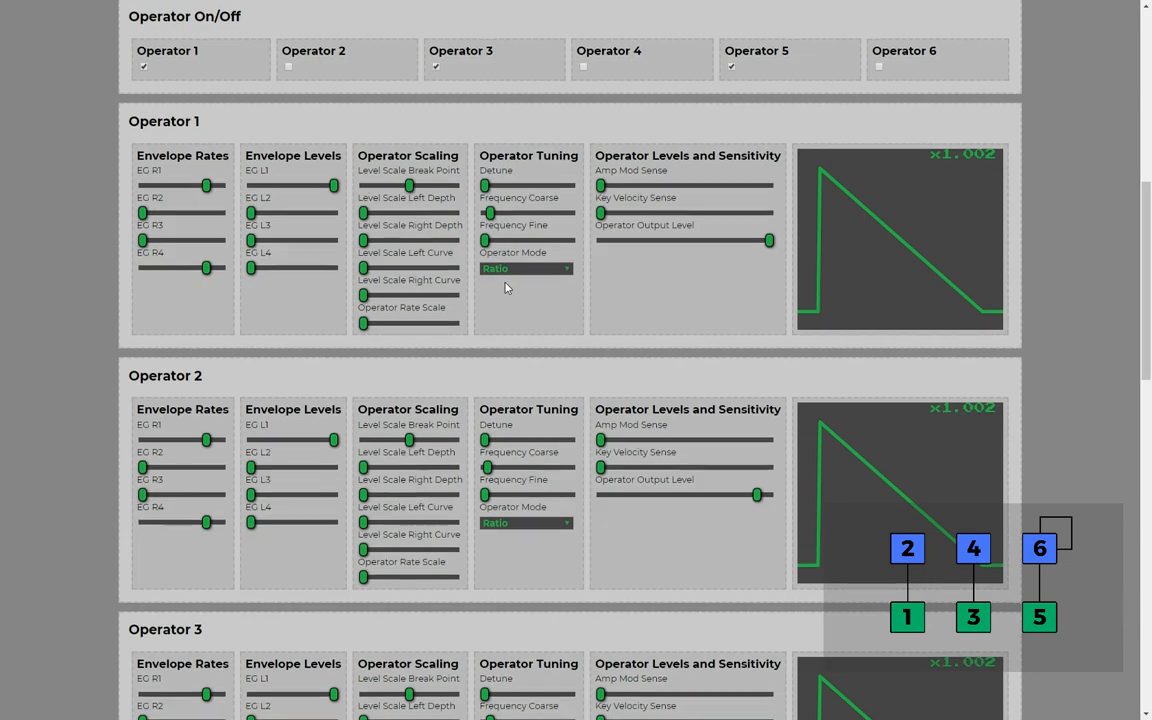
scroll("down", 3)
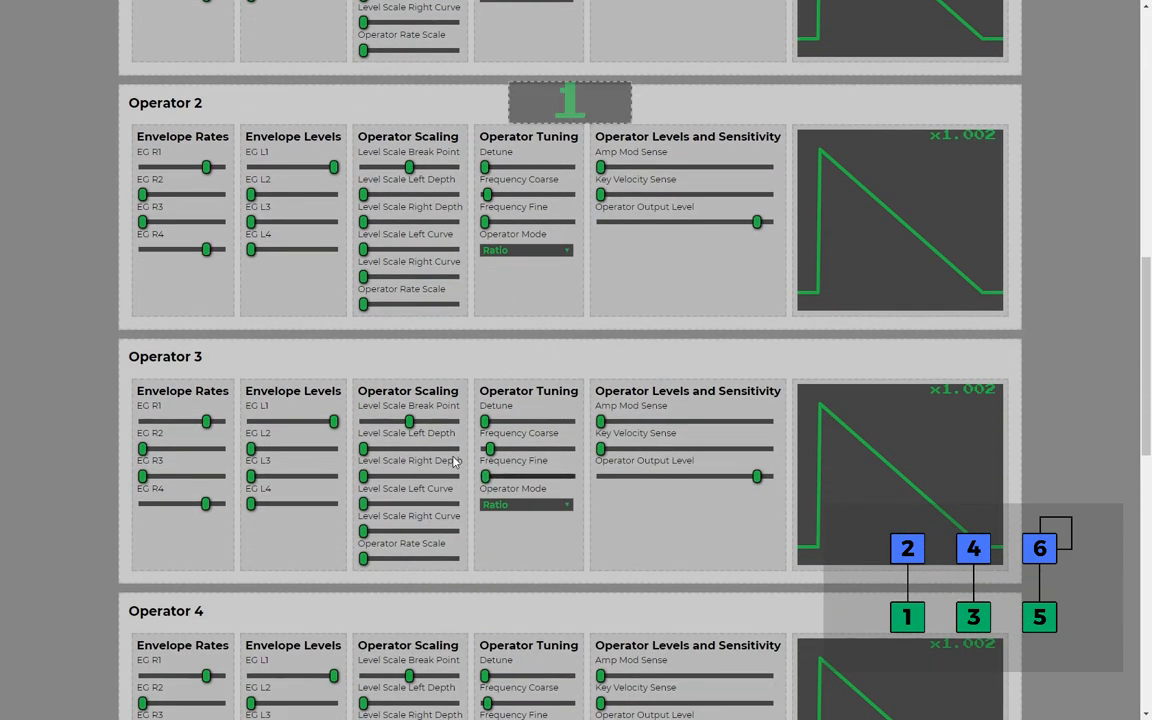
scroll("down", 3)
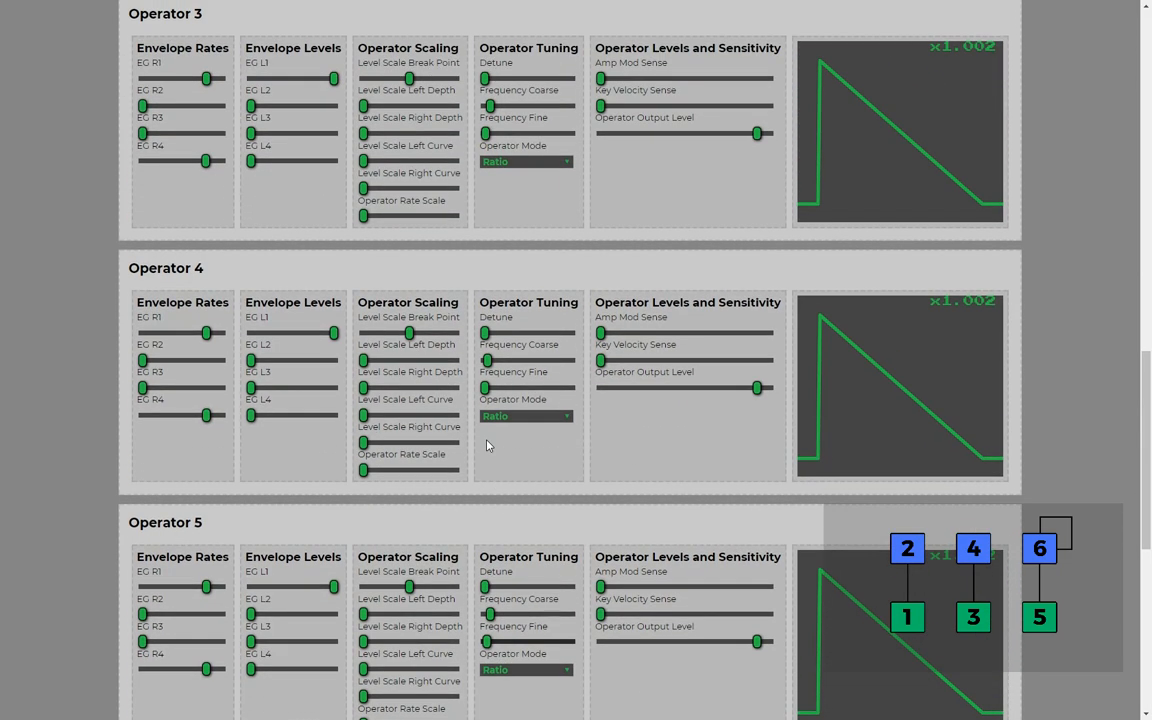
scroll("down", 3)
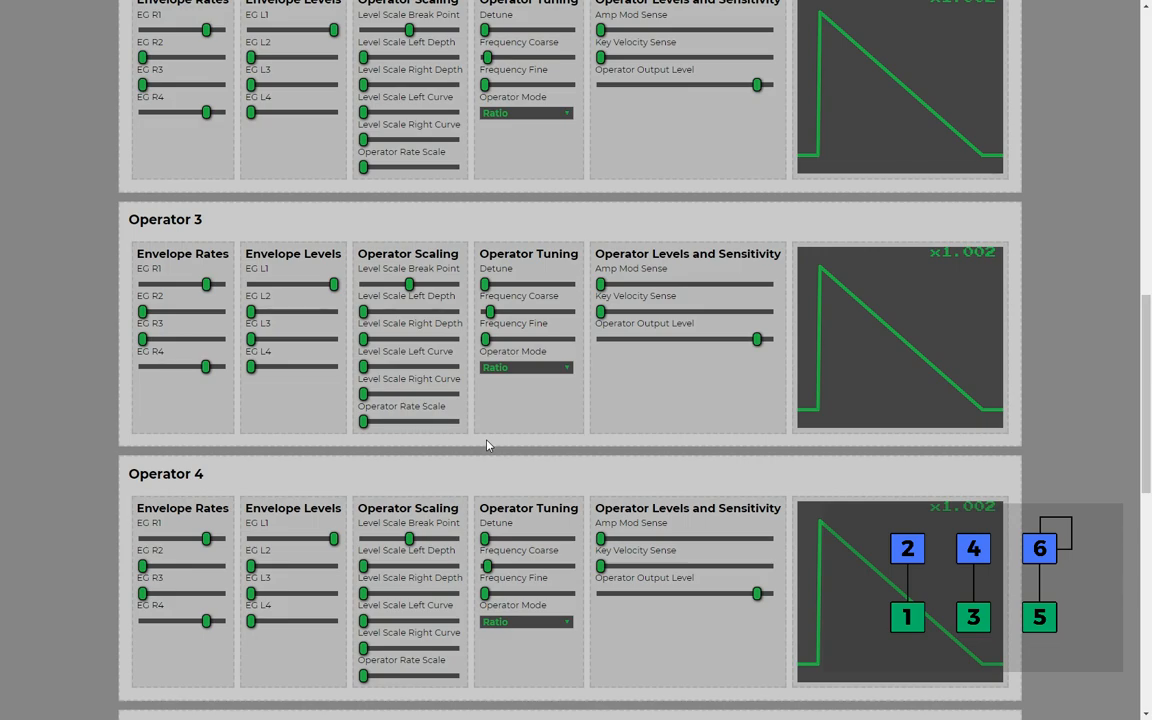
mouse_move(448, 438)
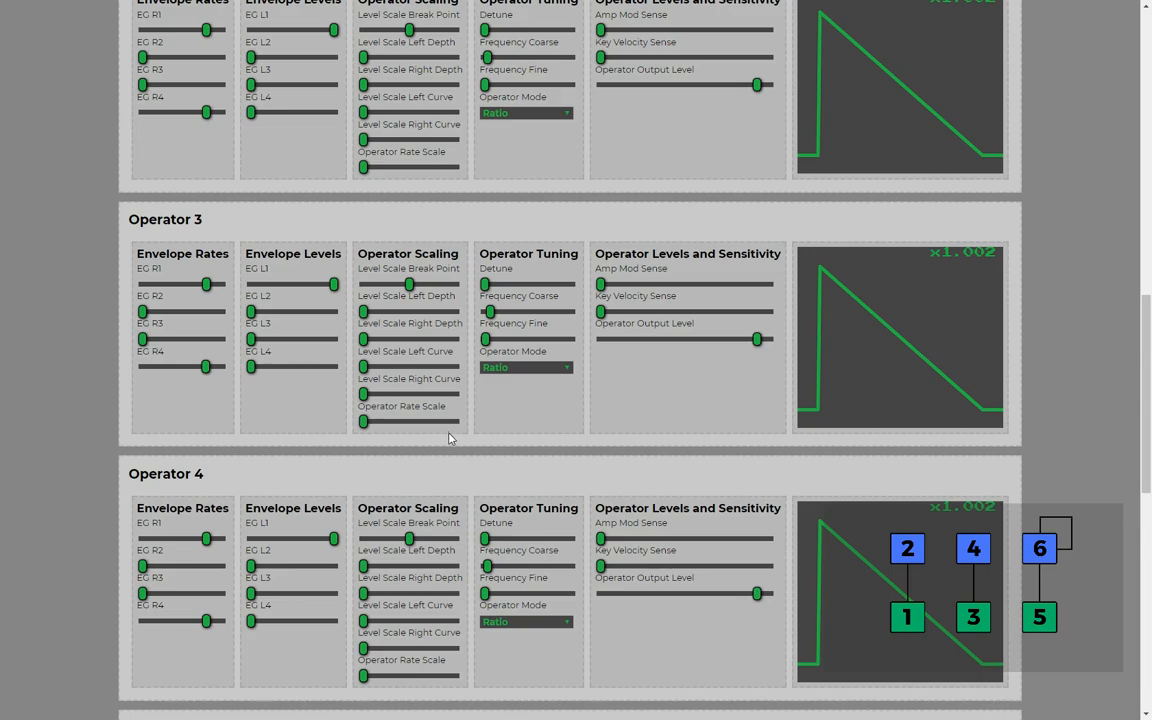
mouse_move(378, 472)
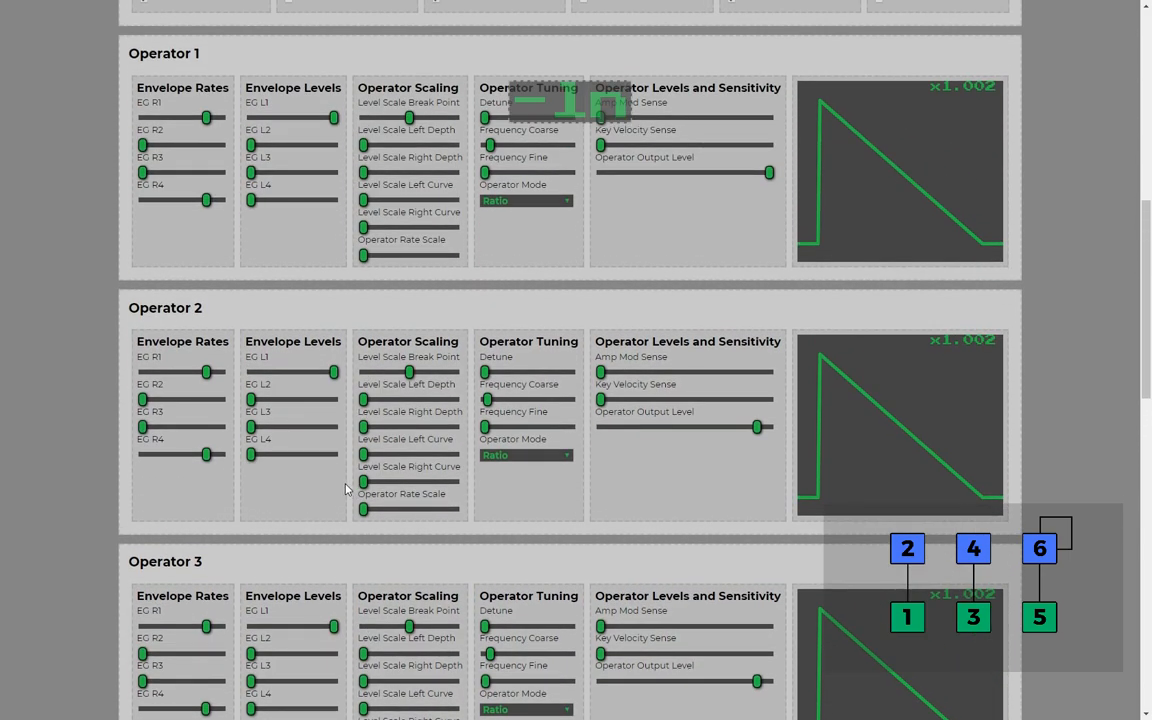
scroll("up", 3)
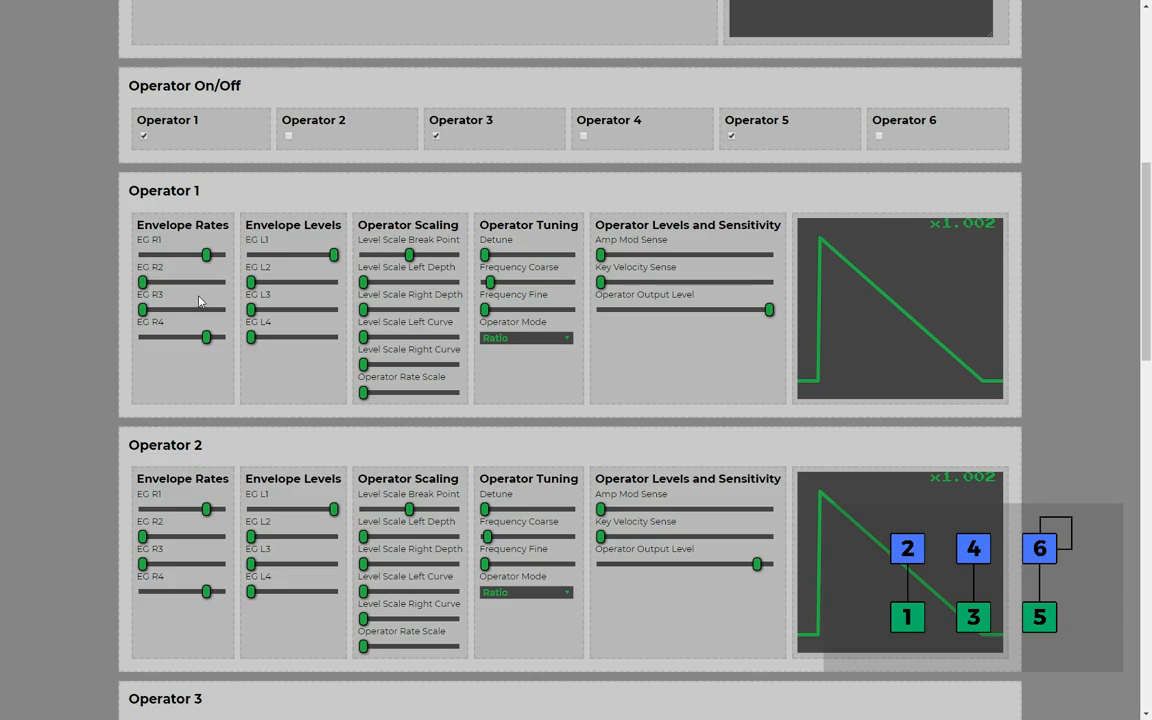
Lower the EG R4 rates of operators 1 and 5 for slower release tails.
left_click_drag(208, 336, 176, 338)
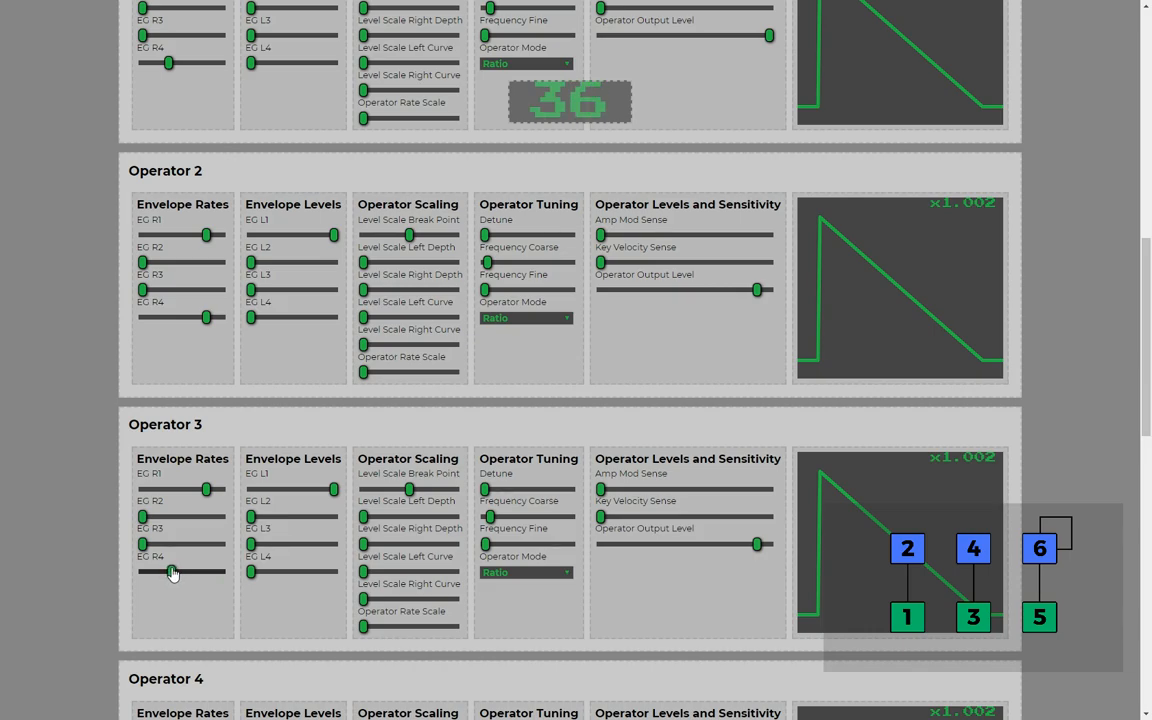
scroll("down", 3)
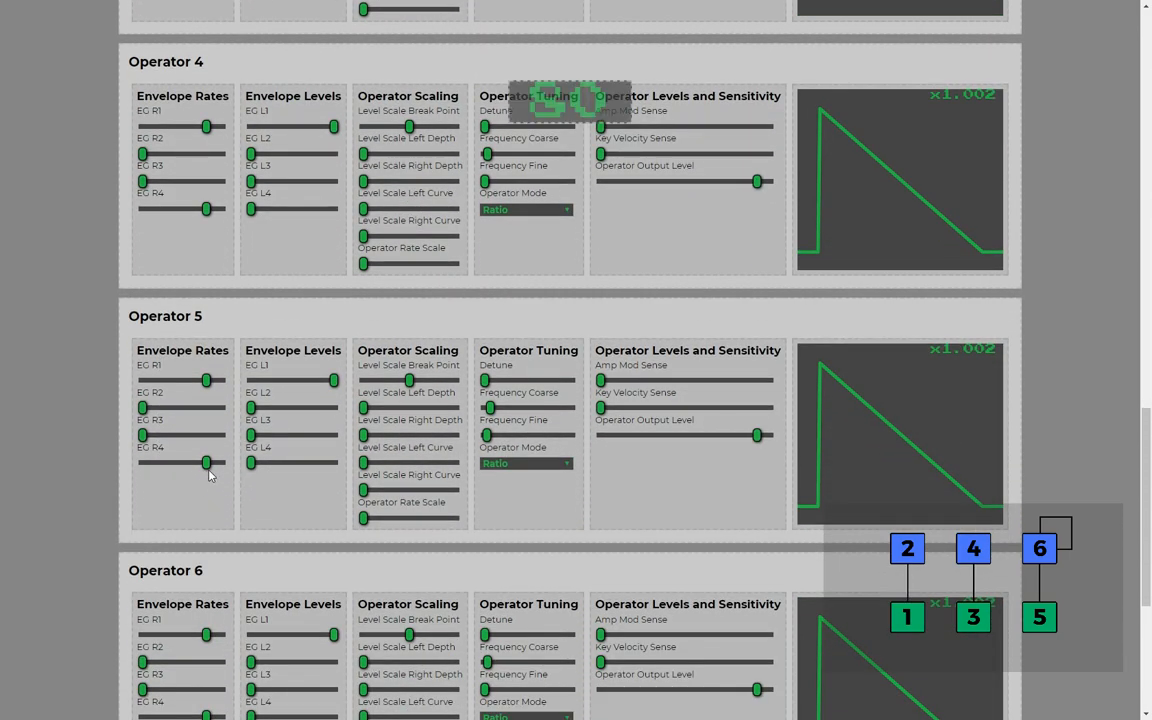
left_click_drag(208, 462, 168, 462)
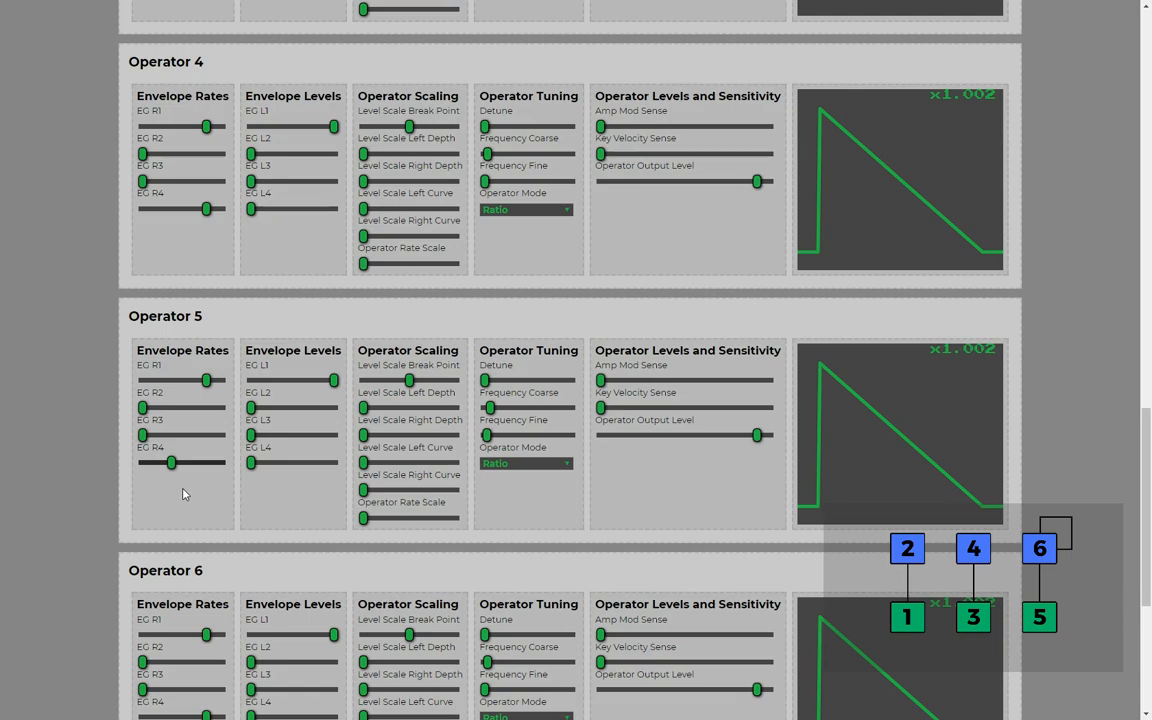
mouse_move(156, 482)
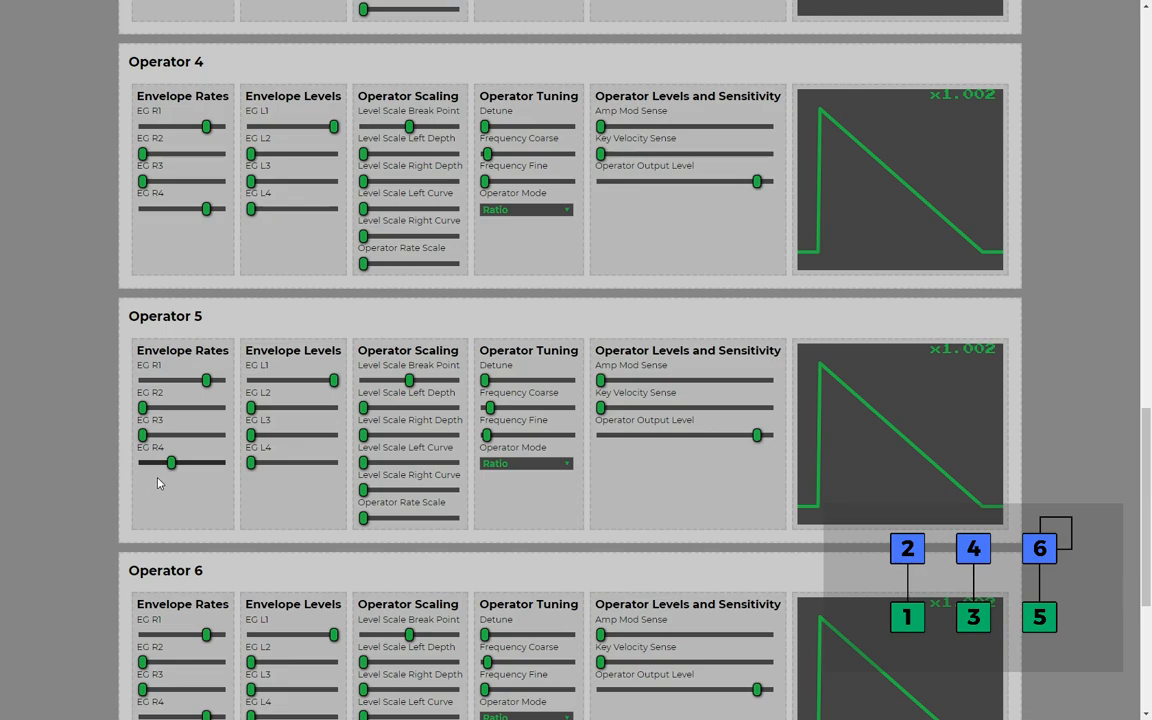
scroll("up", 3)
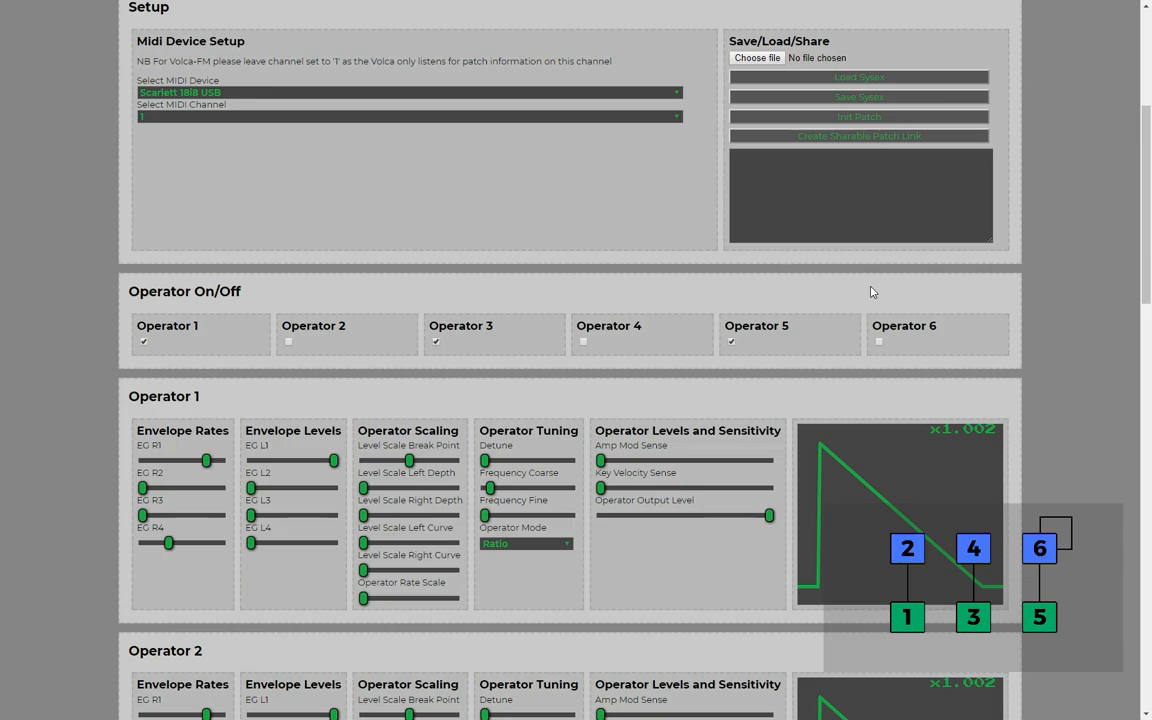
mouse_move(780, 368)
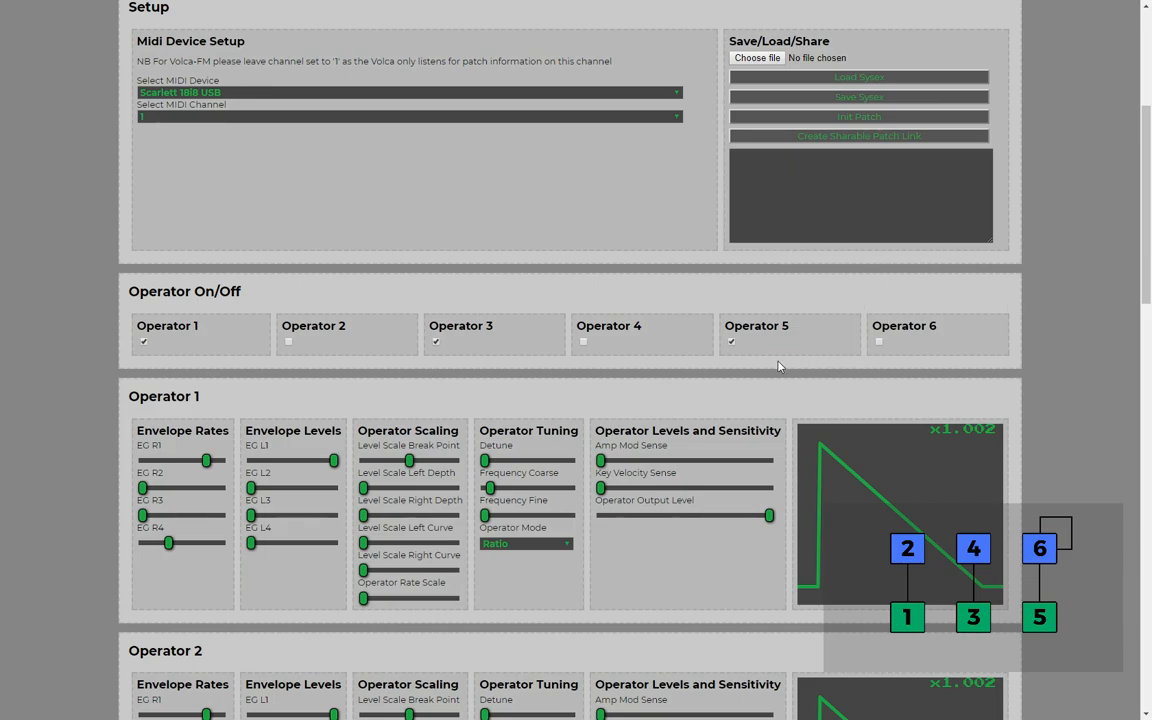
mouse_move(588, 348)
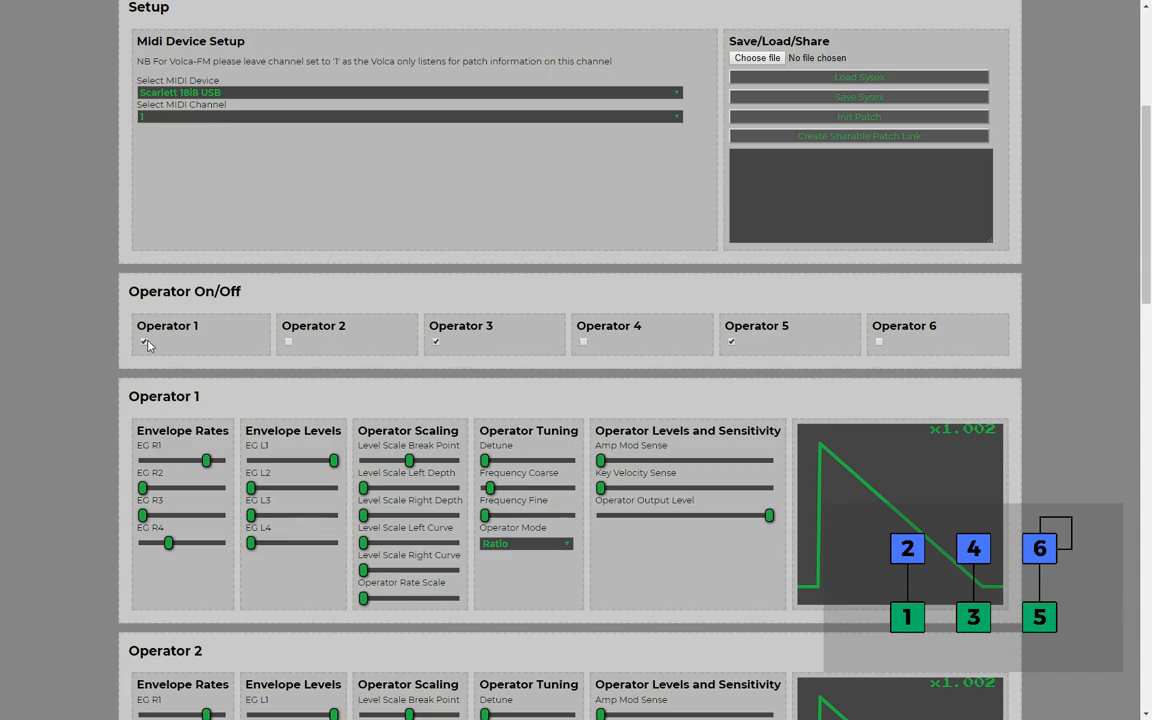
left_click(144, 340)
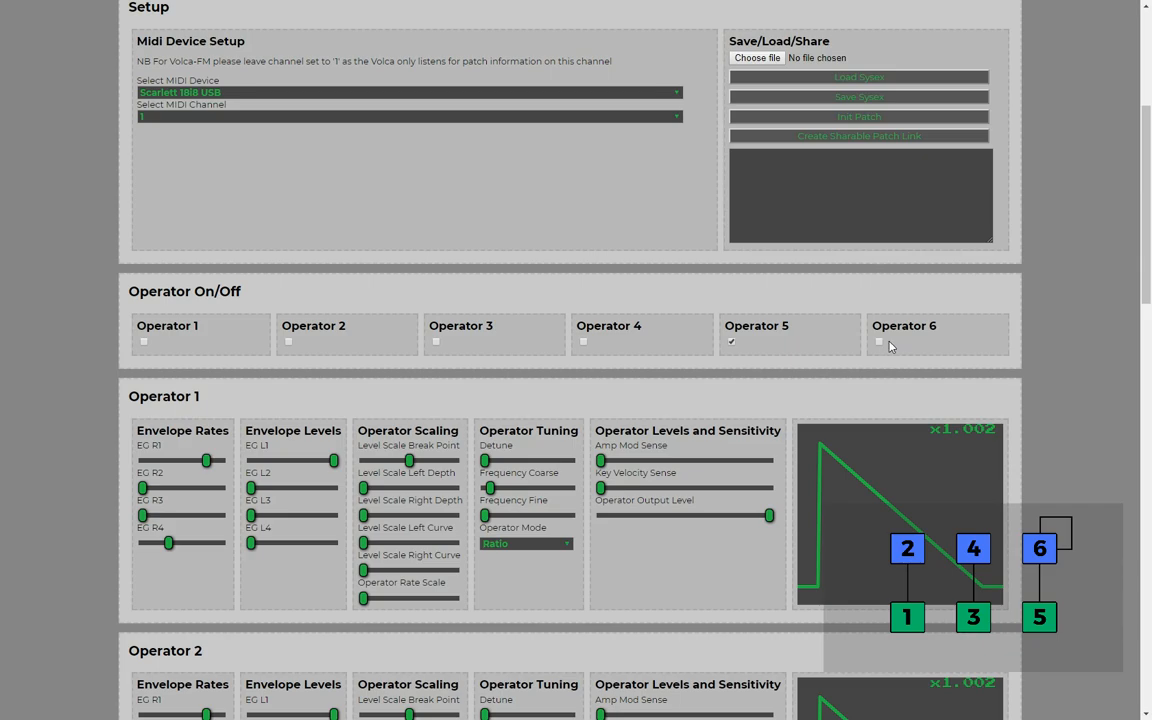
mouse_move(888, 344)
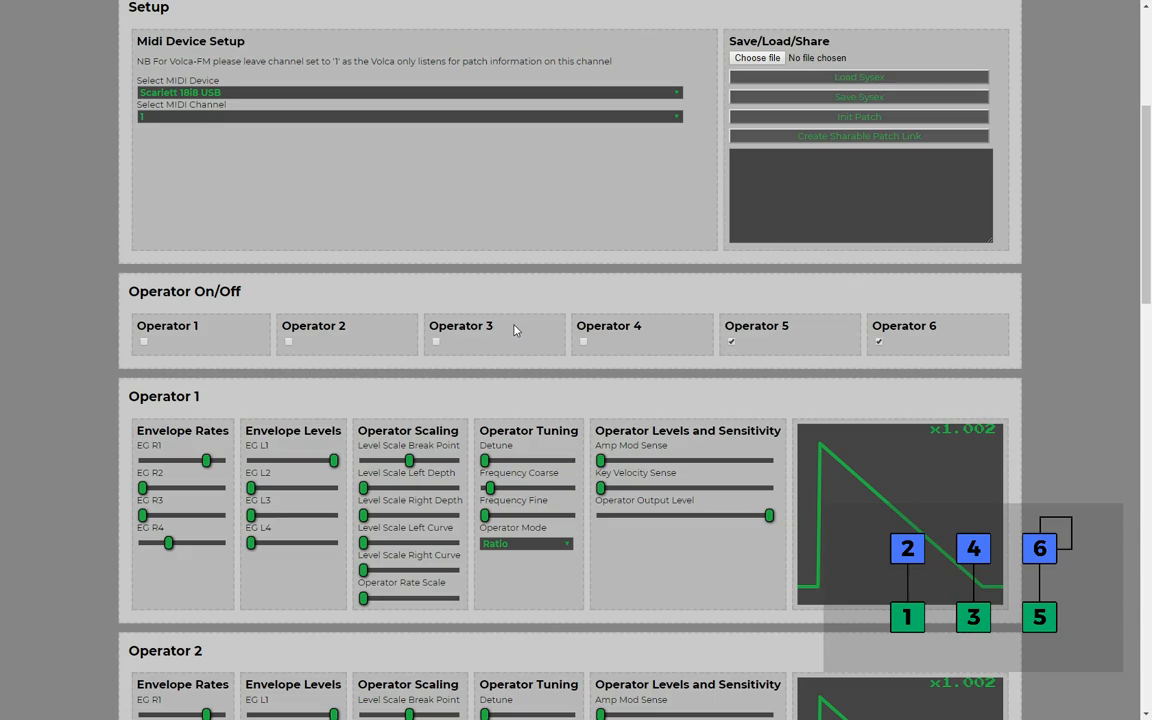
scroll("down", 3)
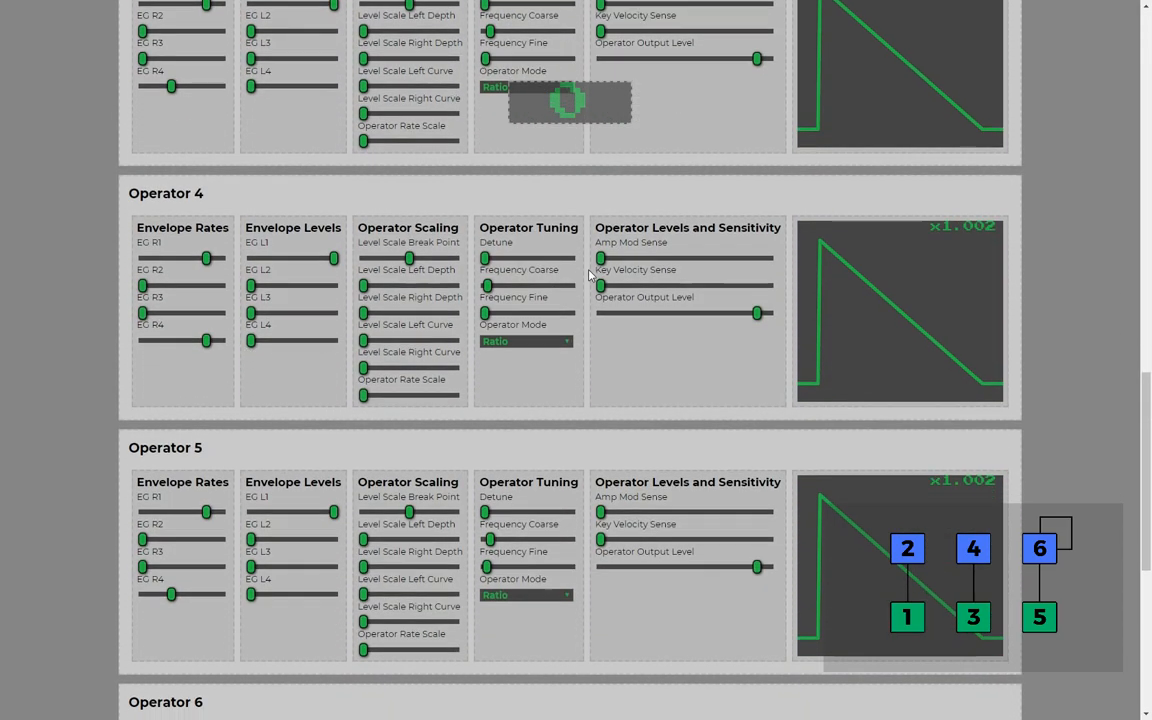
scroll("down", 3)
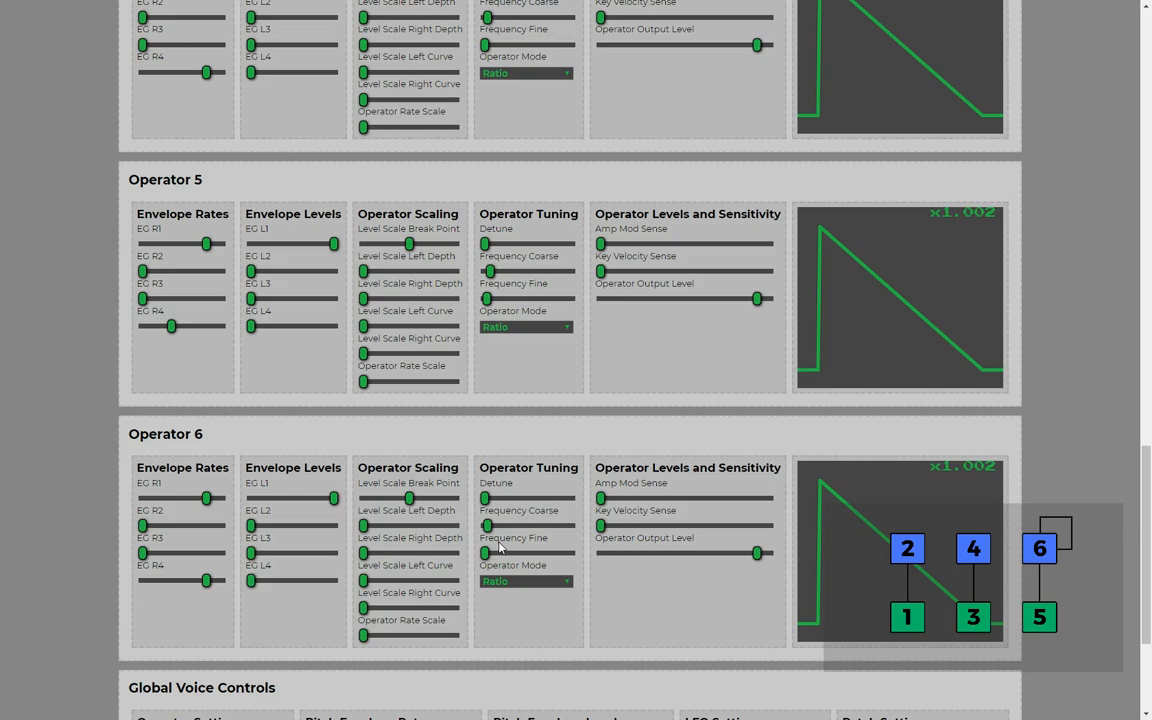
mouse_move(472, 534)
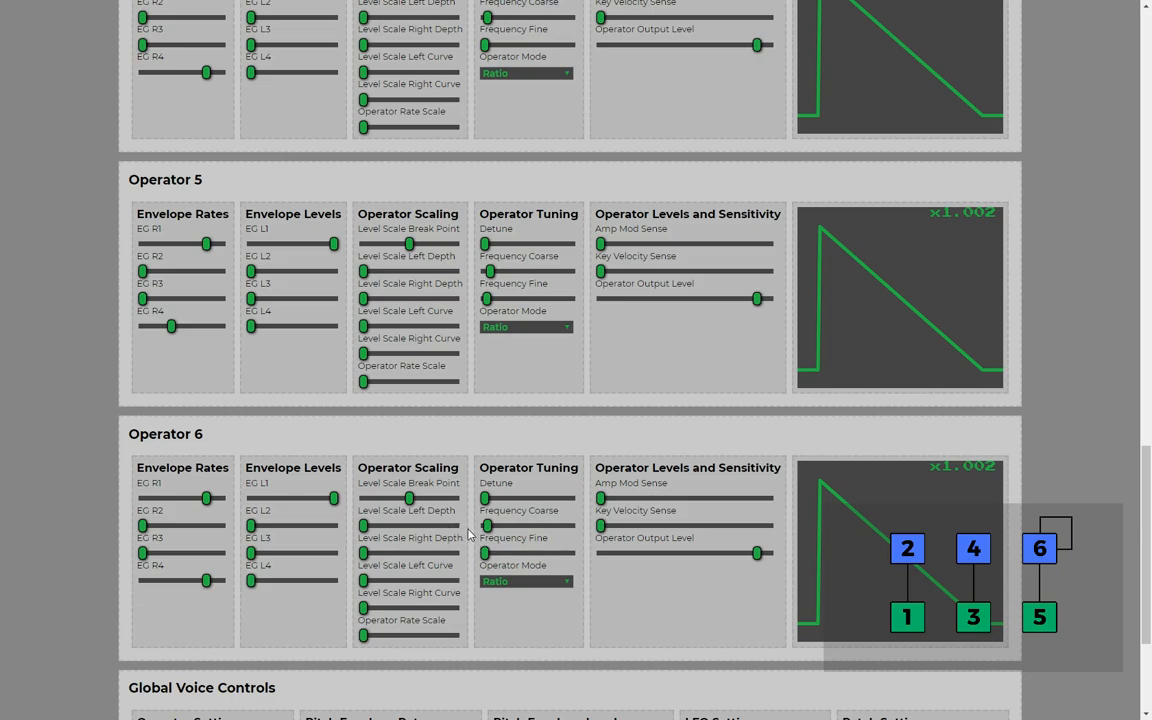
mouse_move(480, 526)
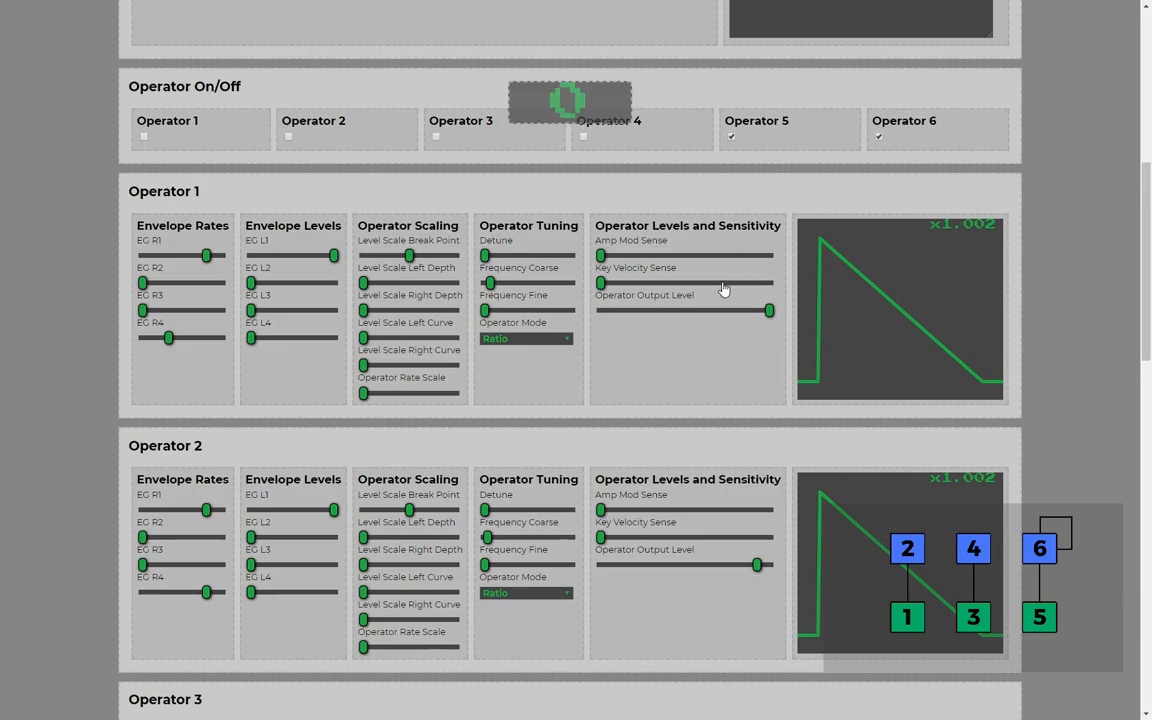
scroll("down", 3)
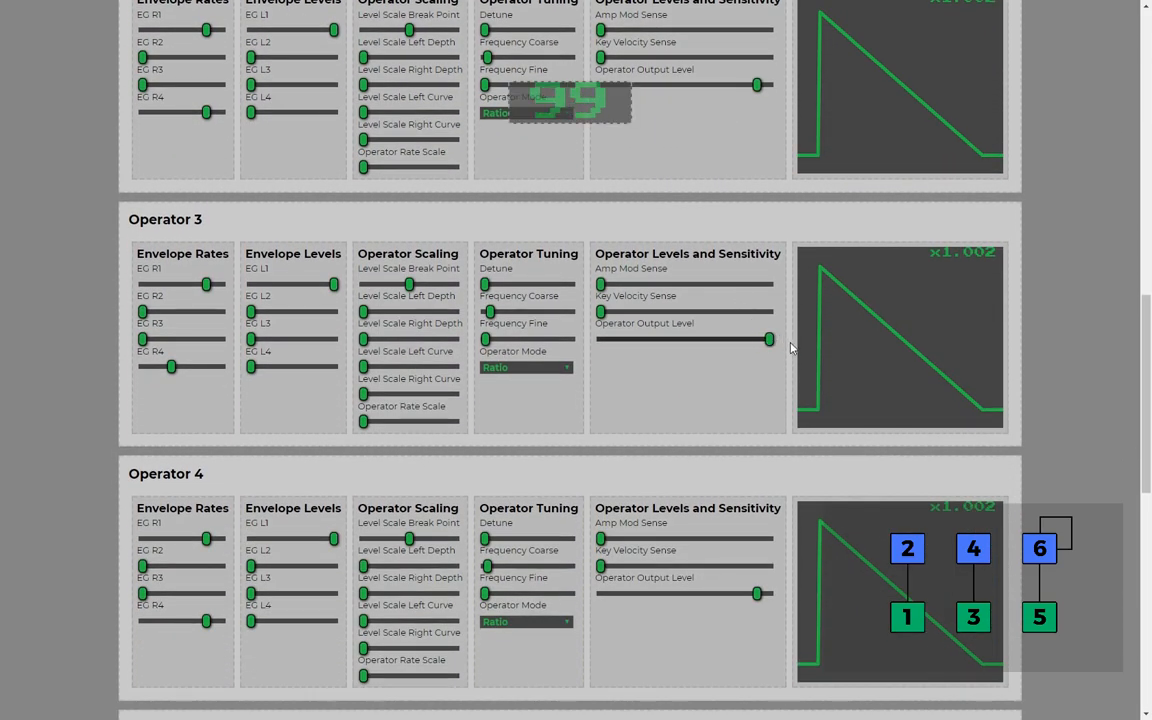
scroll("down", 3)
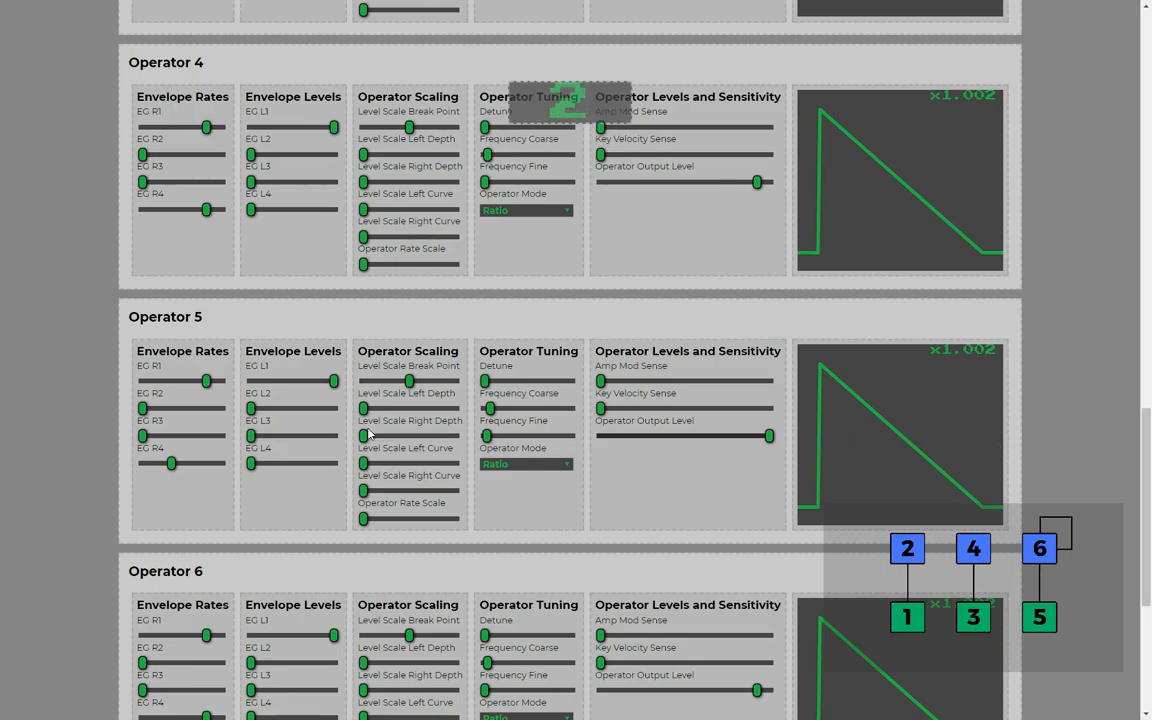
scroll("down", 3)
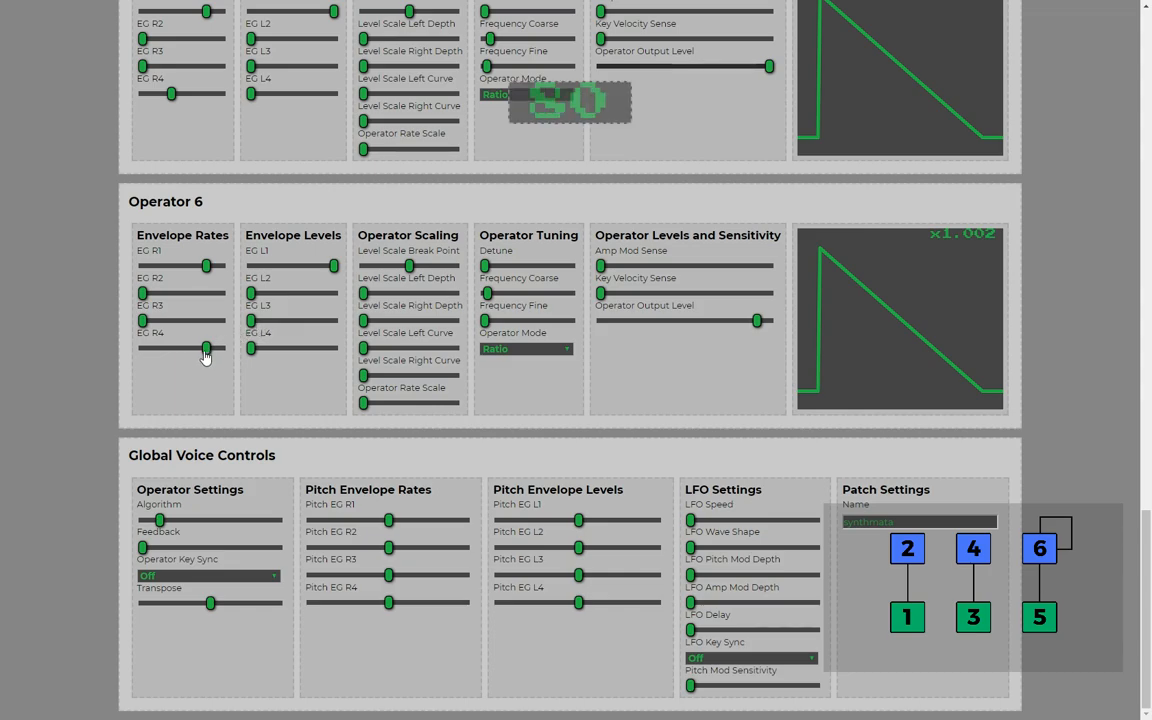
Lower operator 6's EG R4 rate so its release lasts longer.
left_click_drag(204, 348, 178, 348)
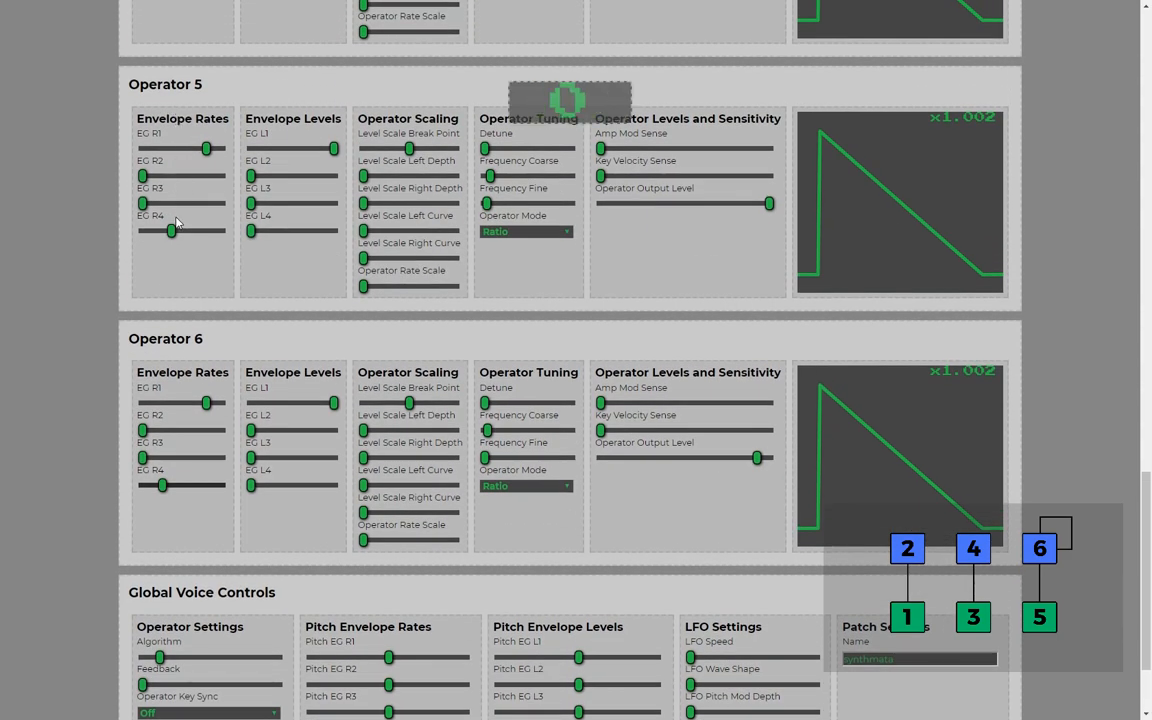
scroll("down", 3)
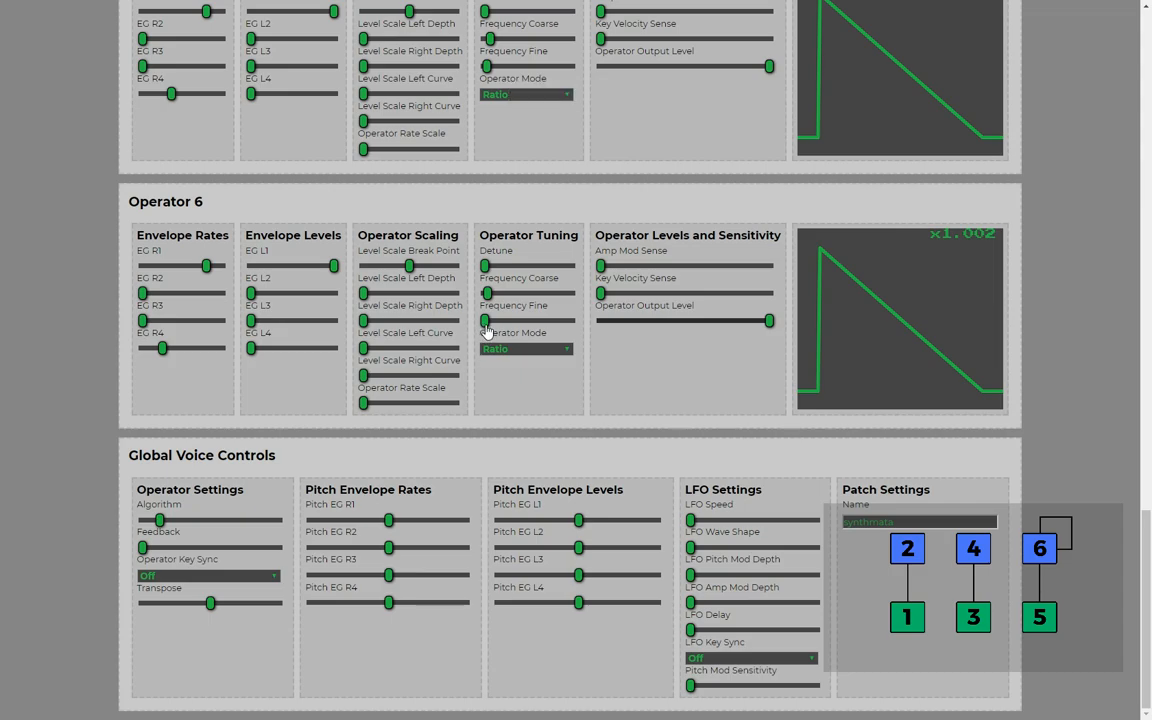
mouse_move(488, 330)
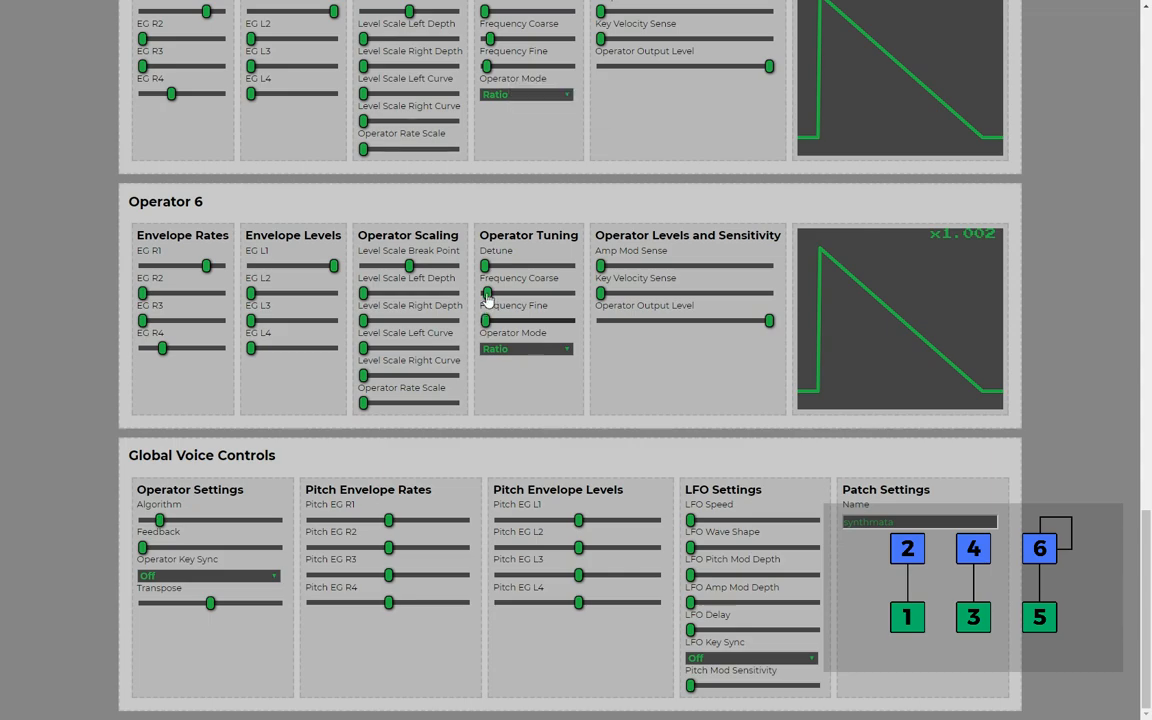
mouse_move(662, 348)
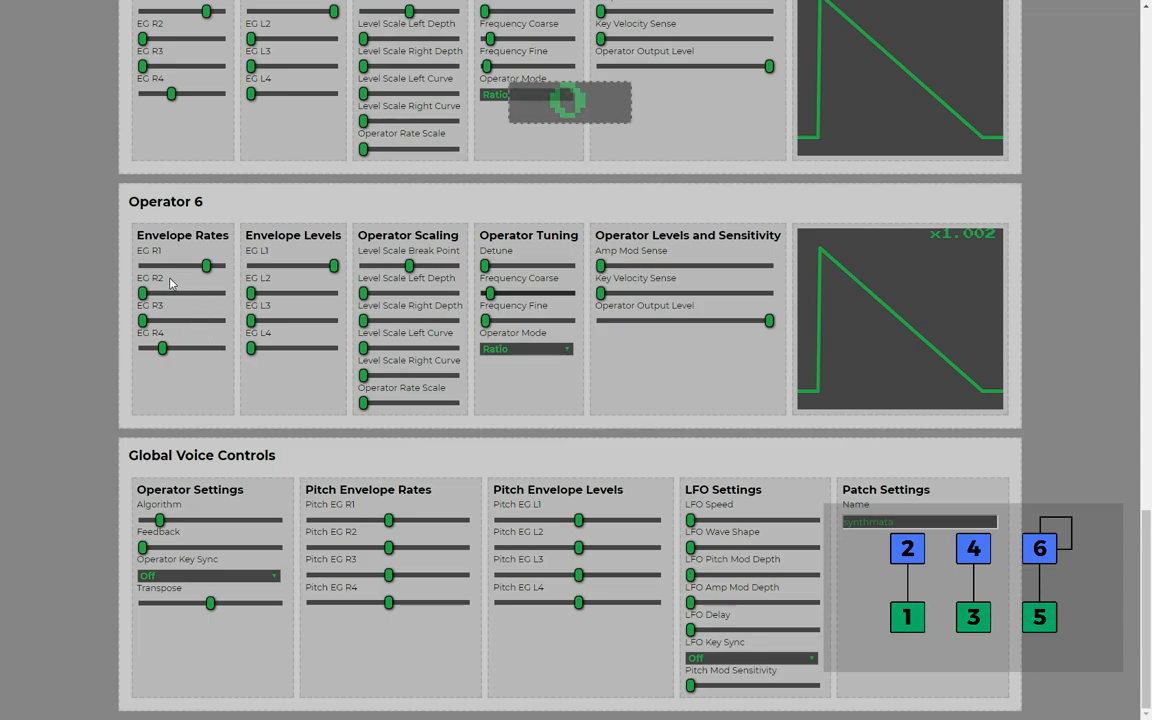
mouse_move(228, 280)
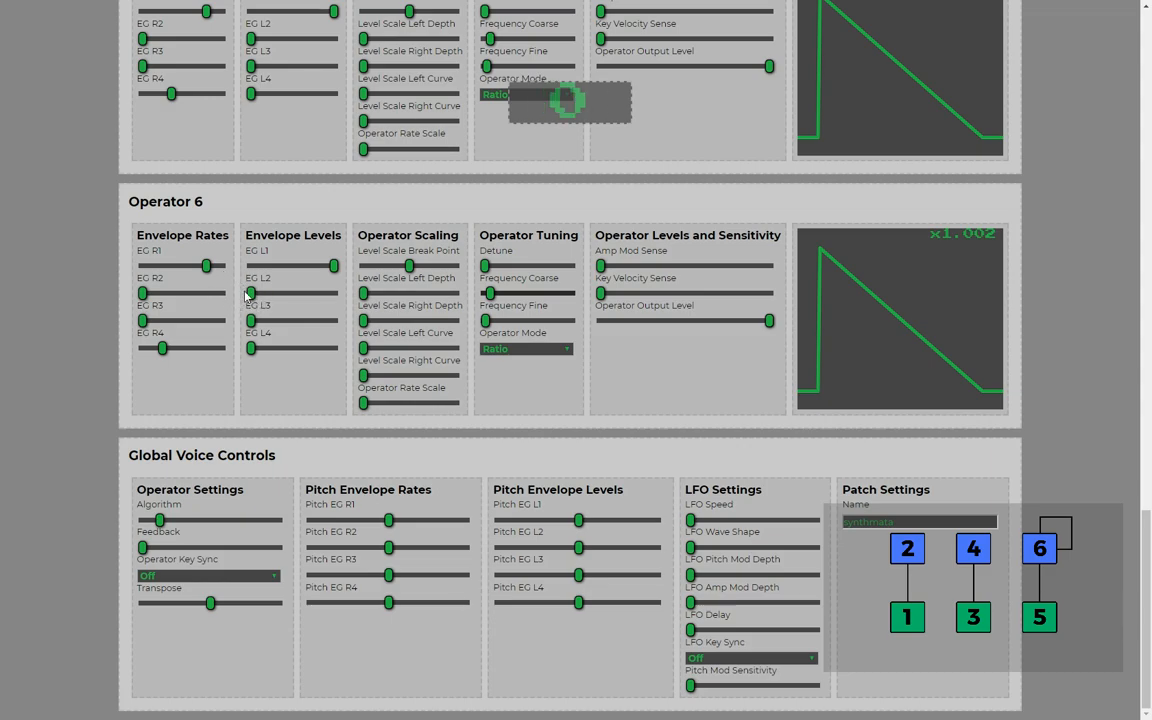
mouse_move(250, 300)
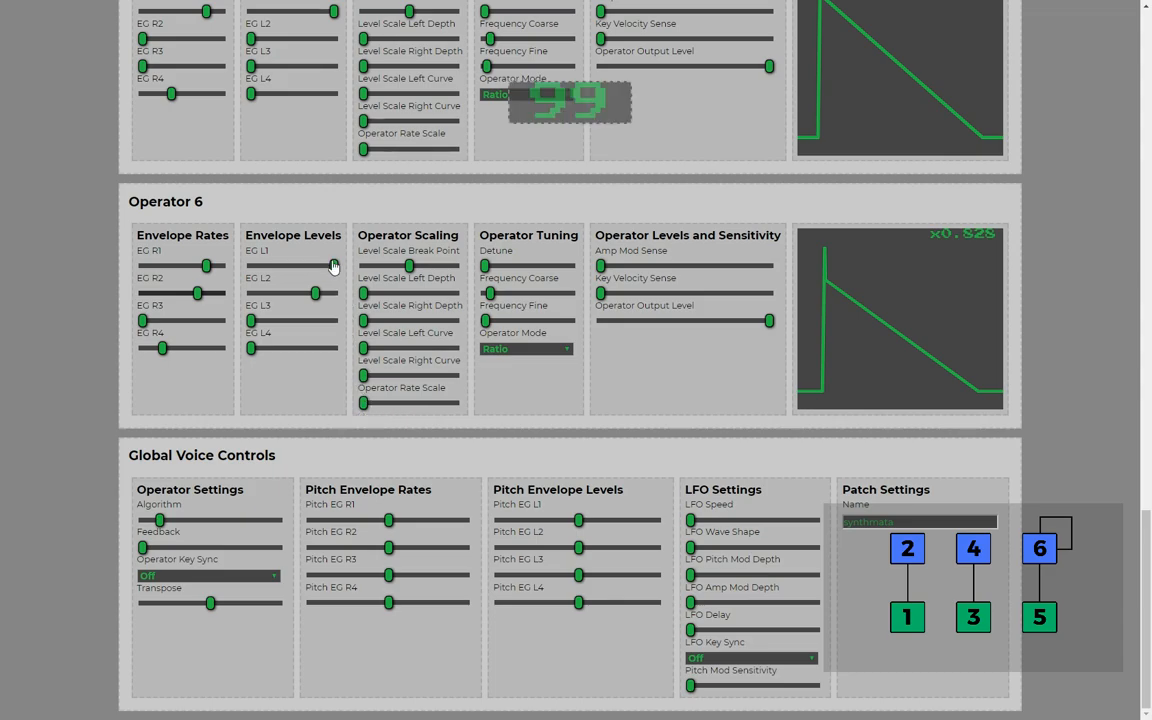
mouse_move(330, 270)
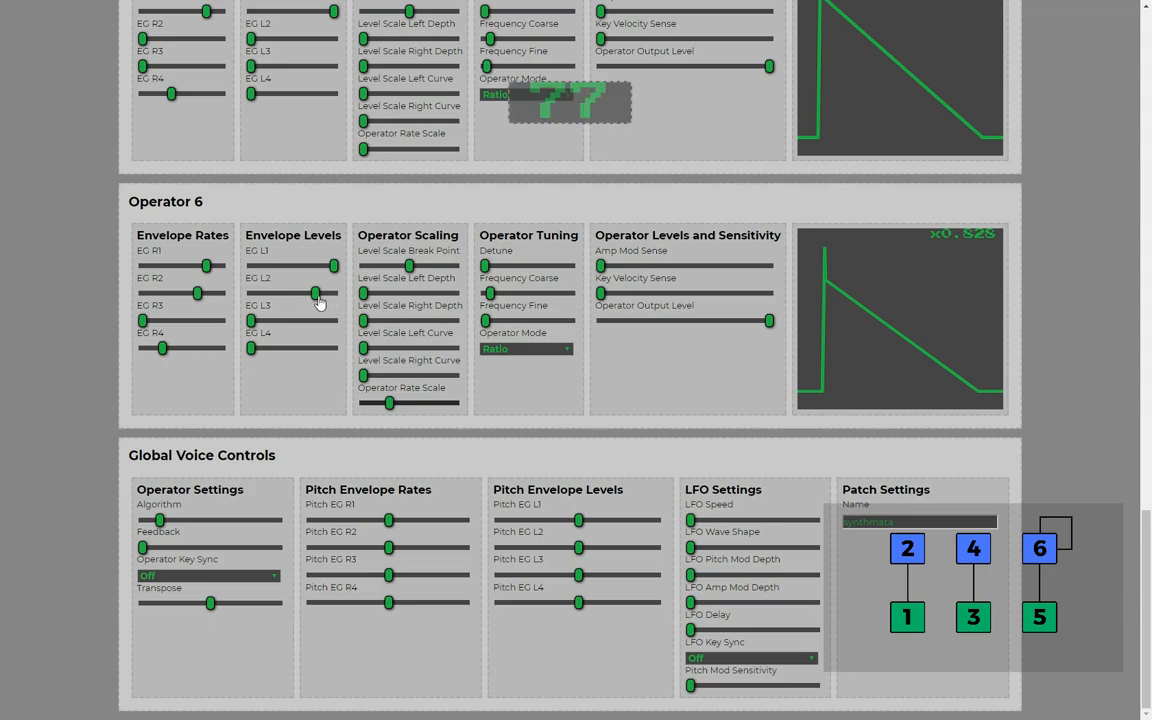
Nudge operator 6's EG L3 sustain level slightly higher.
left_click_drag(316, 292, 318, 292)
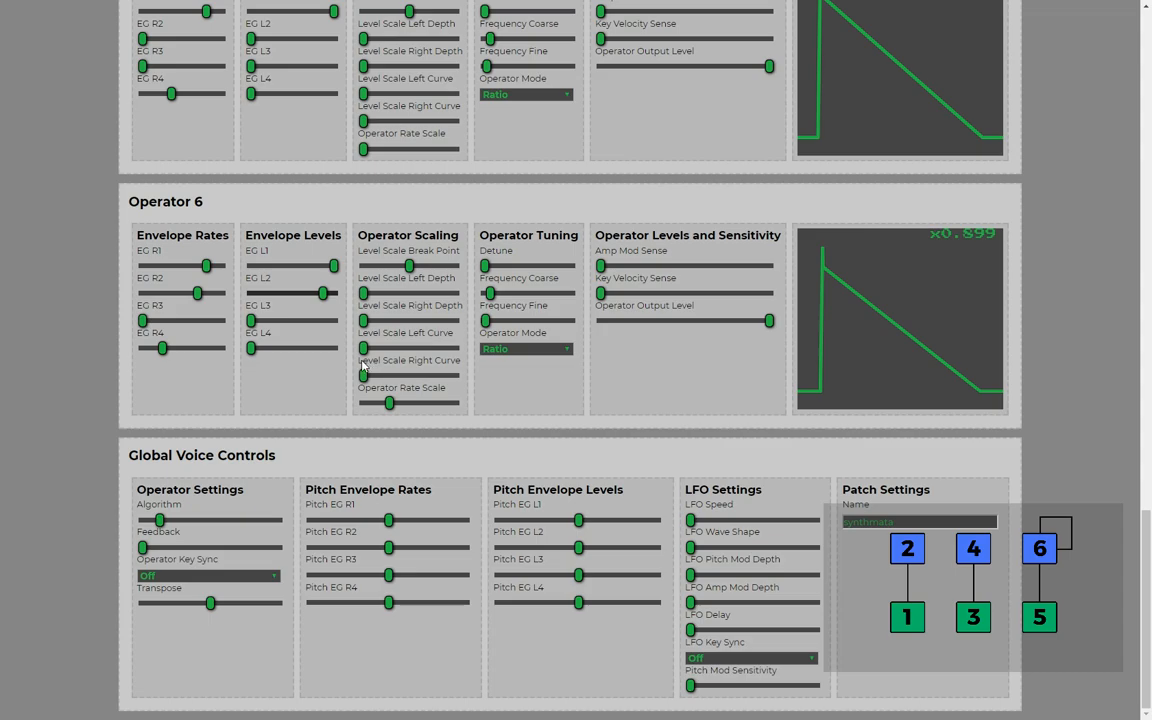
mouse_move(360, 368)
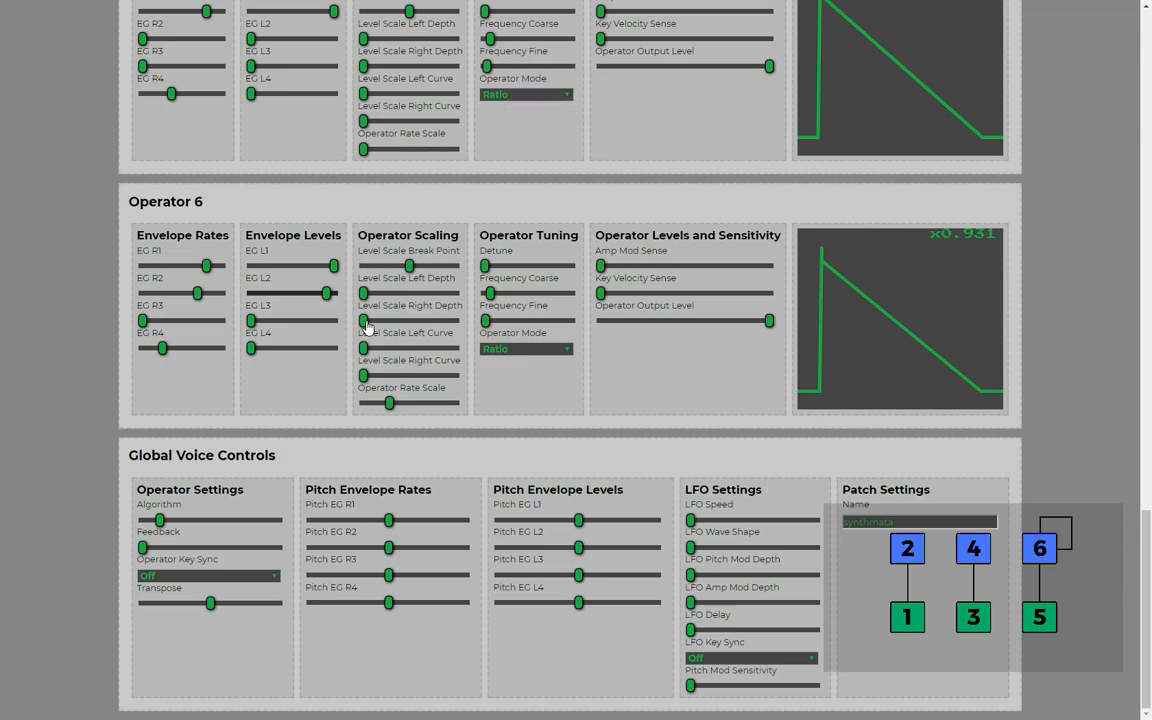
mouse_move(386, 318)
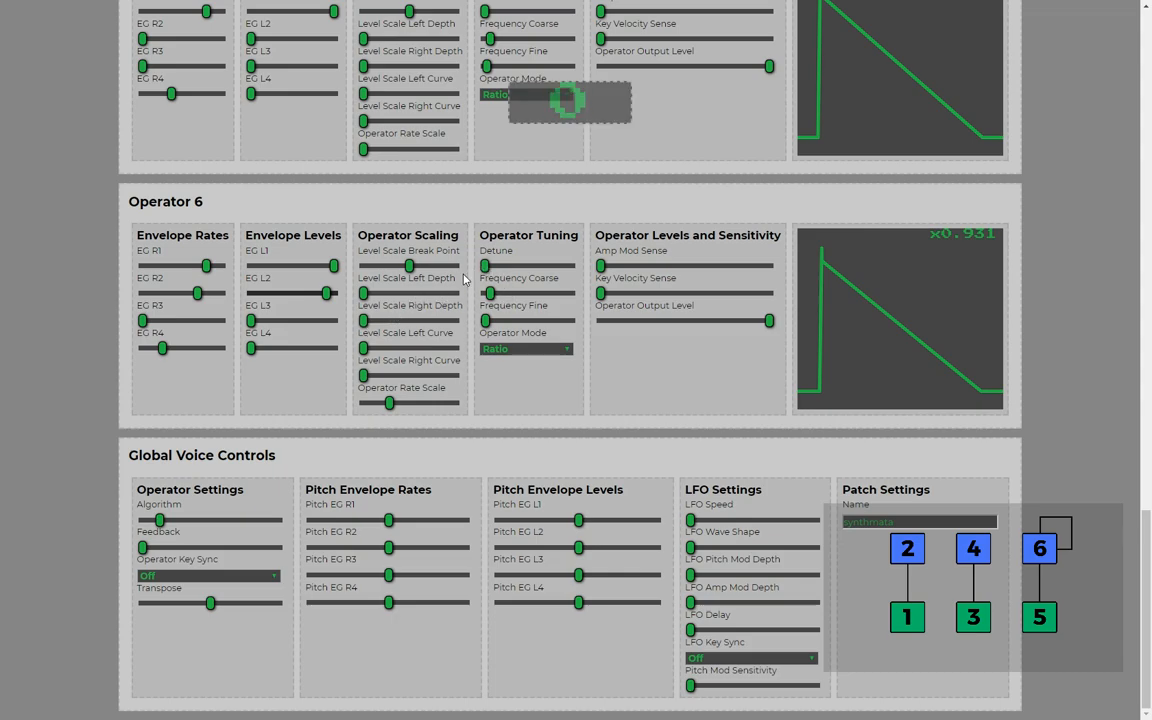
mouse_move(488, 268)
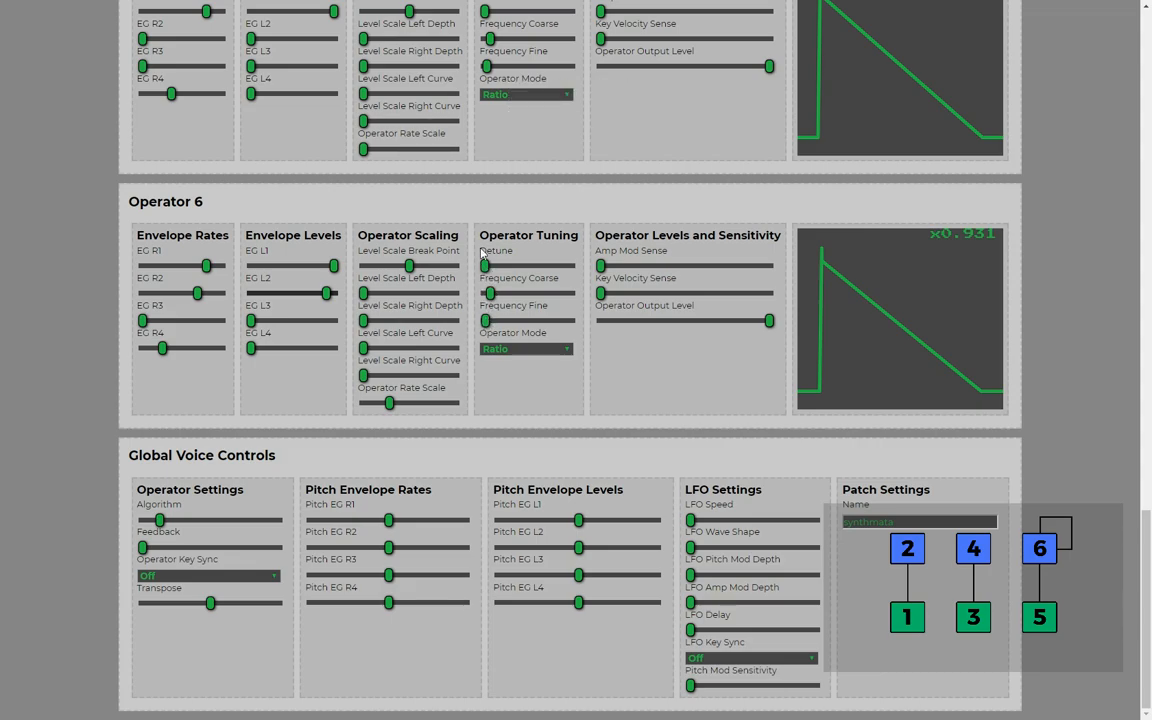
Drag the Feedback slider right to raise the patch's feedback amount.
scroll("down", 3)
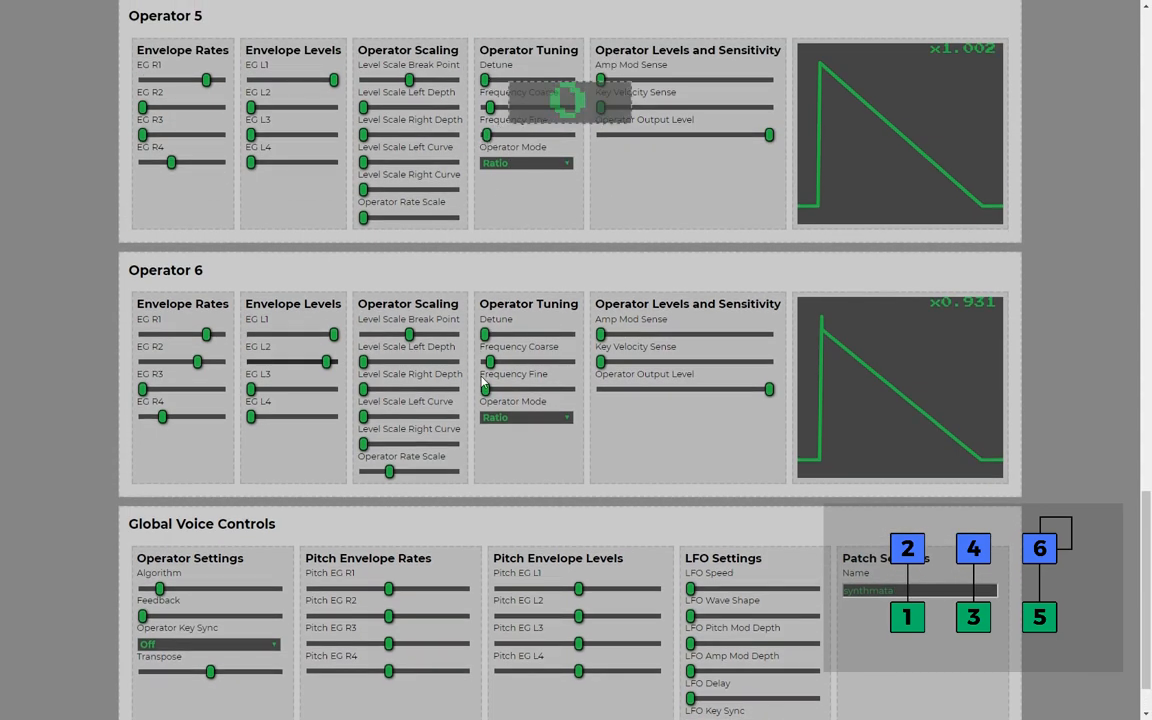
mouse_move(520, 446)
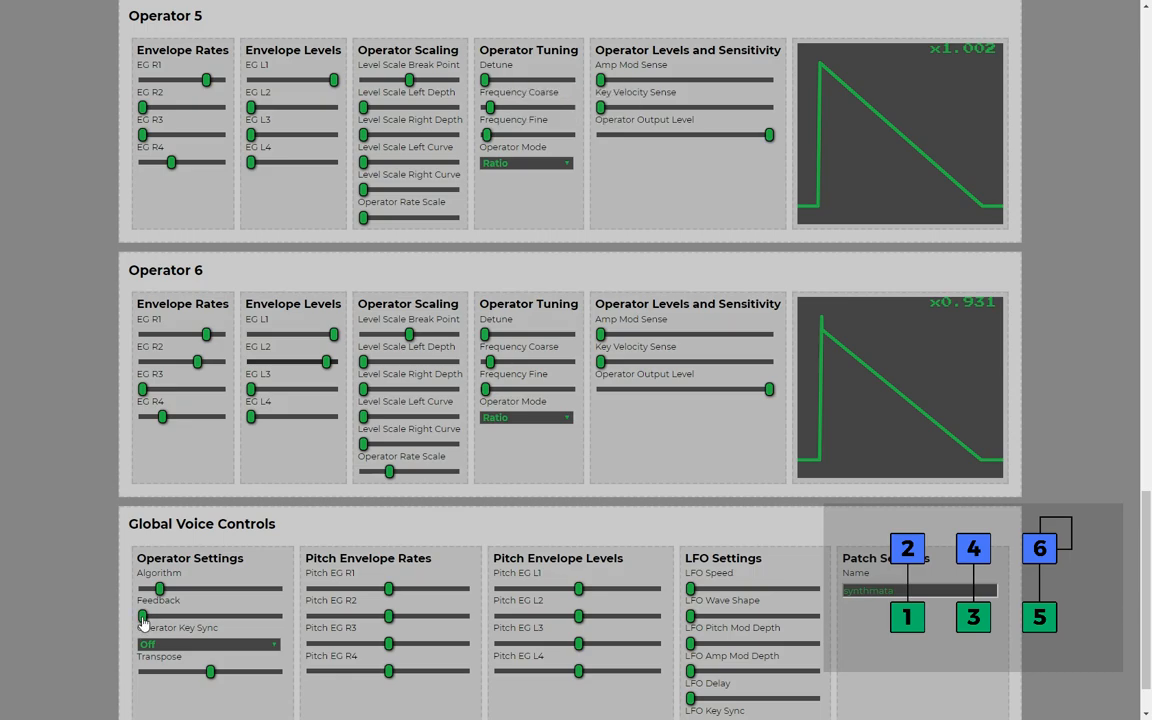
left_click_drag(142, 616, 240, 616)
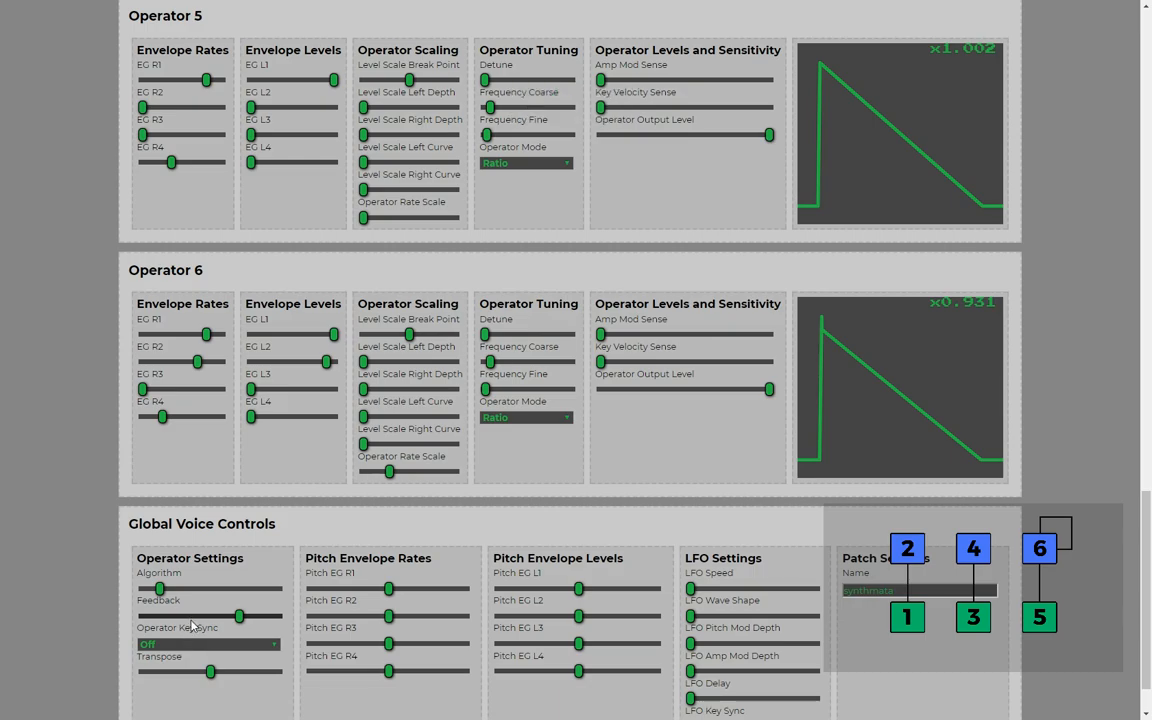
mouse_move(192, 628)
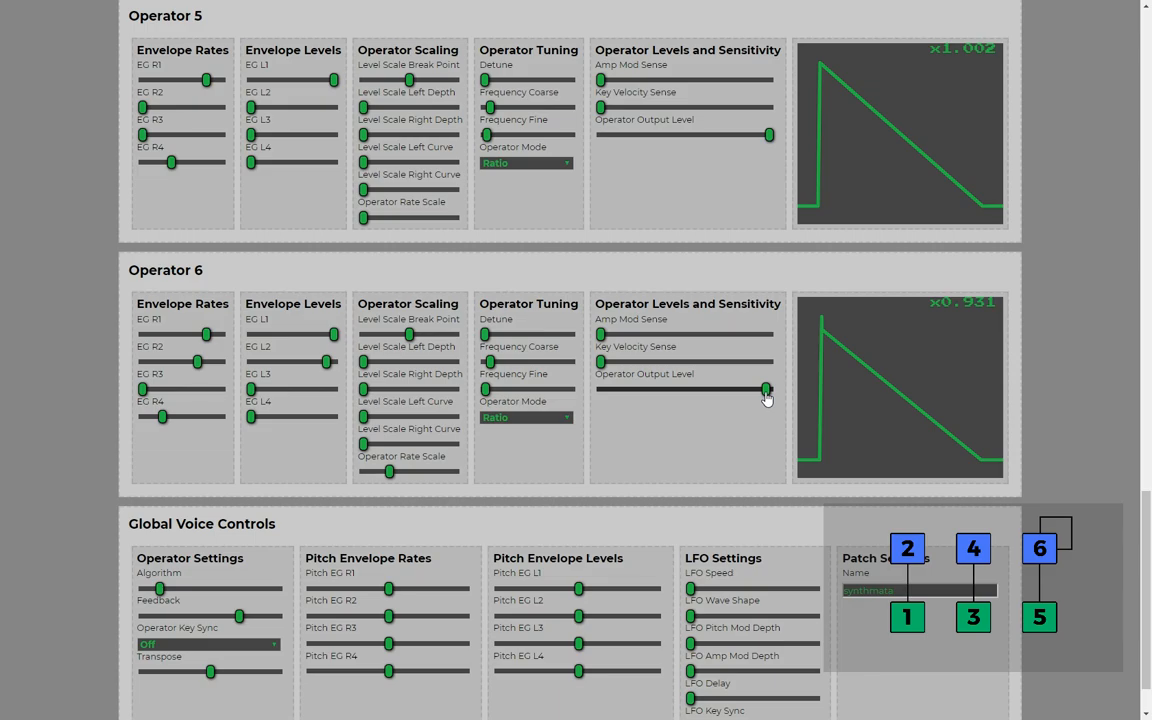
mouse_move(520, 514)
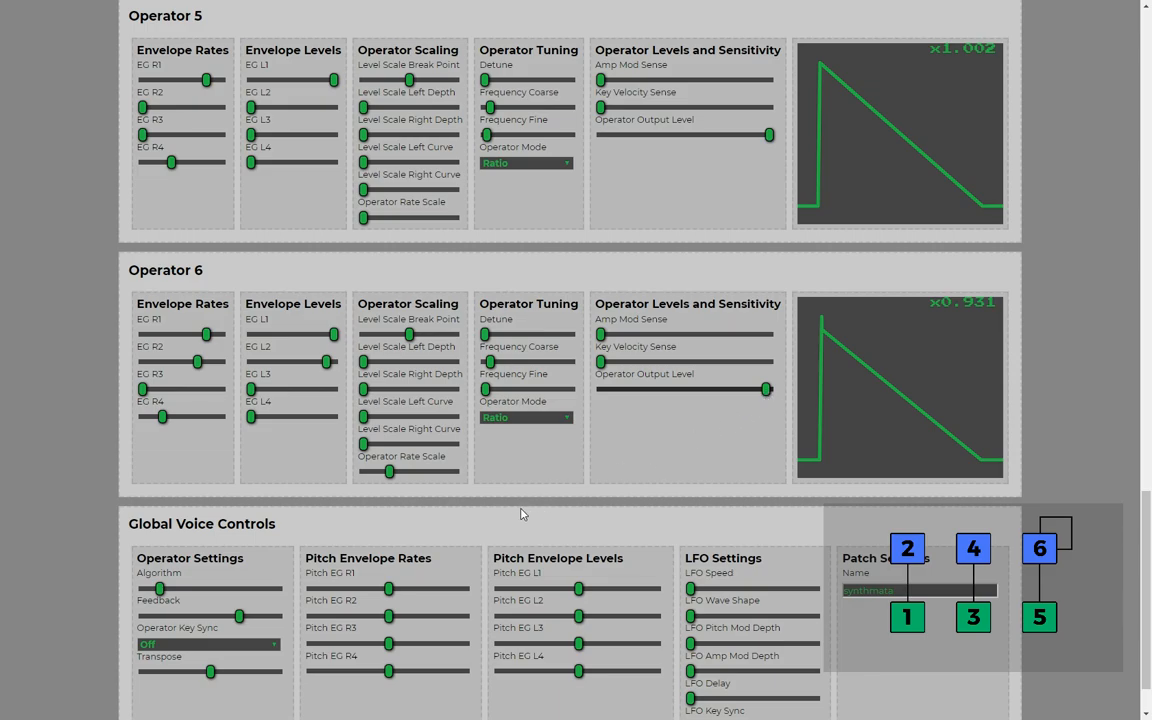
Tick Operator 3 and Operator 4 on so operators 3 through 6 are active.
scroll("down", 3)
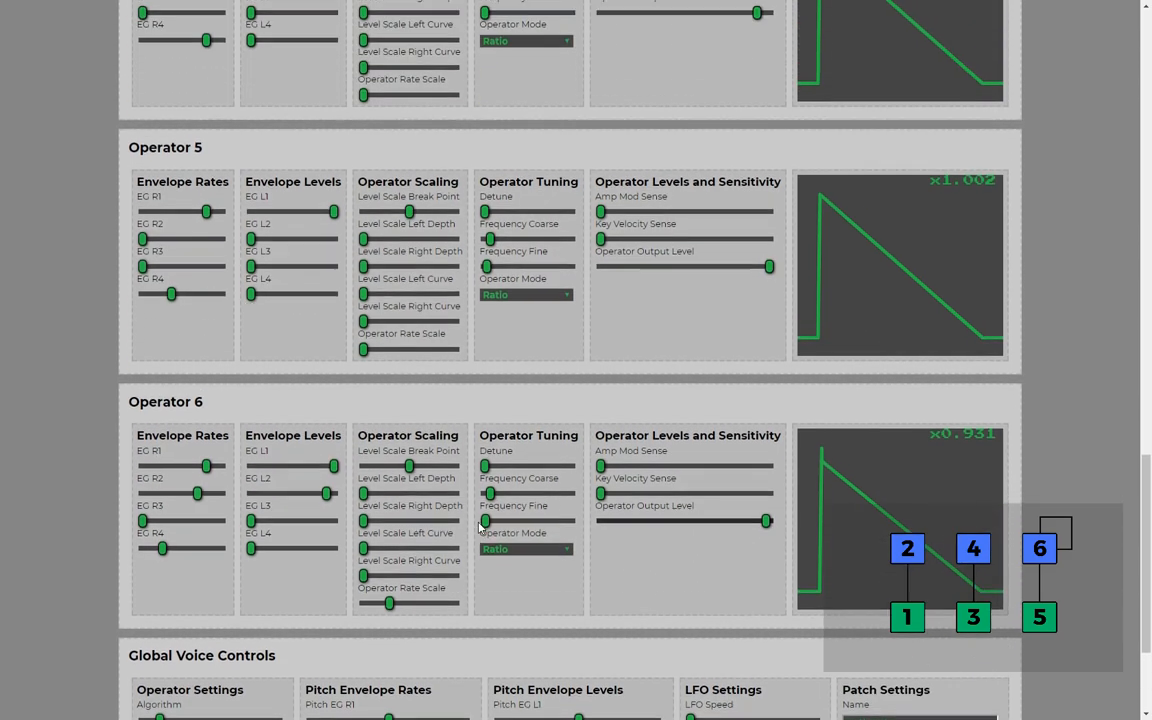
scroll("down", 3)
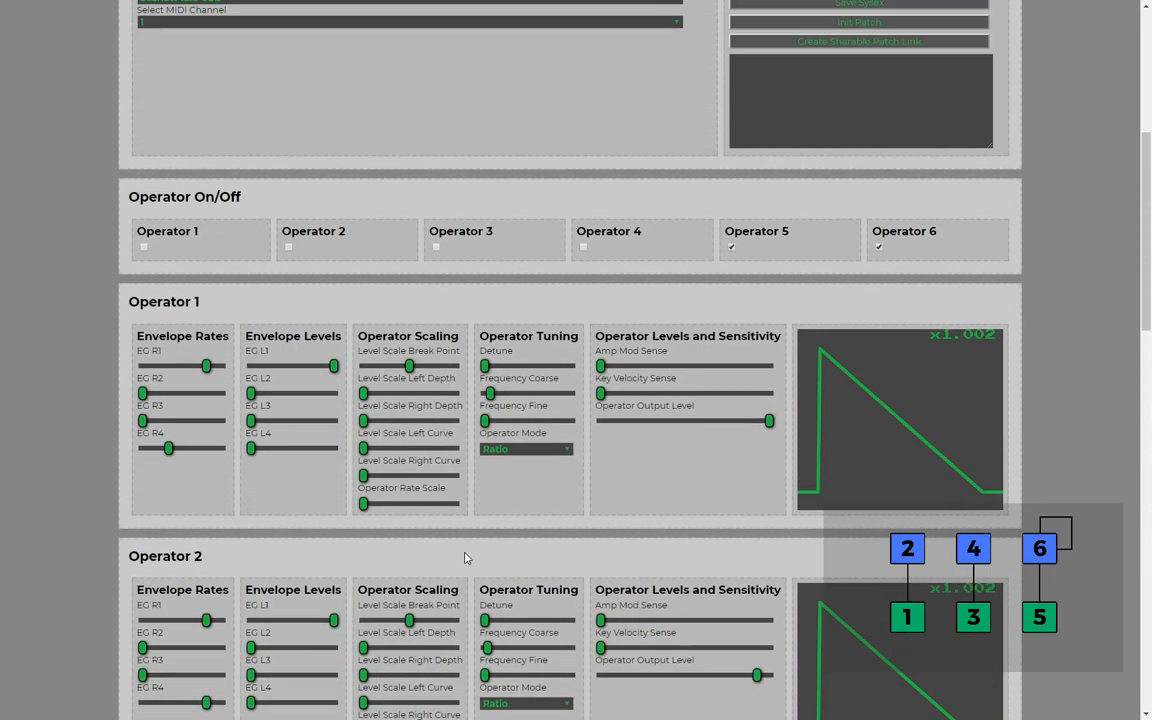
scroll("down", 3)
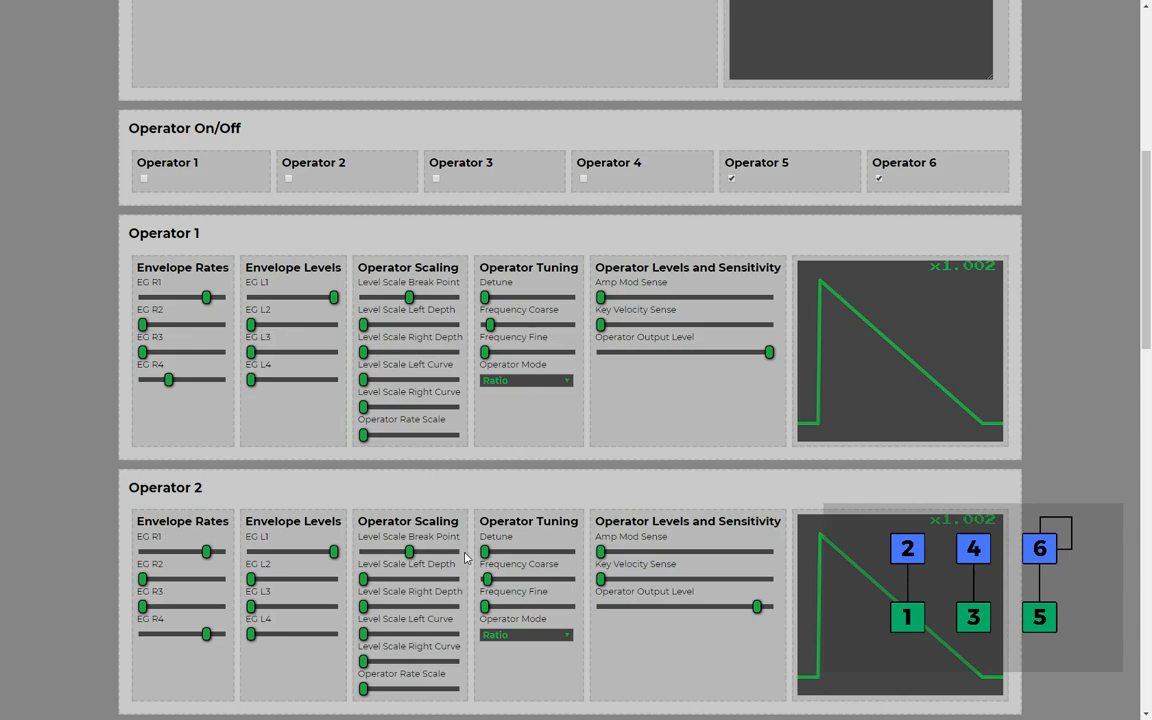
scroll("up", 3)
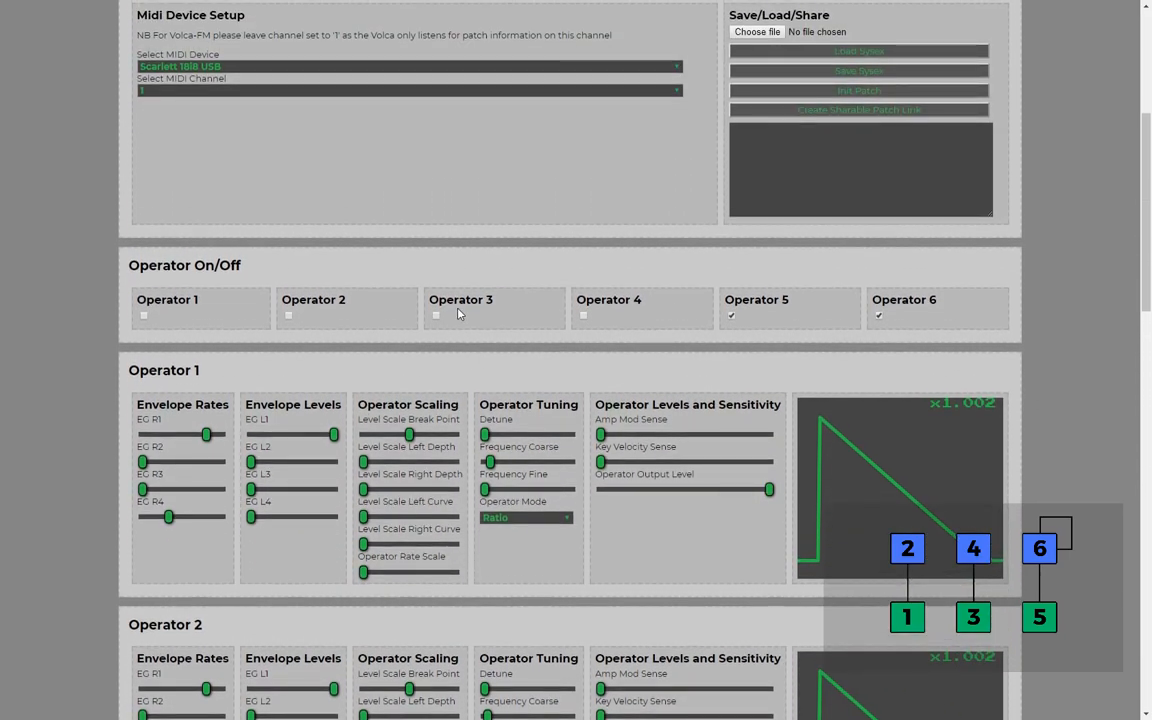
left_click(436, 316)
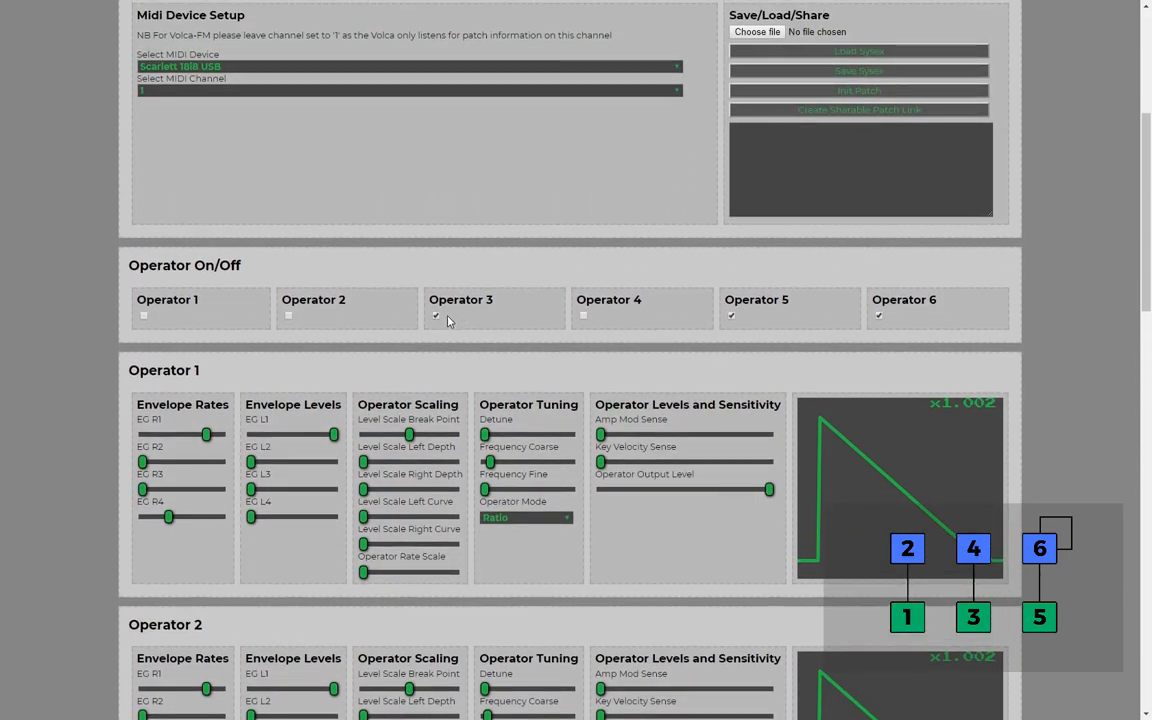
left_click(436, 316)
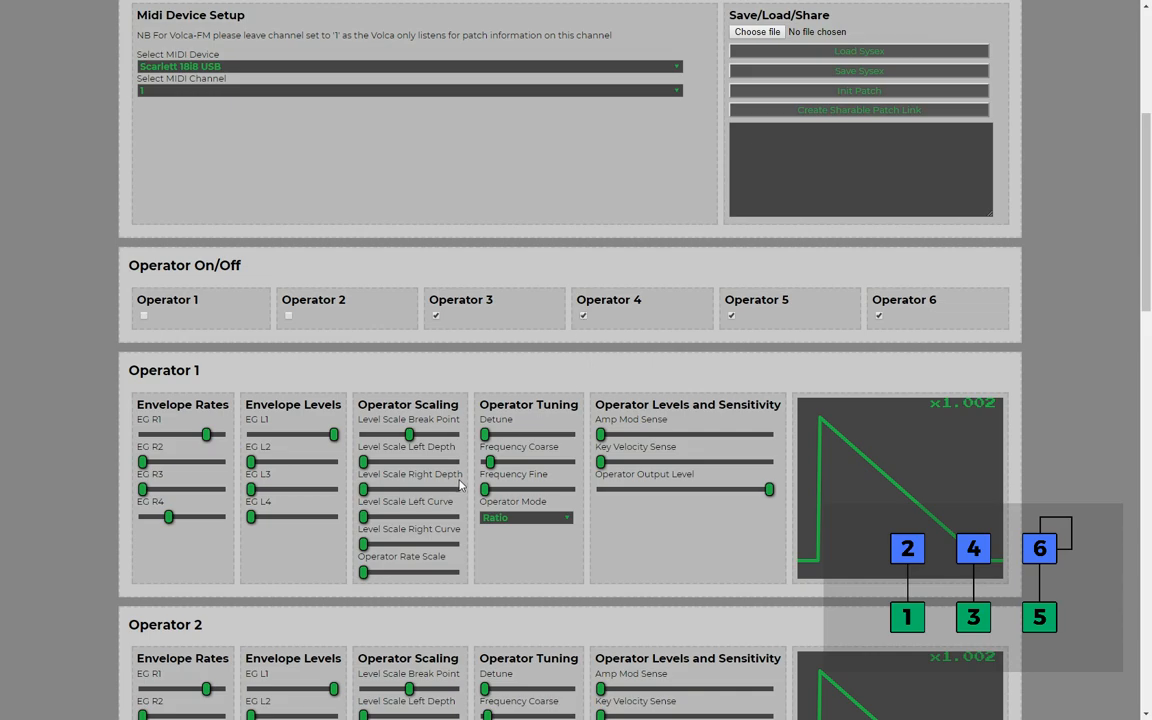
Scroll down to operator 4's envelope and output level controls.
scroll("down", 3)
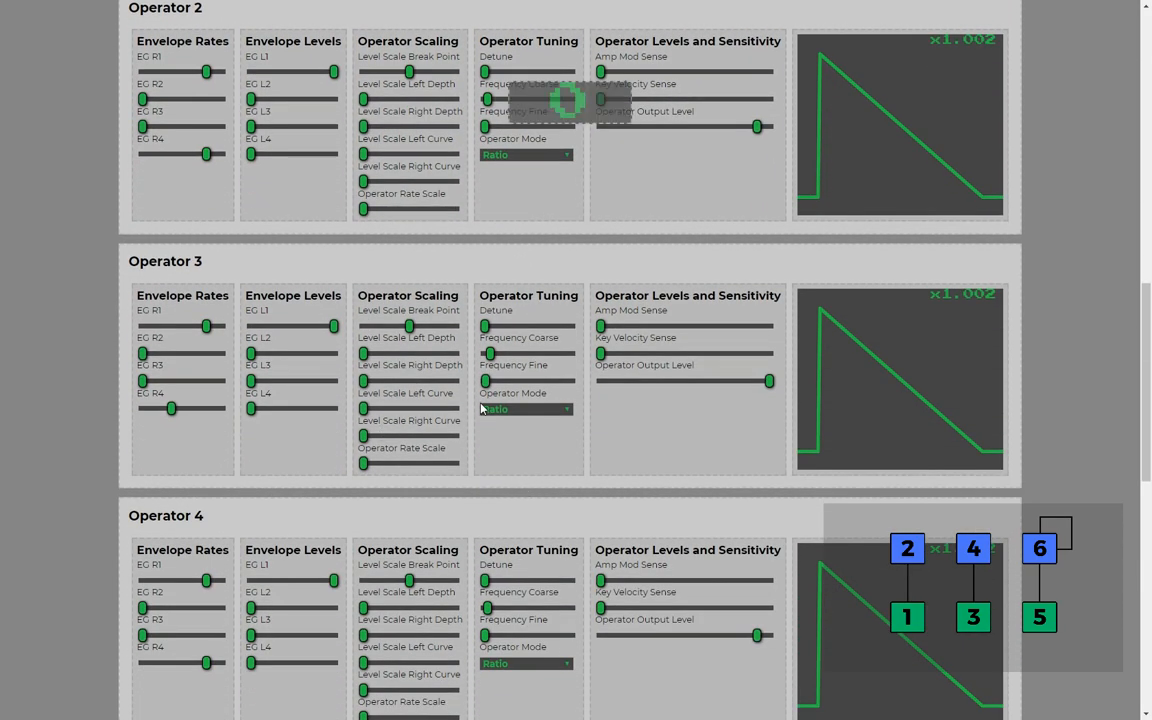
scroll("down", 3)
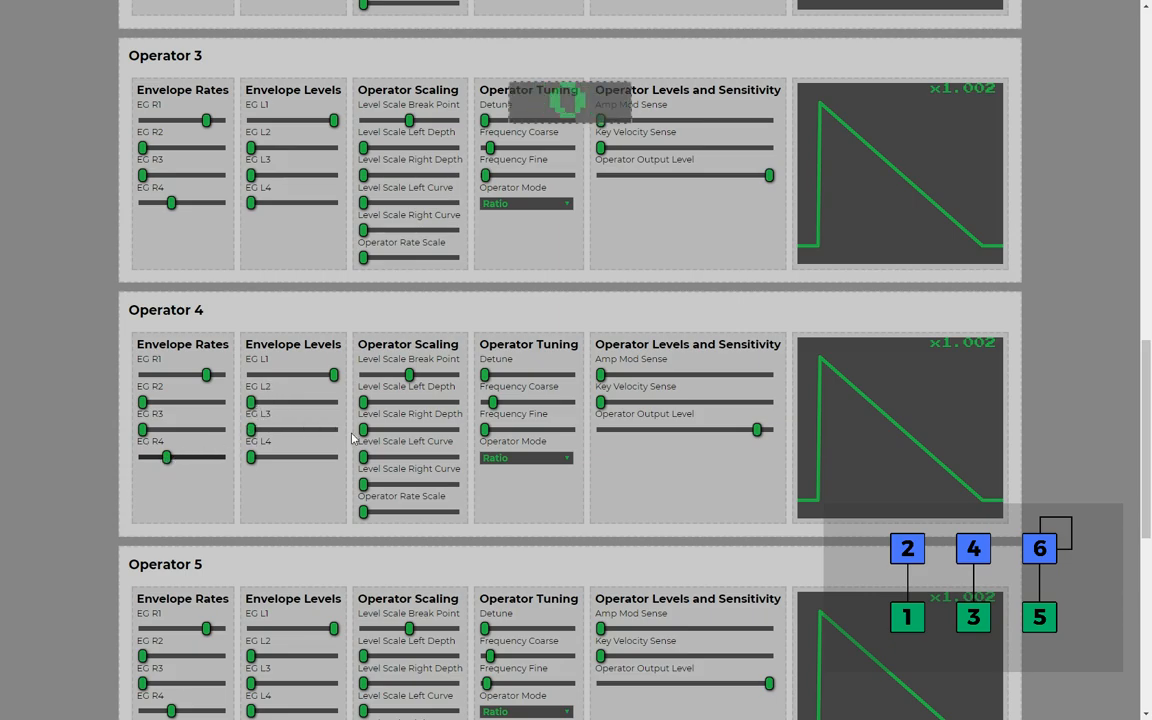
mouse_move(488, 436)
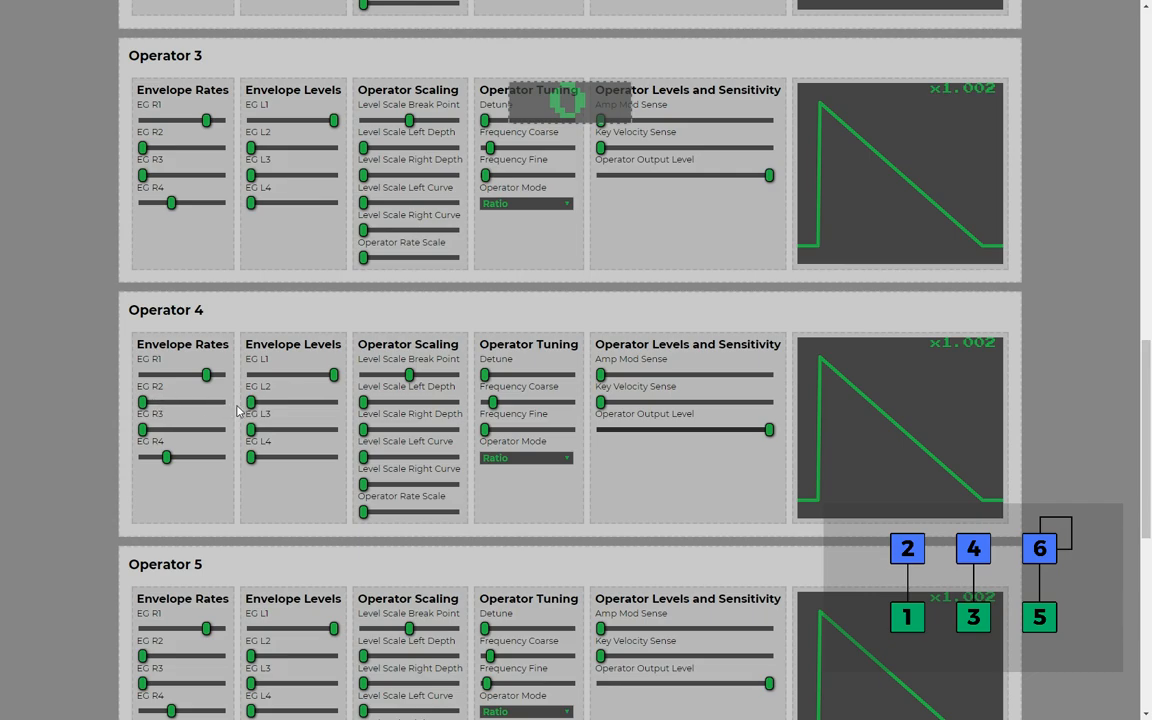
Adjust operator 4's envelope decay rate for a quick rise and more gradual decay.
scroll("down", 3)
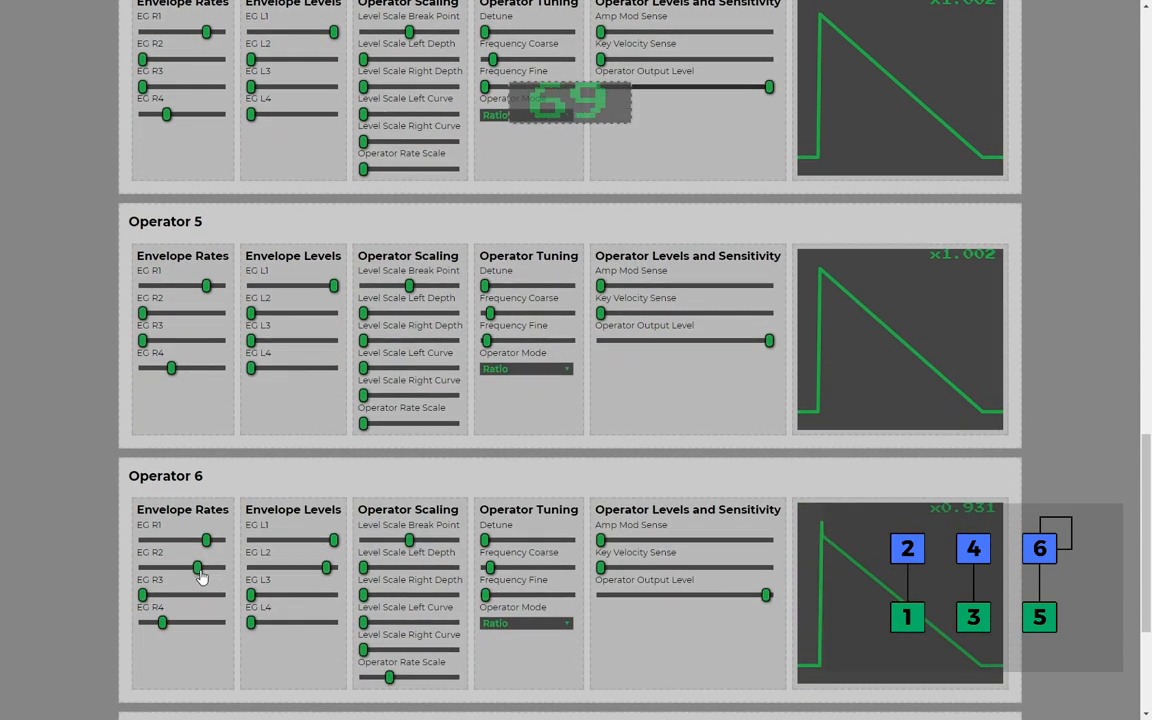
scroll("down", 3)
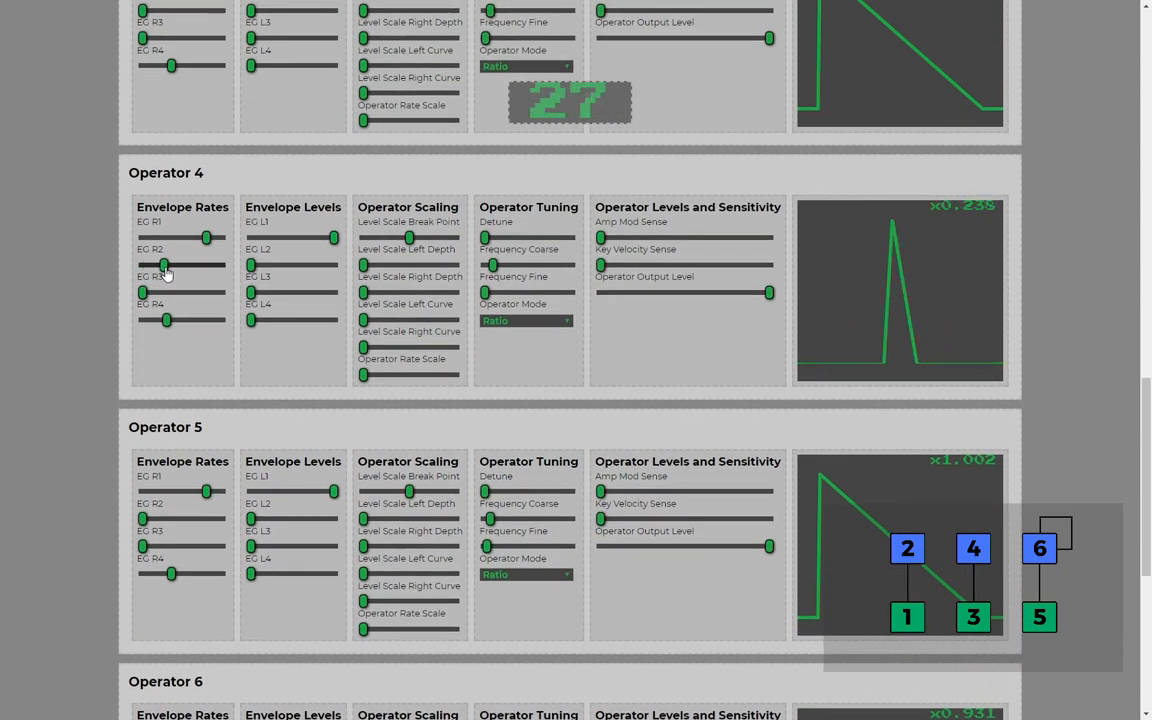
left_click_drag(164, 264, 208, 264)
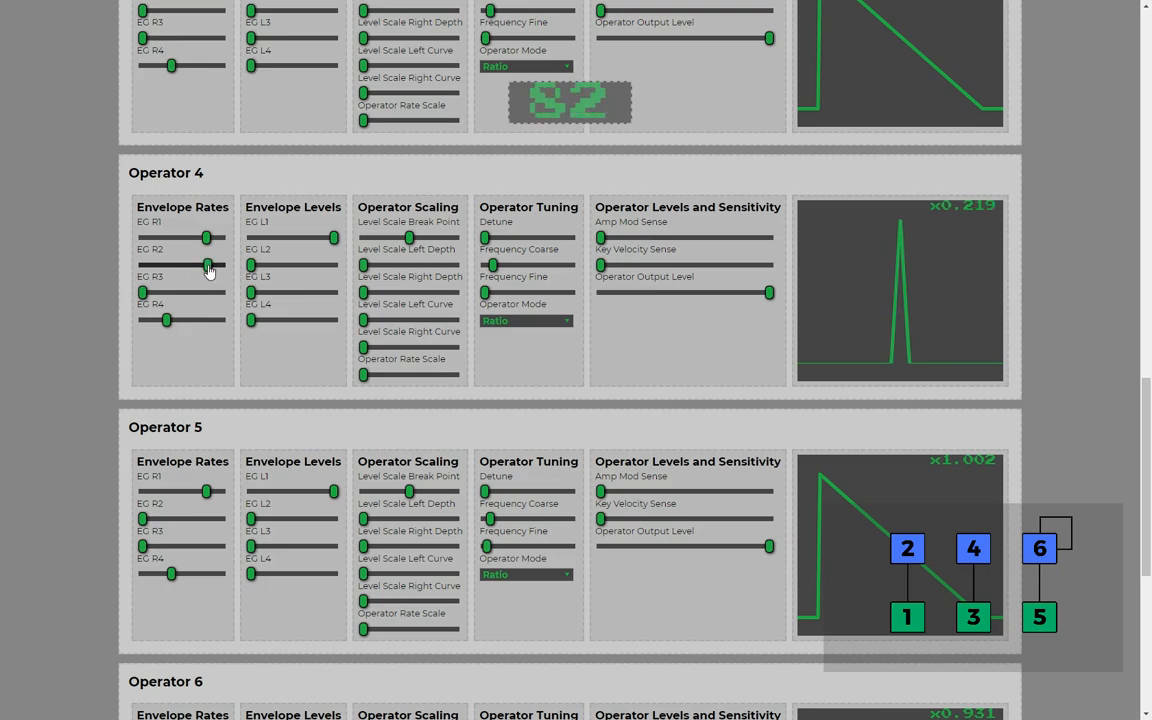
left_click_drag(208, 264, 198, 264)
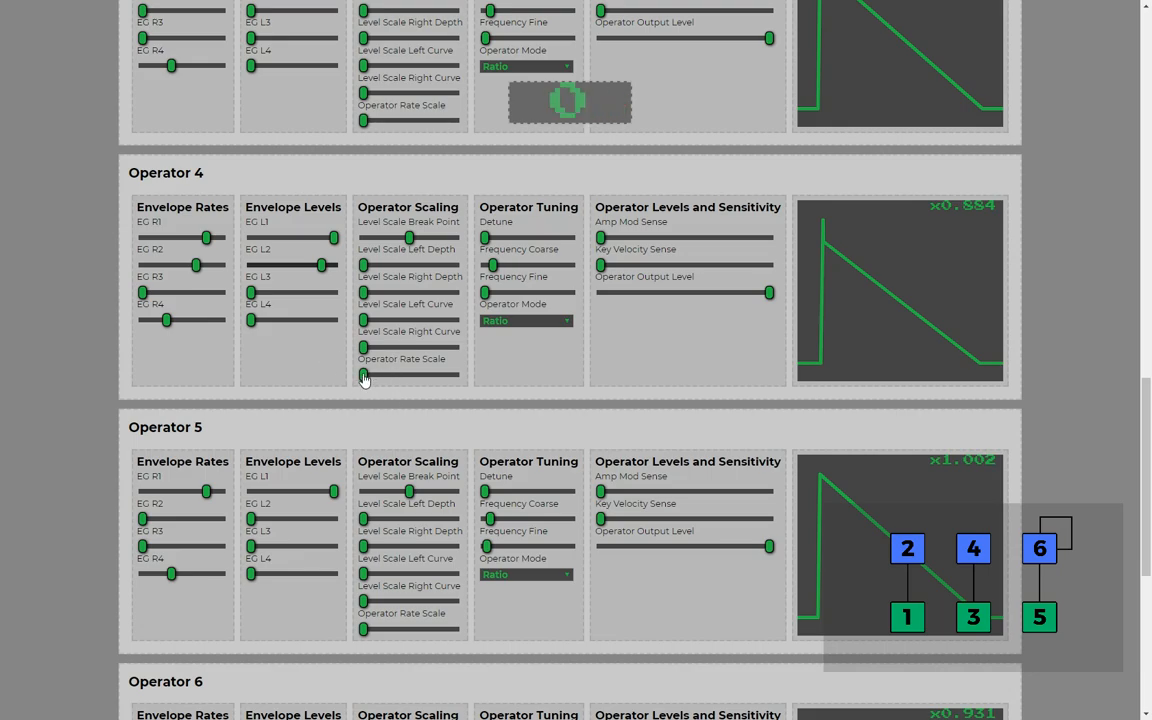
Scroll through the operator panels to reach the Operator On/Off switches.
scroll("down", 3)
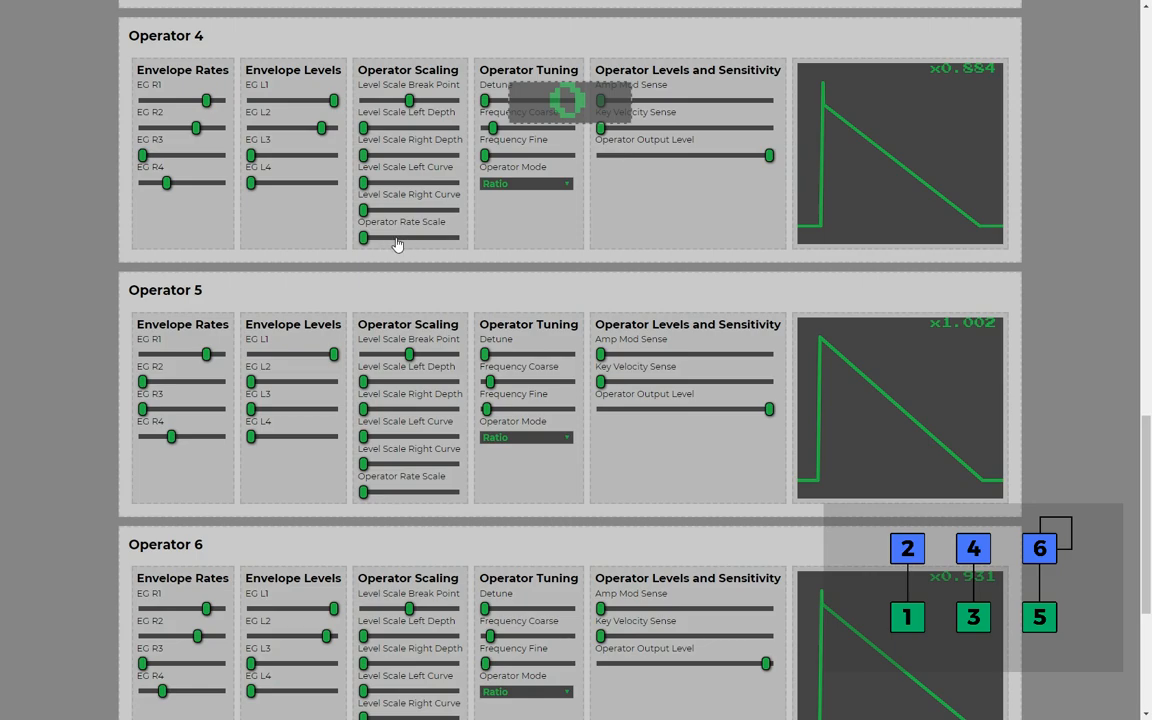
scroll("down", 3)
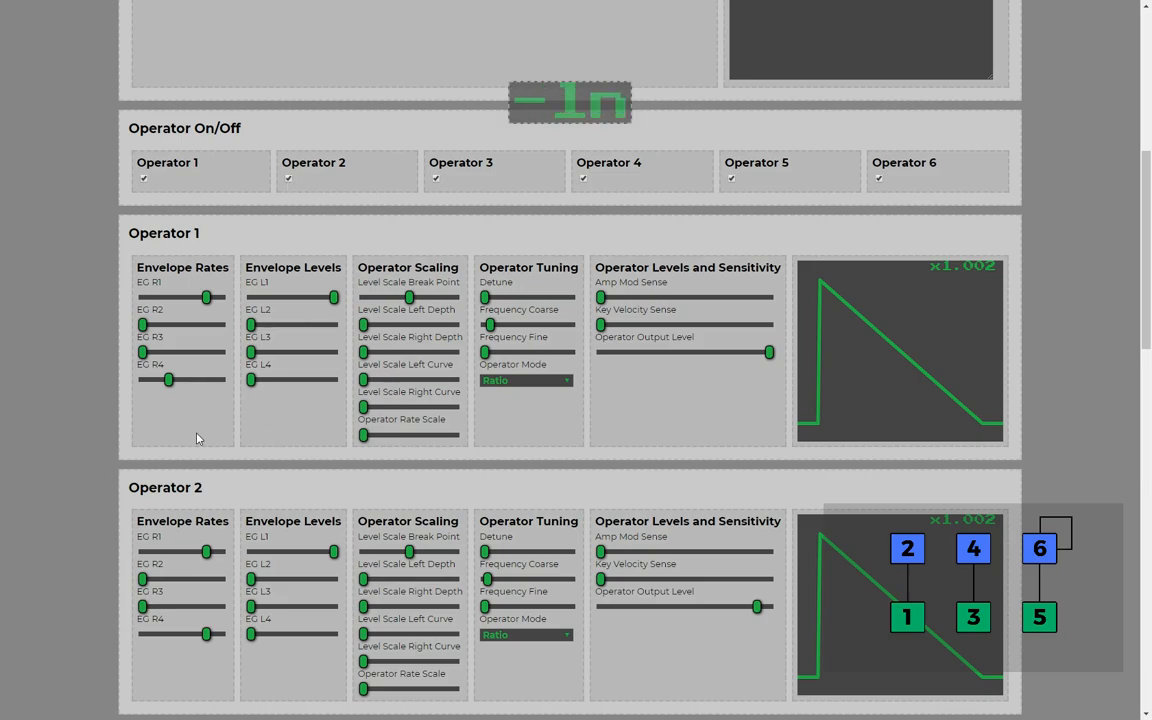
scroll("down", 3)
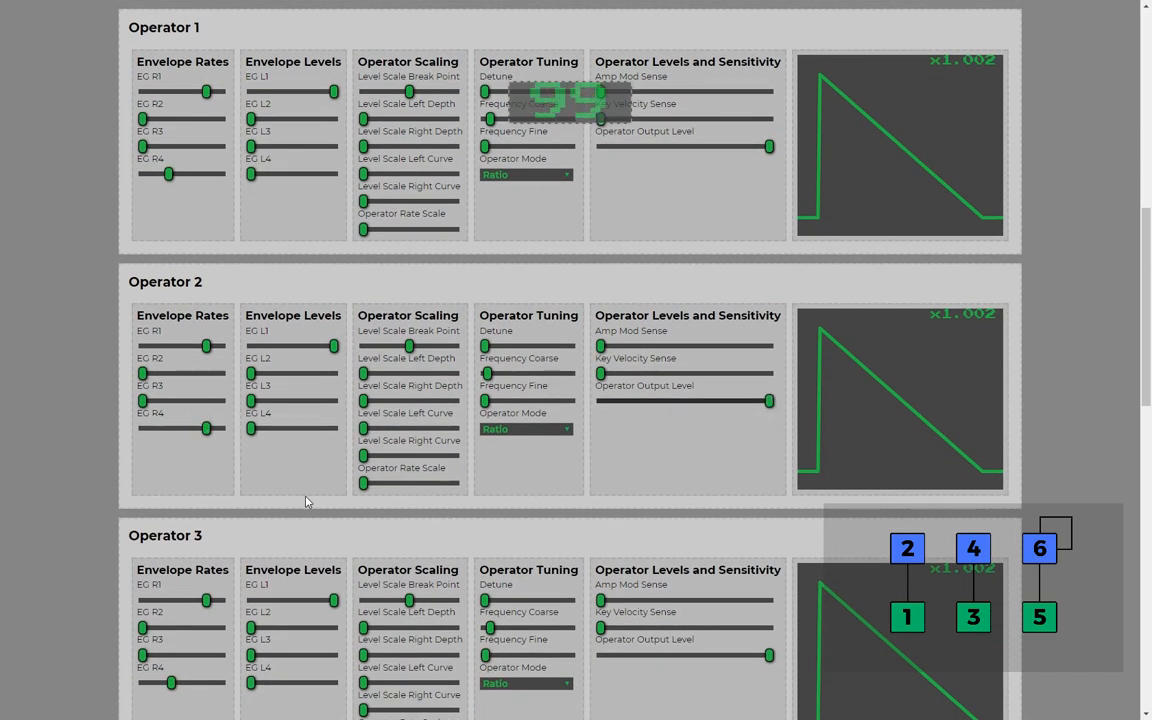
Nudge Operator 2's EG R4 release rate slightly higher.
left_click_drag(208, 428, 176, 430)
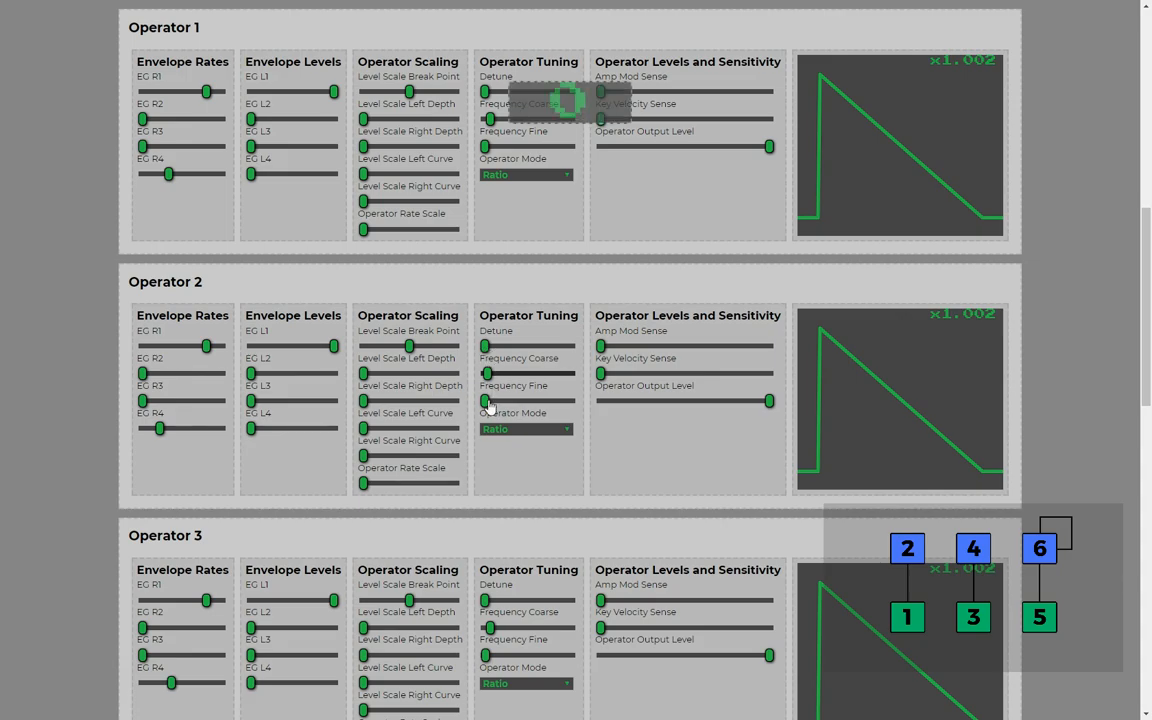
mouse_move(696, 444)
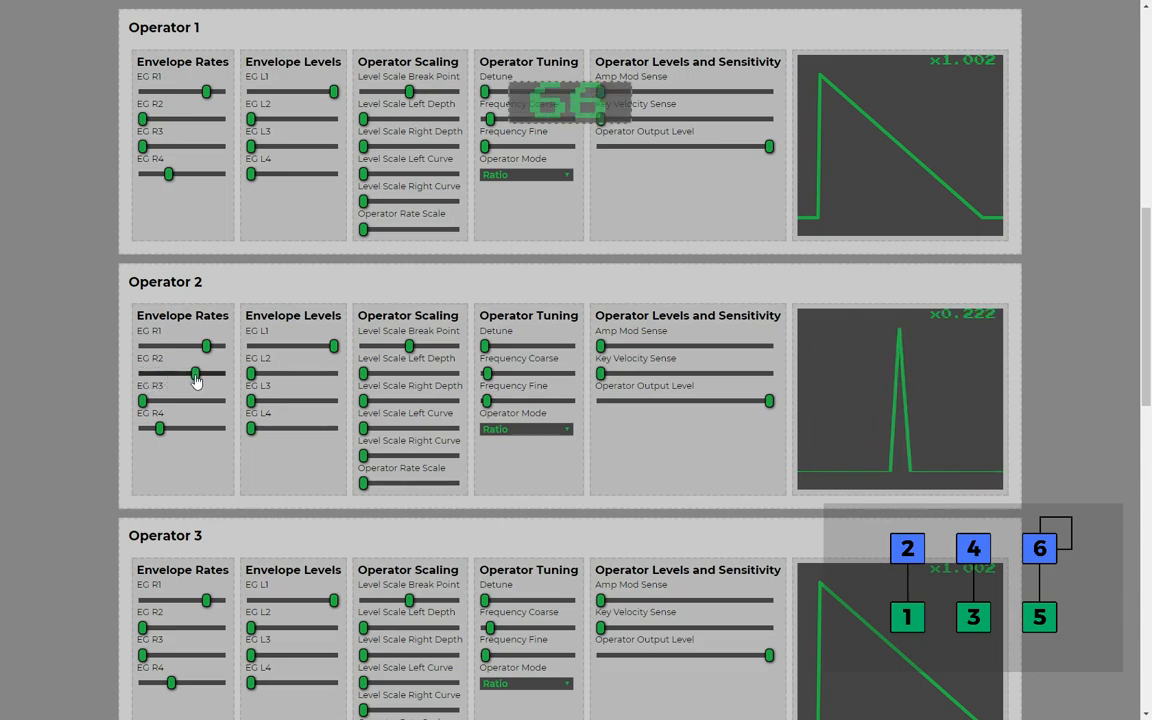
Raise Operator 2's EG R2 rate and push its EG L2 level near maximum so the tone holds.
left_click_drag(196, 374, 284, 374)
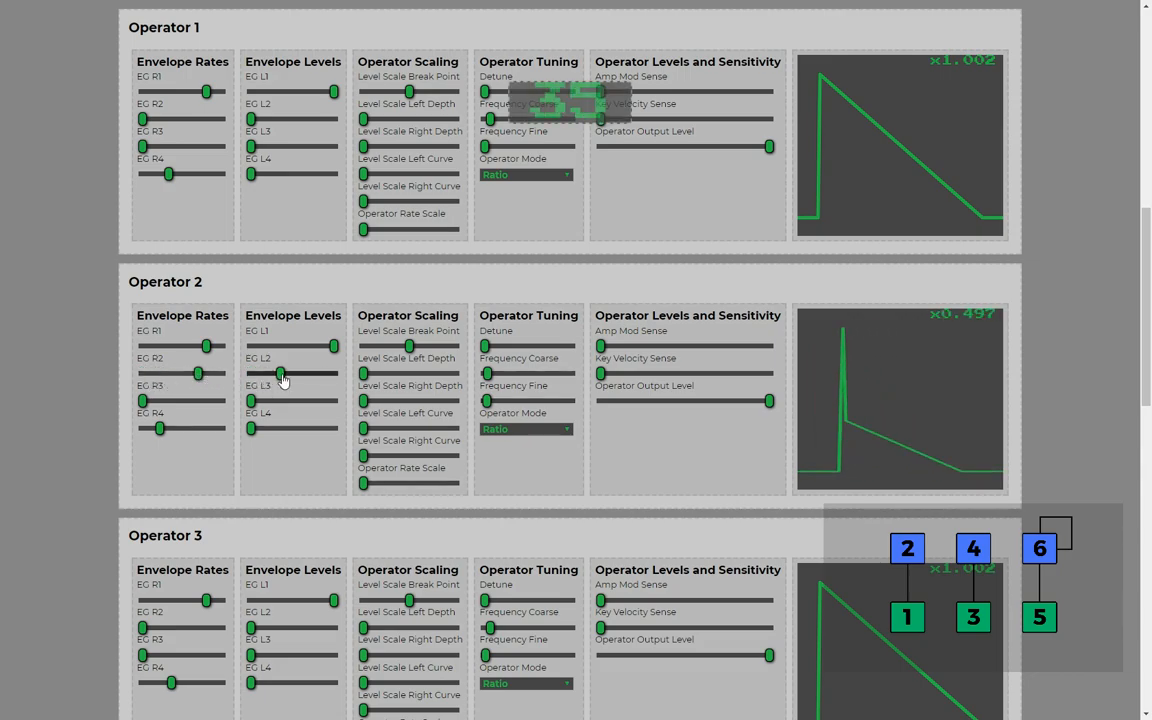
left_click_drag(282, 374, 322, 374)
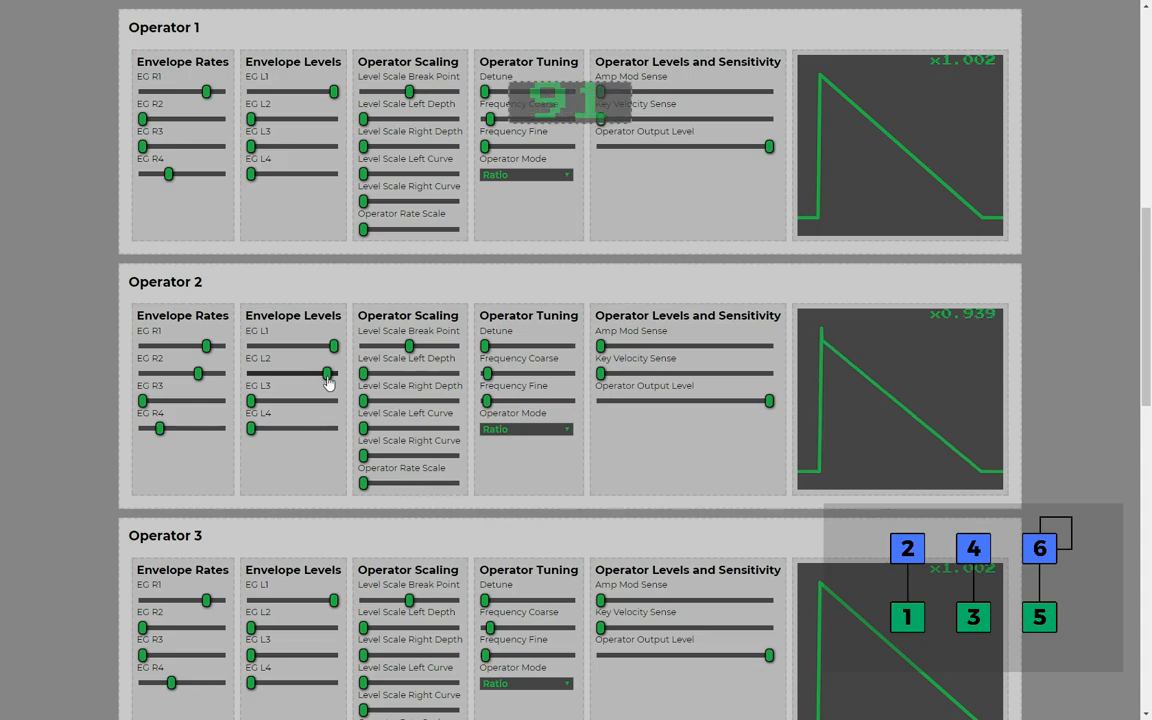
mouse_move(230, 456)
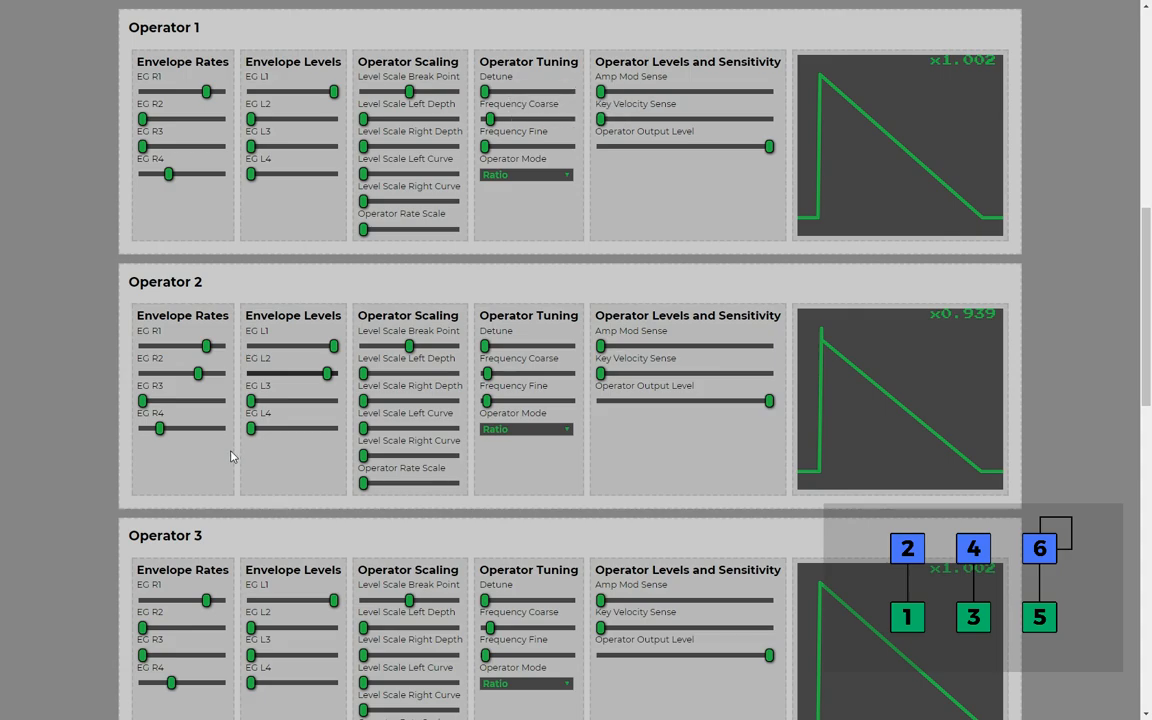
scroll("down", 3)
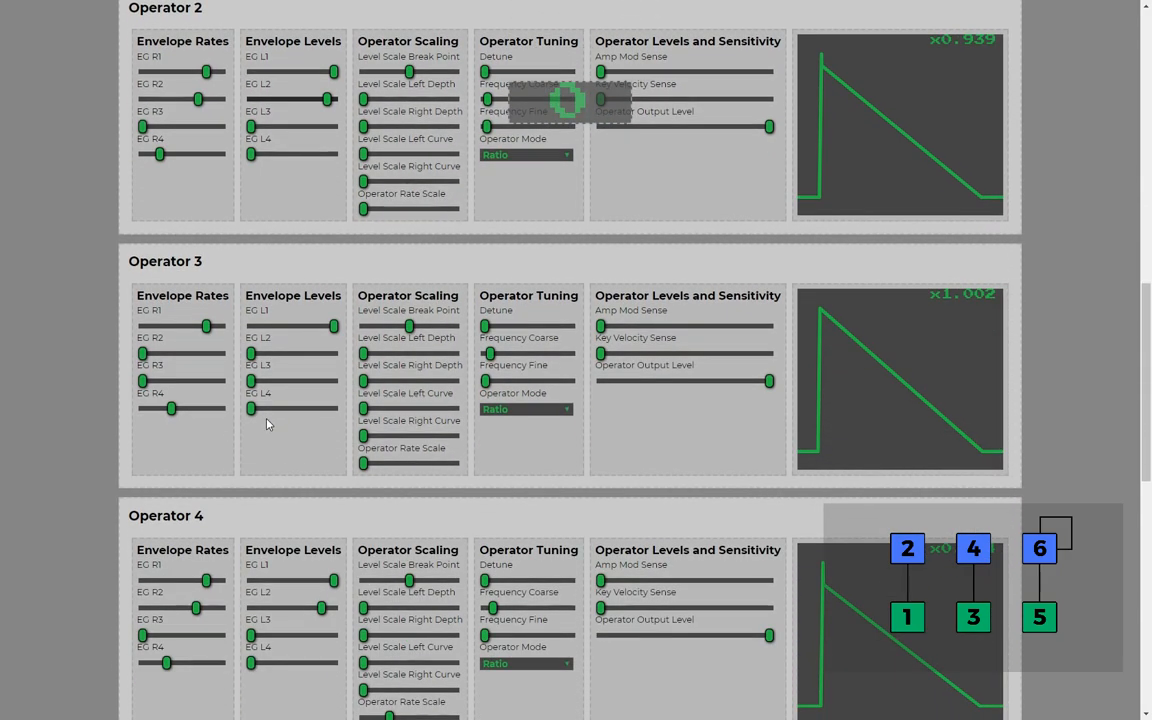
scroll("down", 3)
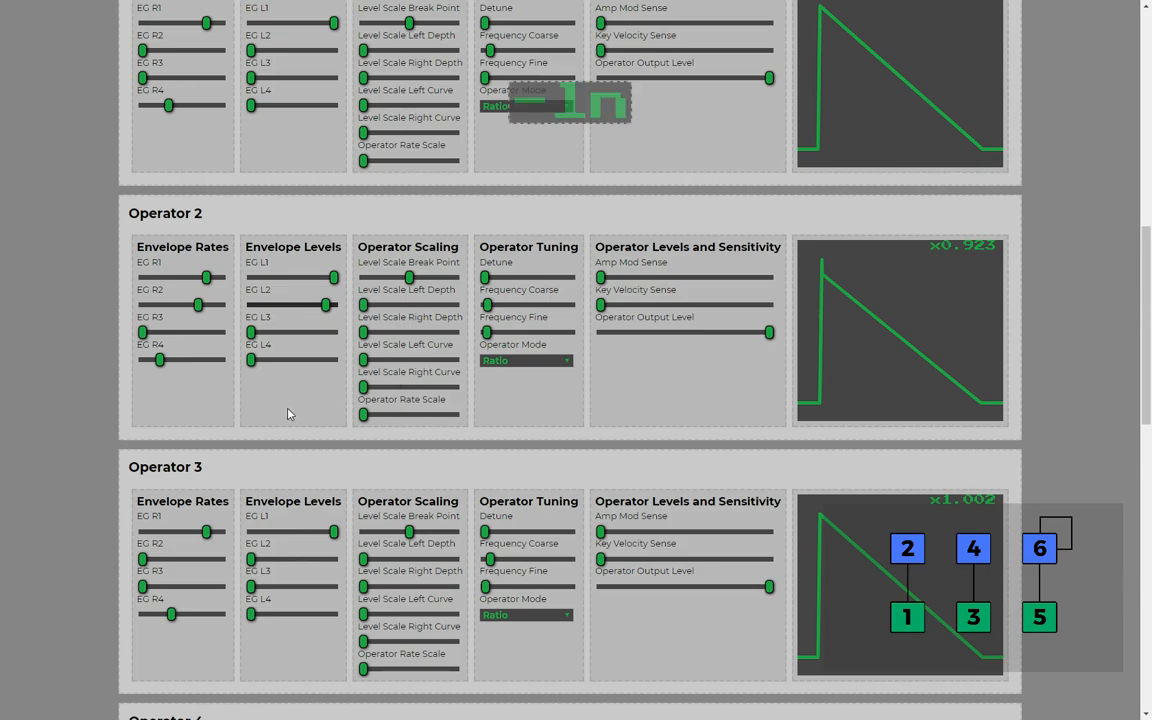
scroll("down", 3)
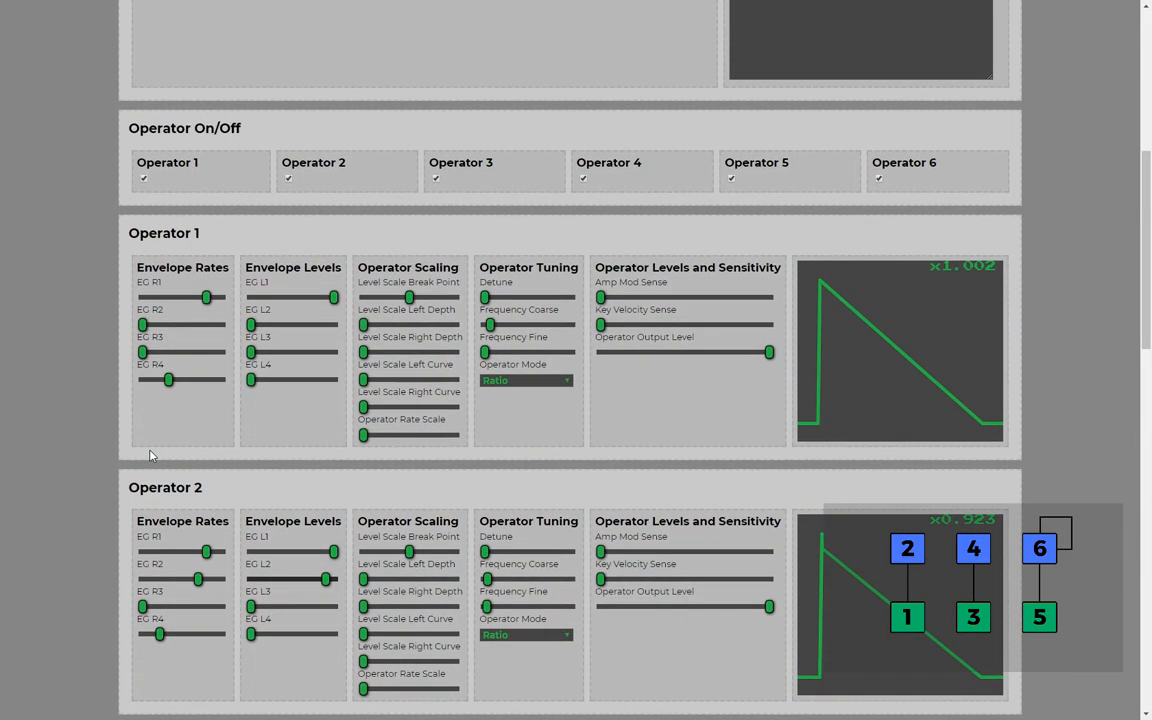
Raise the EG R3 decay rates on Operators 2 and 4 so their sound dies away faster.
scroll("down", 3)
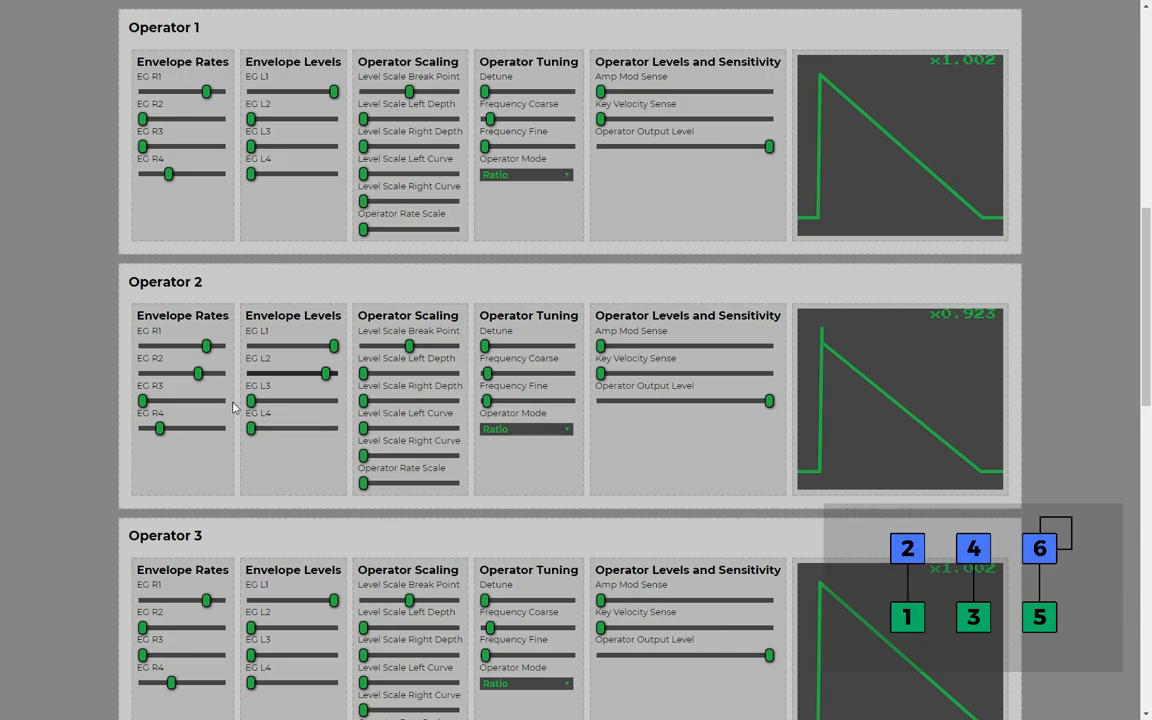
mouse_move(268, 402)
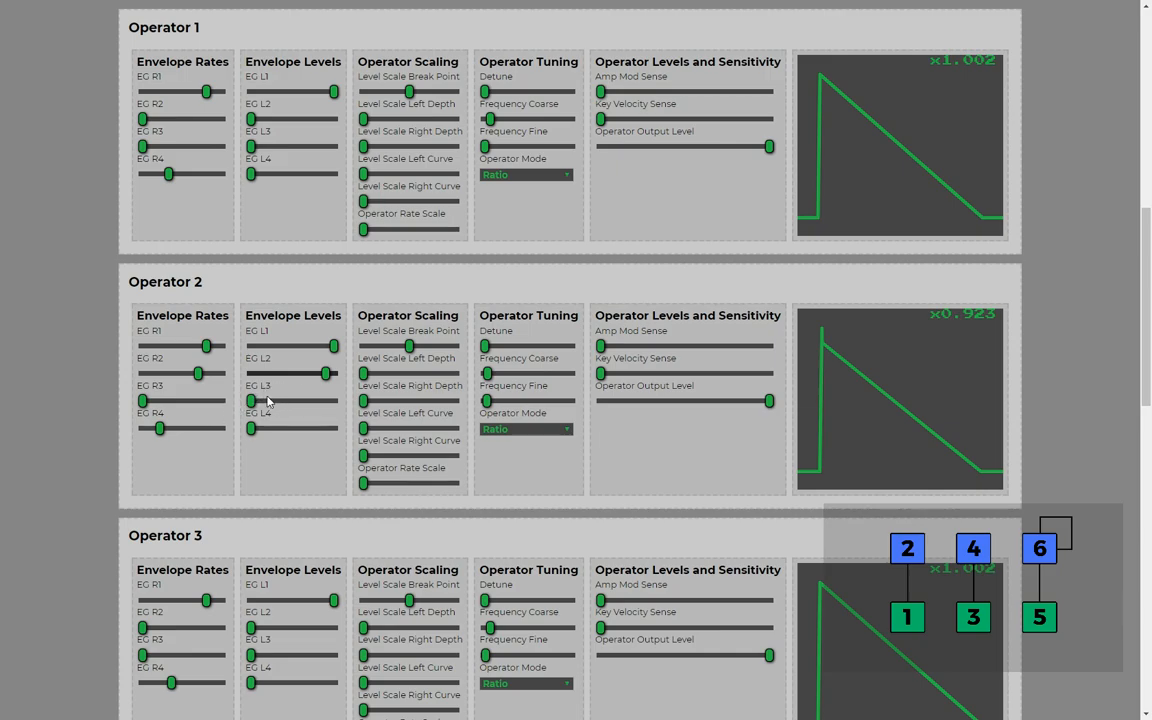
mouse_move(264, 412)
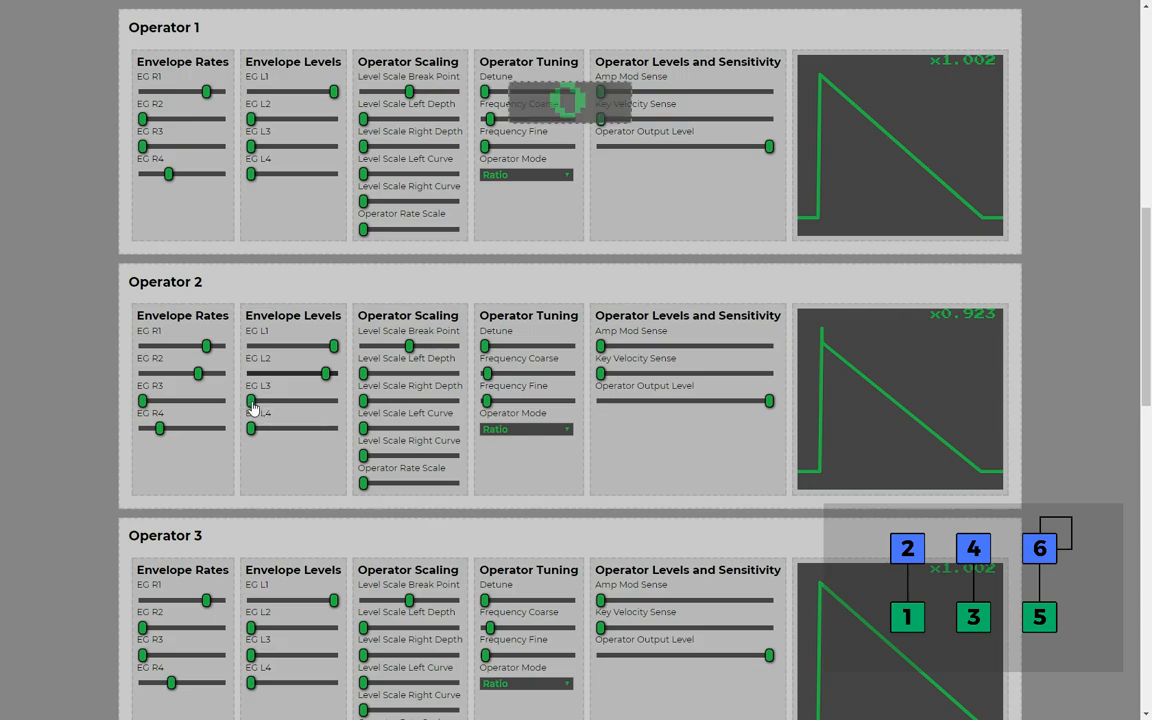
mouse_move(144, 402)
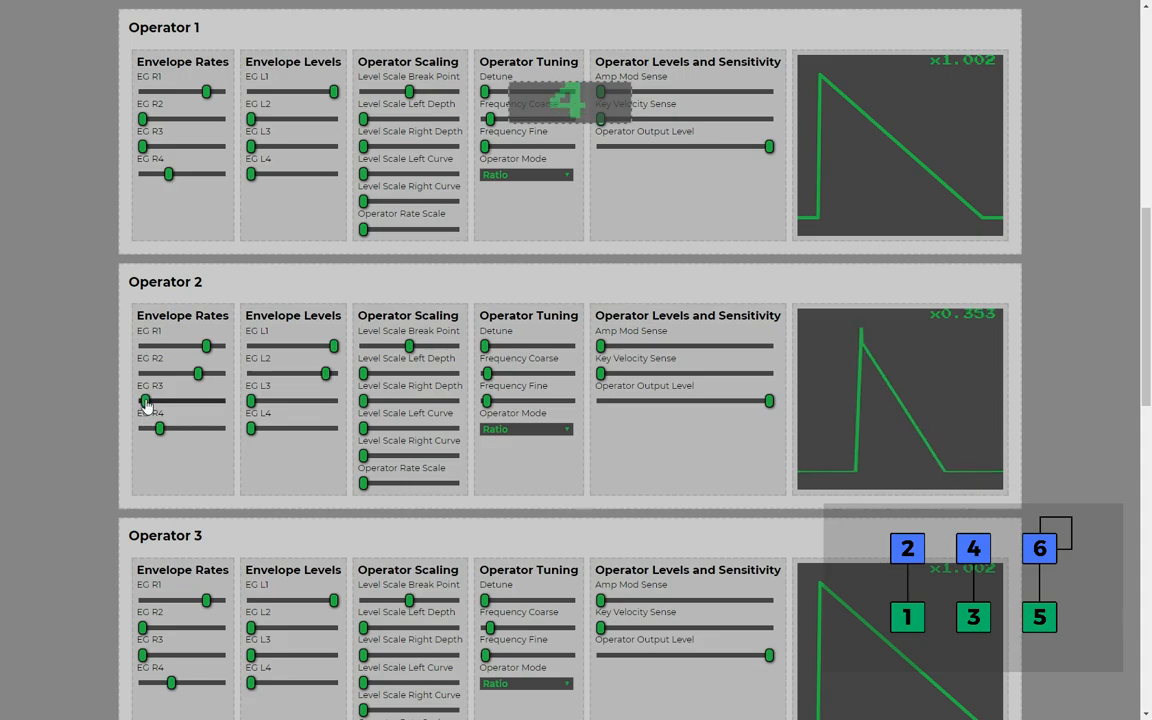
left_click_drag(148, 400, 148, 400)
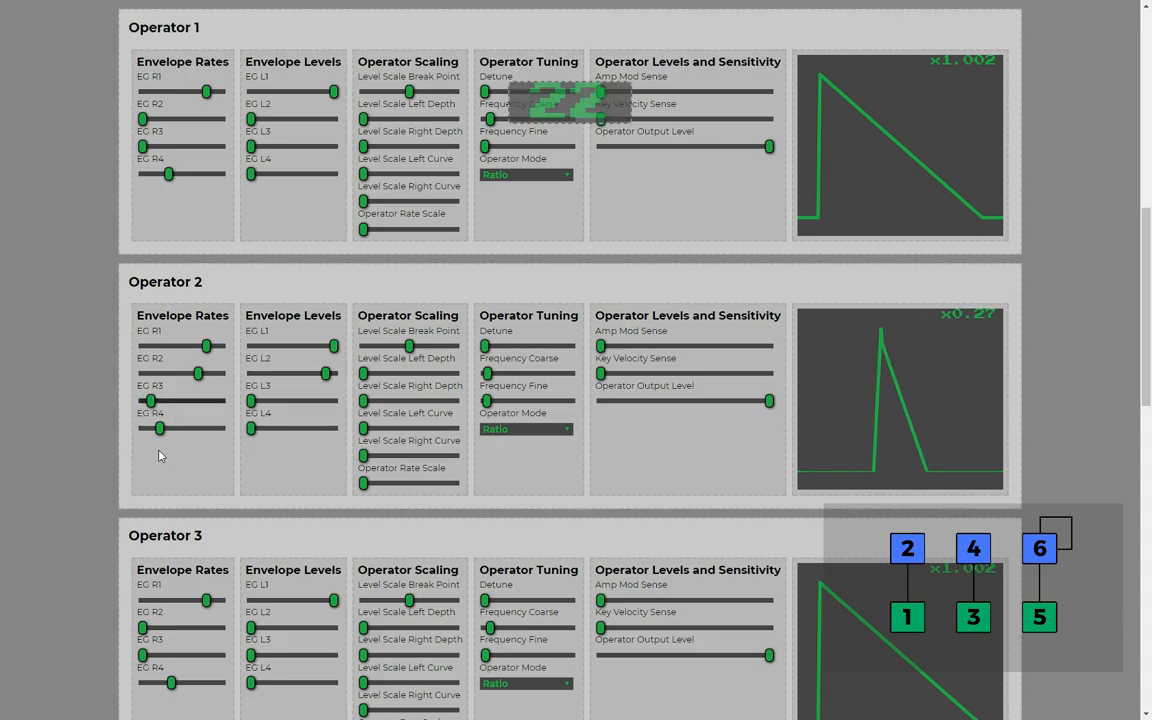
scroll("down", 3)
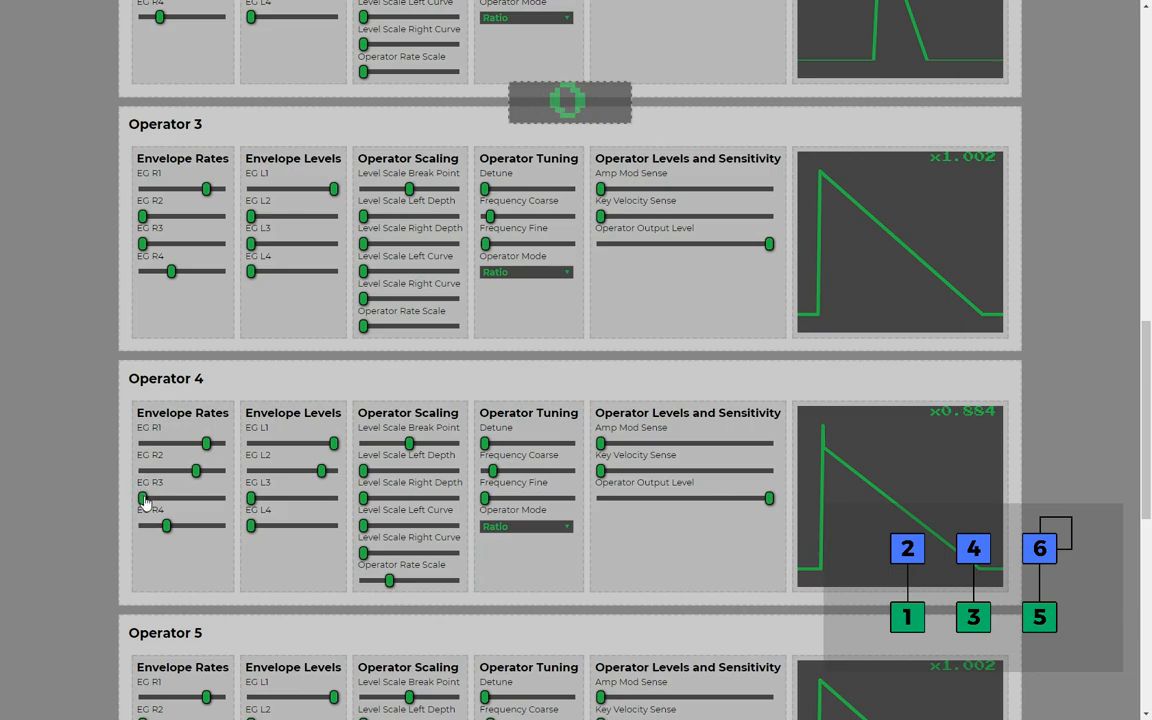
left_click_drag(144, 498, 144, 498)
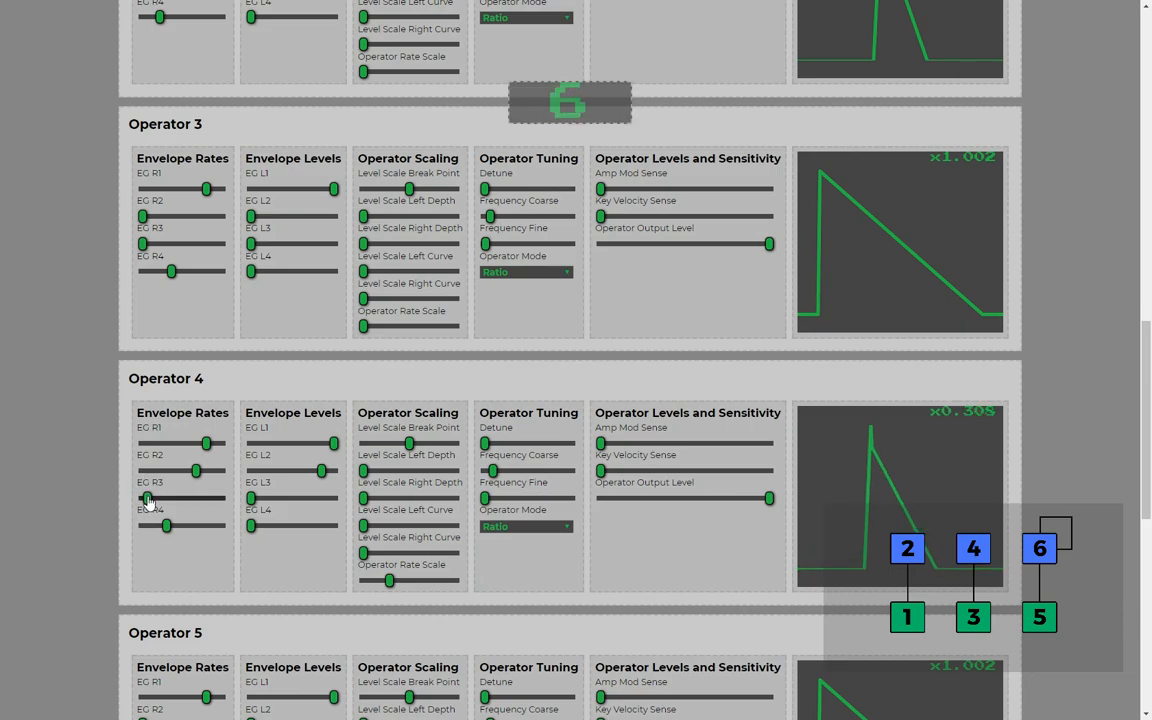
scroll("down", 3)
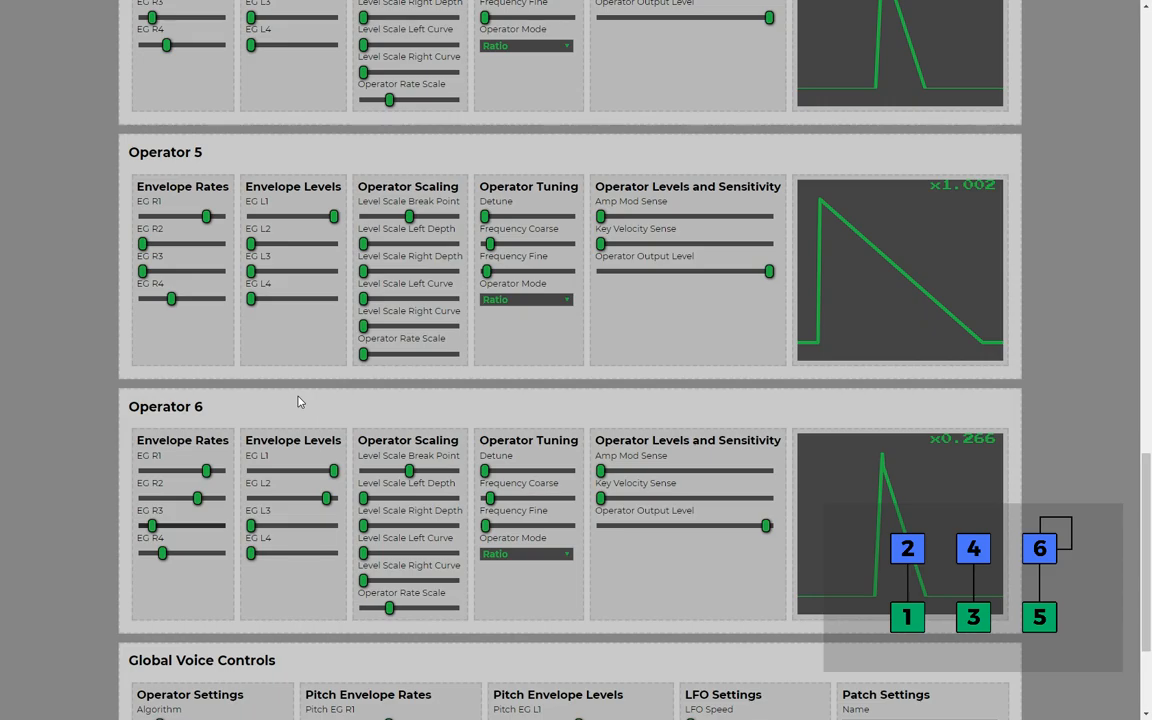
mouse_move(288, 420)
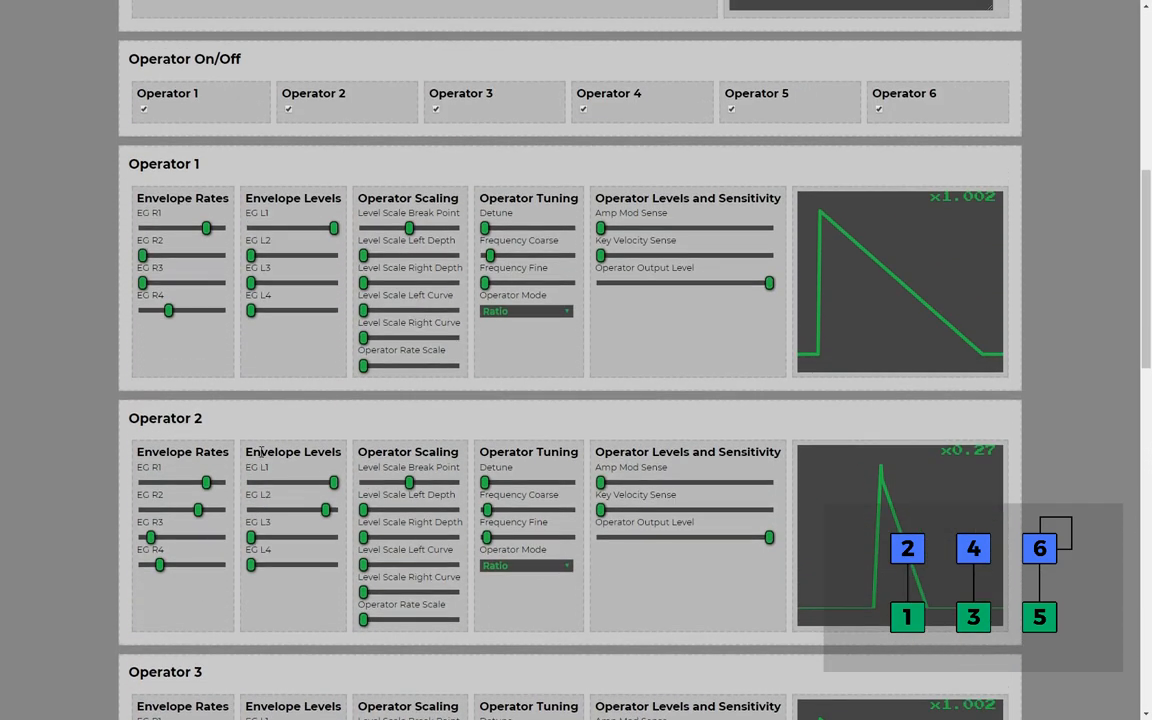
Lower the EG R4 release rates on carrier Operators 3 and 5 for a slower fade-out.
scroll("down", 3)
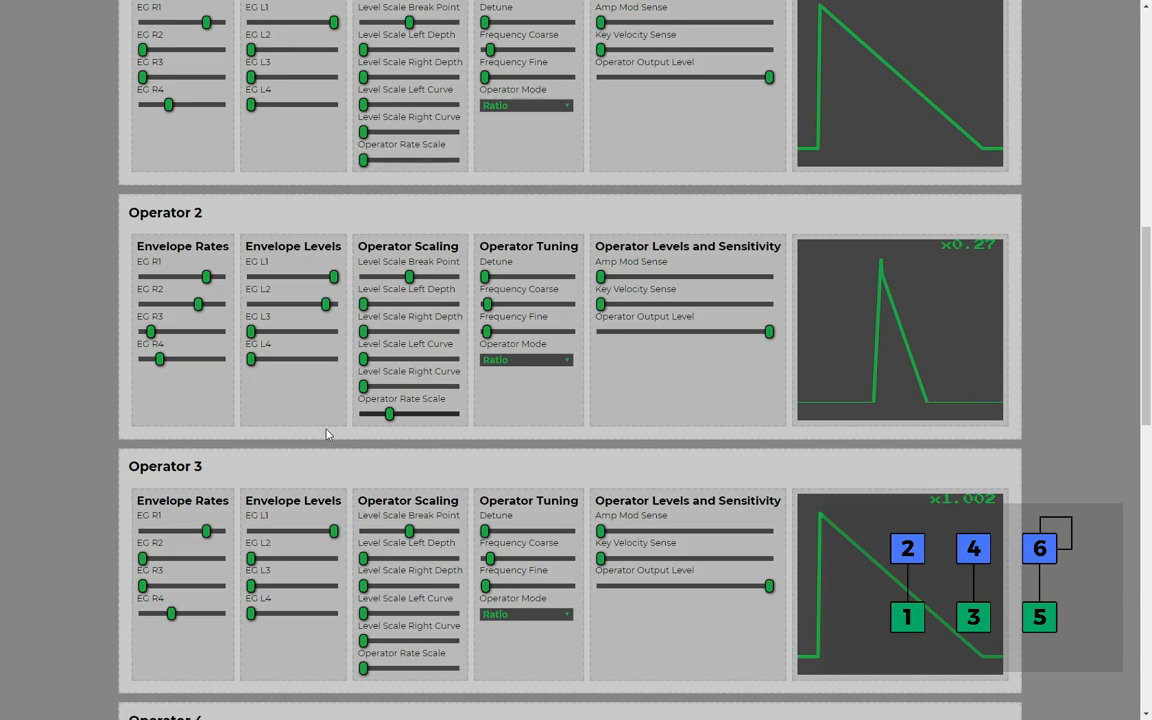
scroll("up", 3)
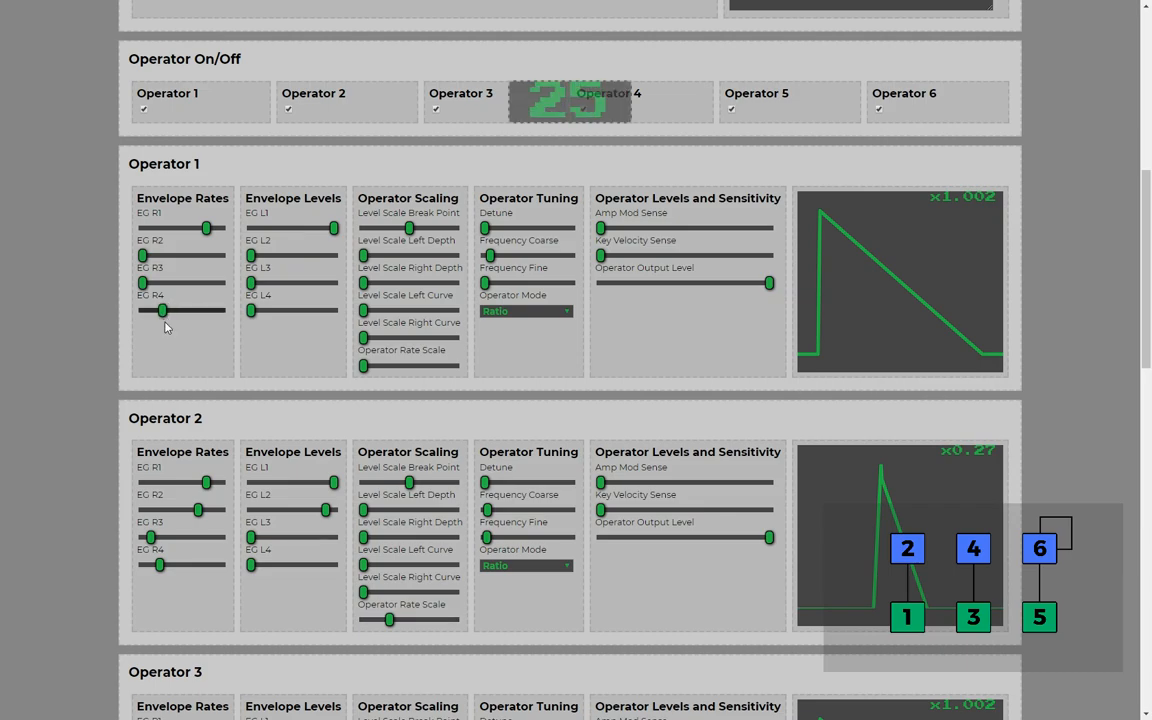
scroll("down", 3)
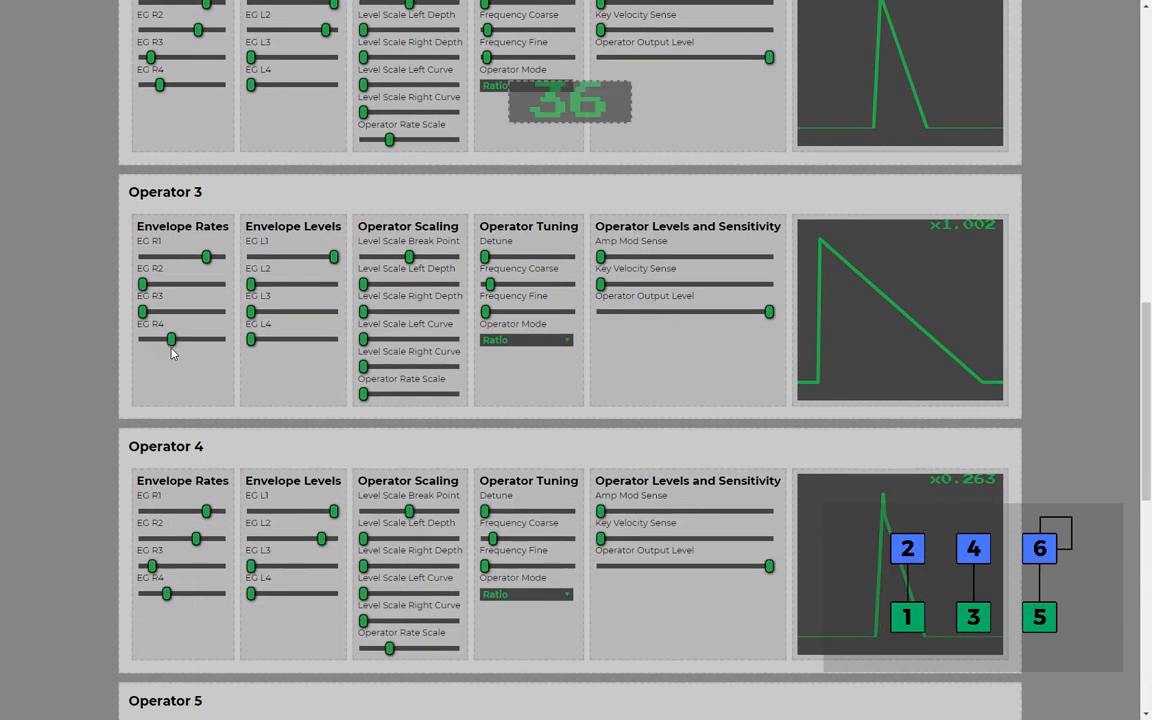
left_click_drag(170, 340, 164, 340)
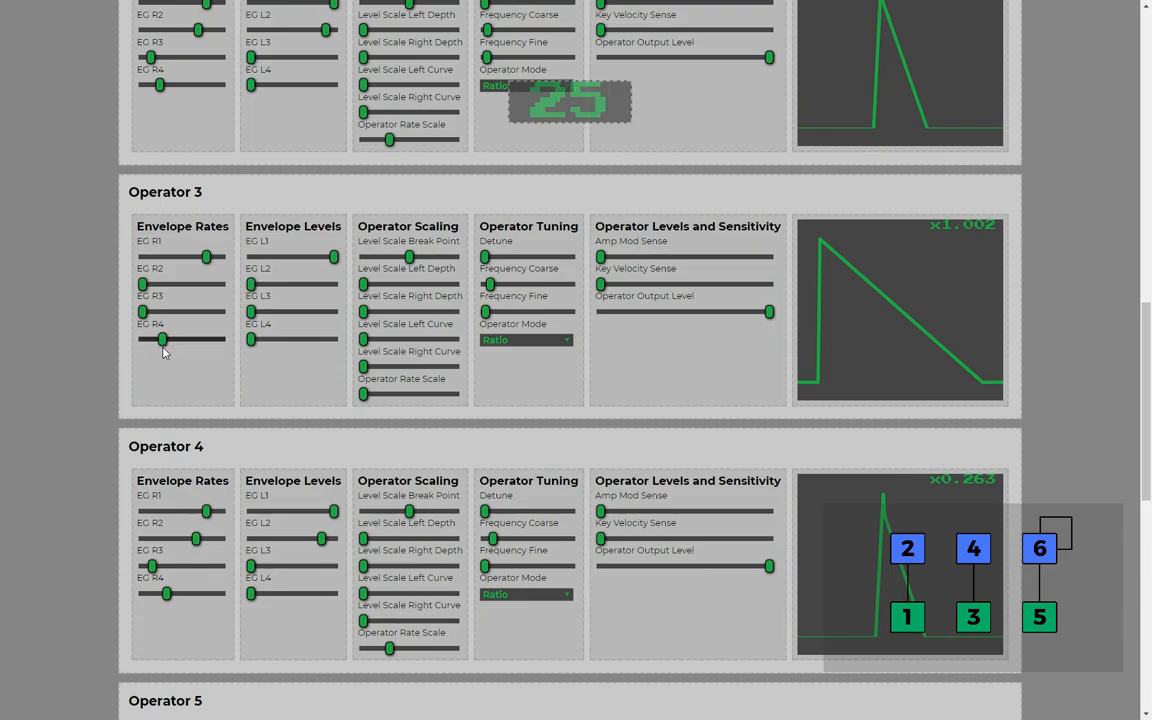
scroll("down", 3)
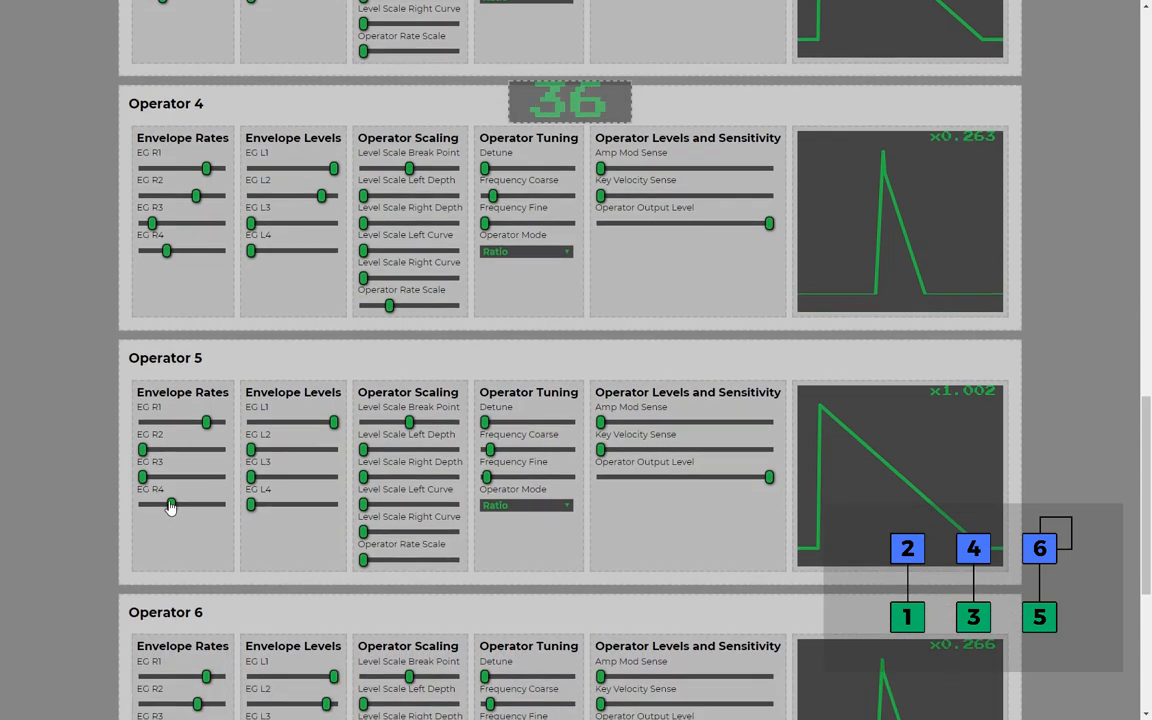
left_click_drag(170, 504, 164, 504)
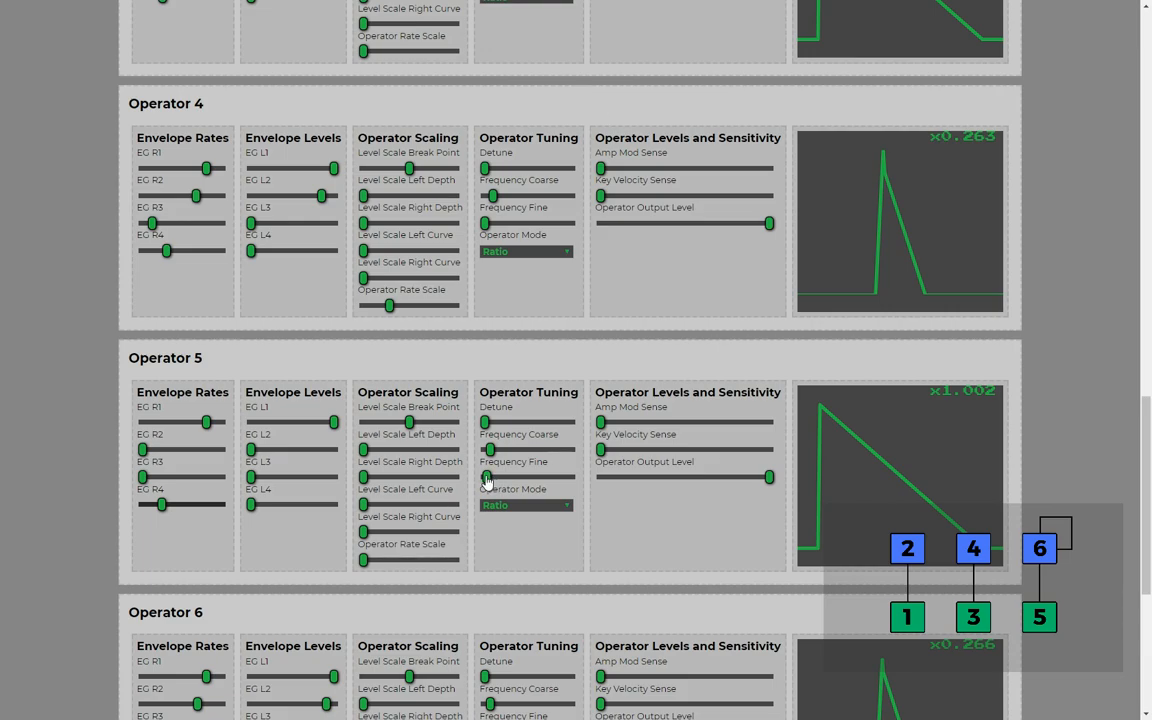
mouse_move(512, 510)
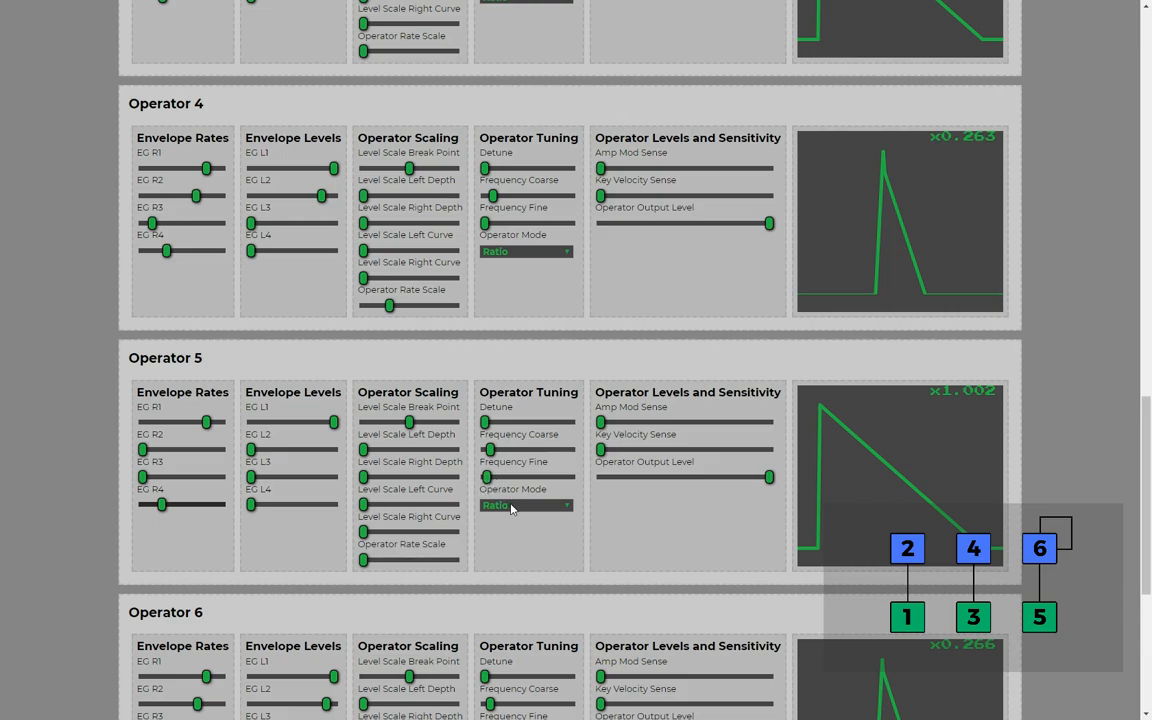
scroll("down", 3)
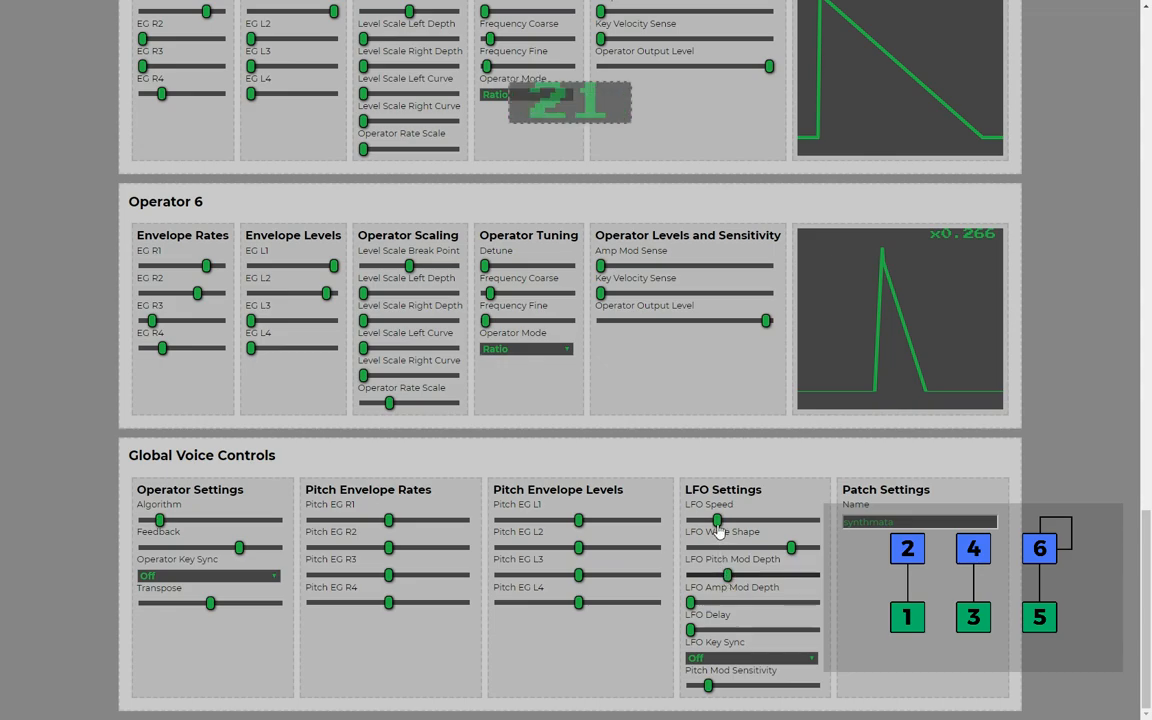
Drag the LFO Speed slider in Global Voice Controls to 21.
left_click_drag(718, 520, 732, 520)
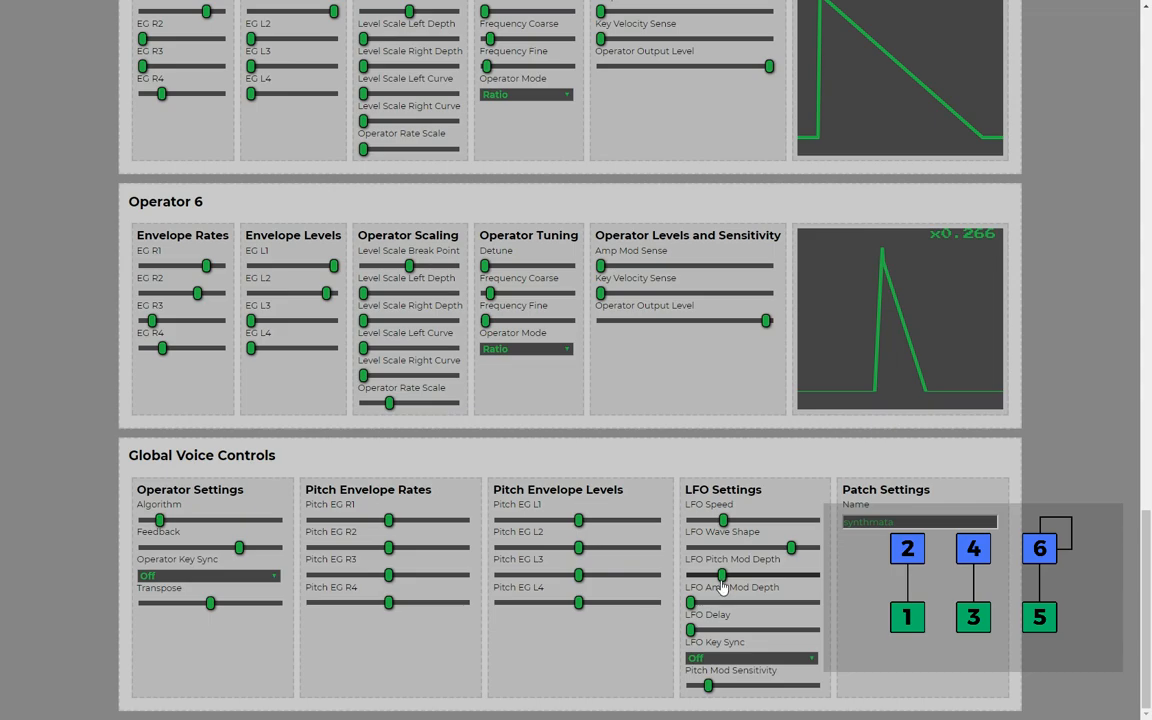
mouse_move(720, 584)
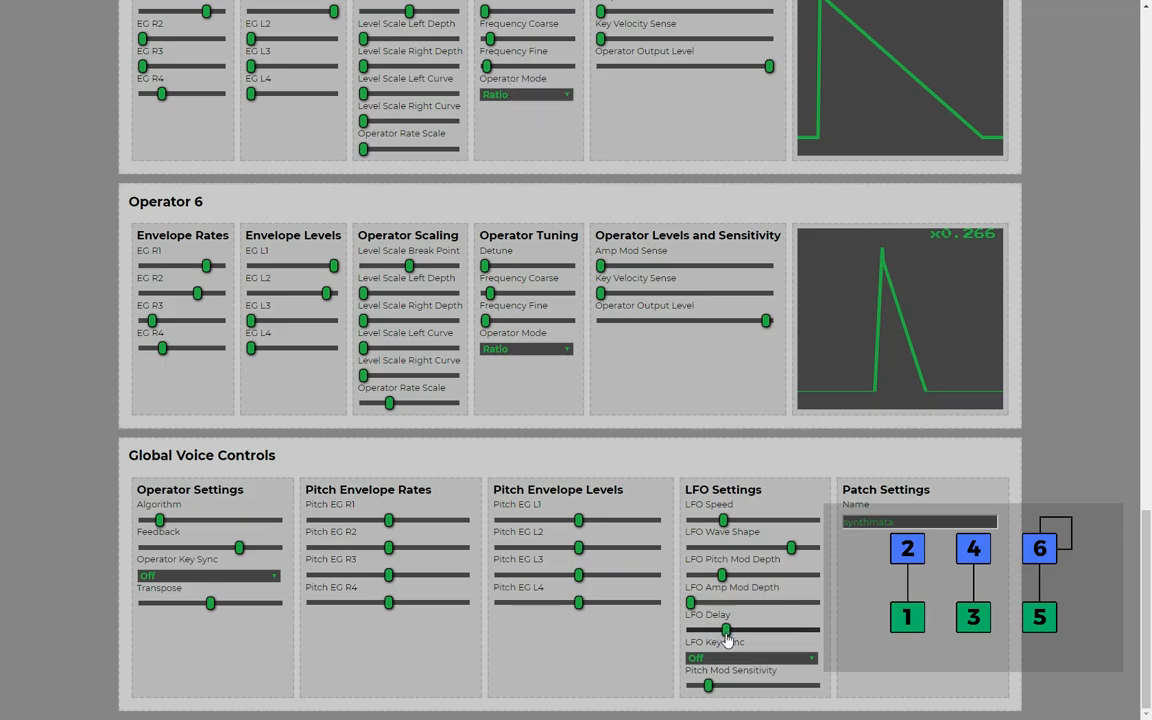
mouse_move(728, 636)
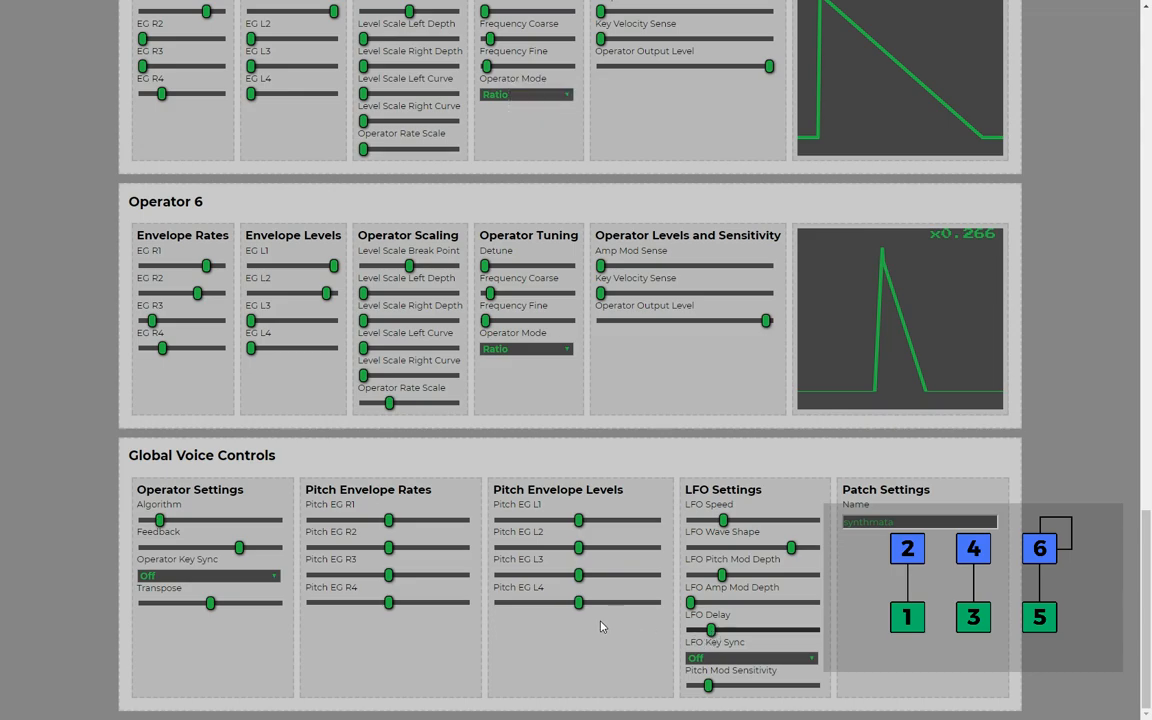
mouse_move(576, 628)
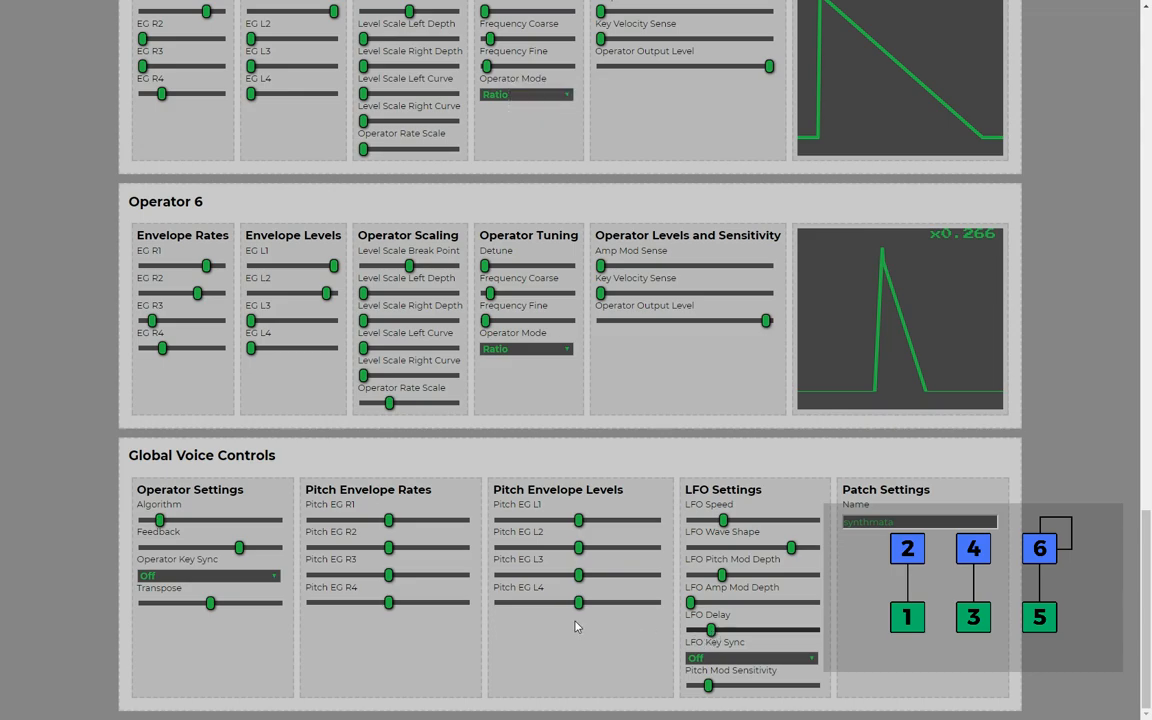
scroll("down", 3)
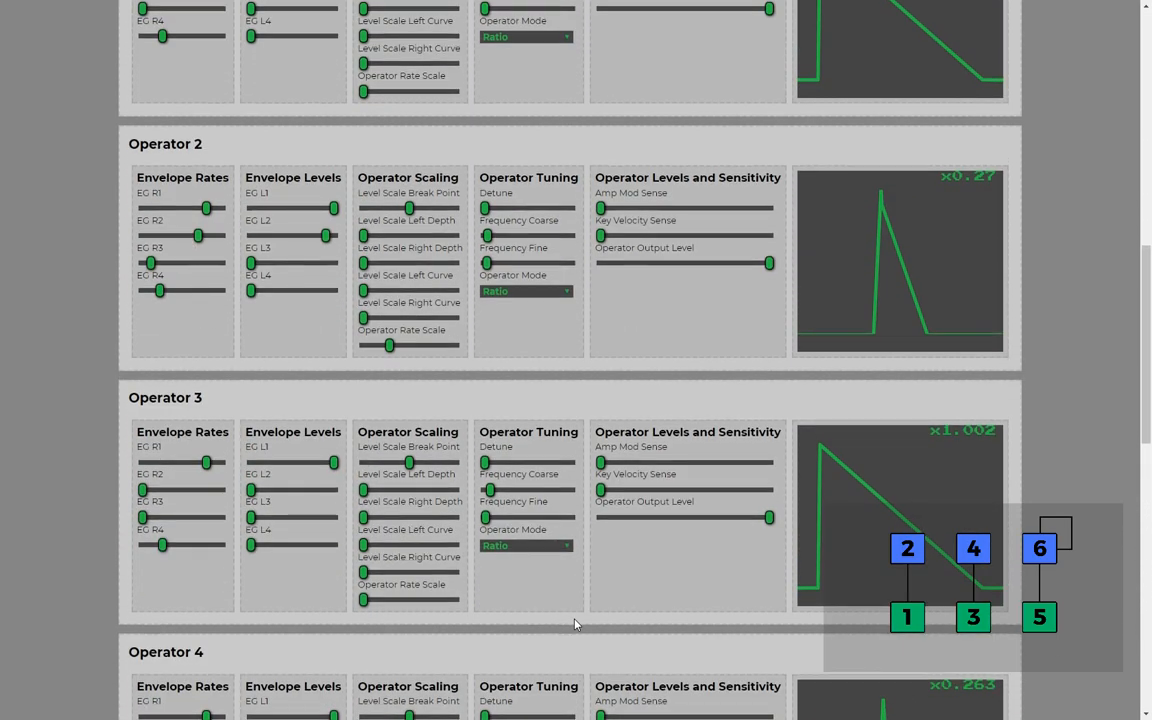
scroll("down", 3)
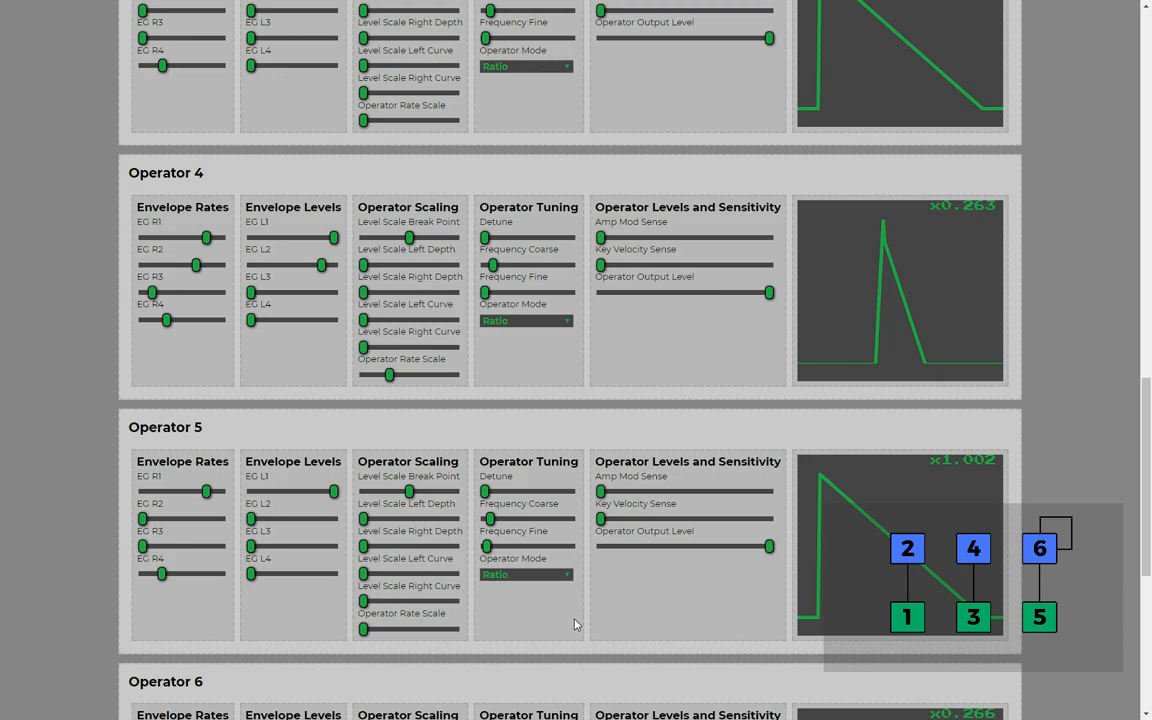
scroll("down", 3)
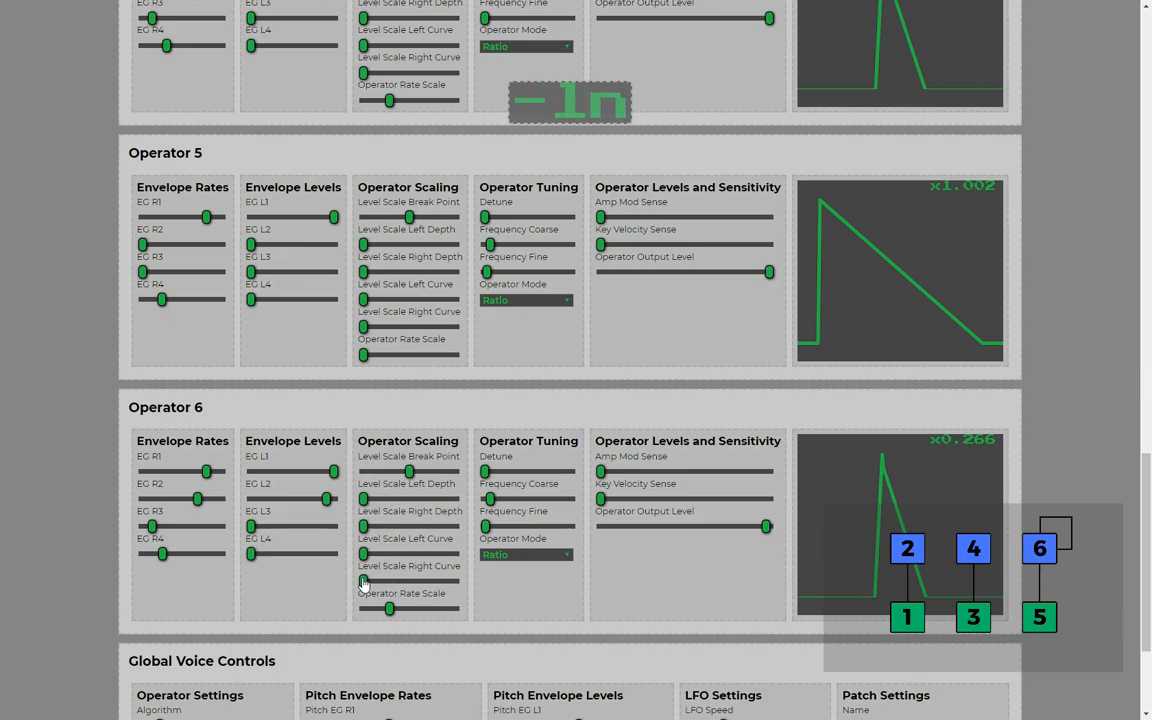
mouse_move(364, 584)
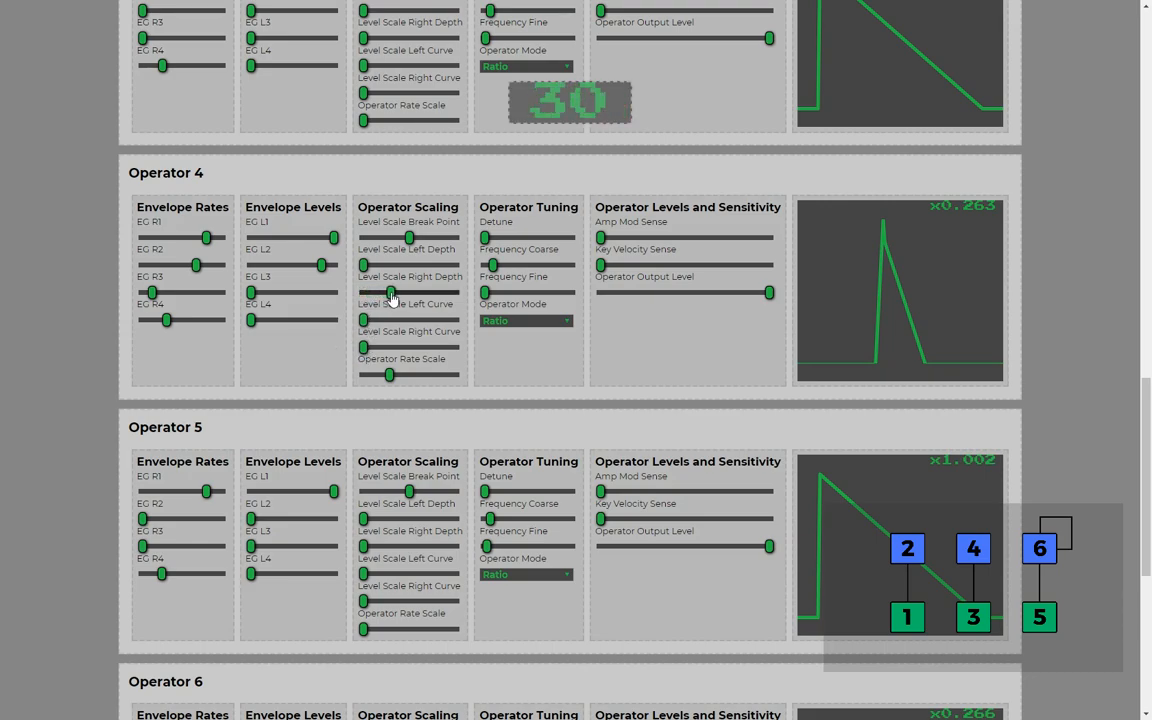
Scroll back from the Operator Scaling sliders toward Operators 2 and 3.
scroll("down", 3)
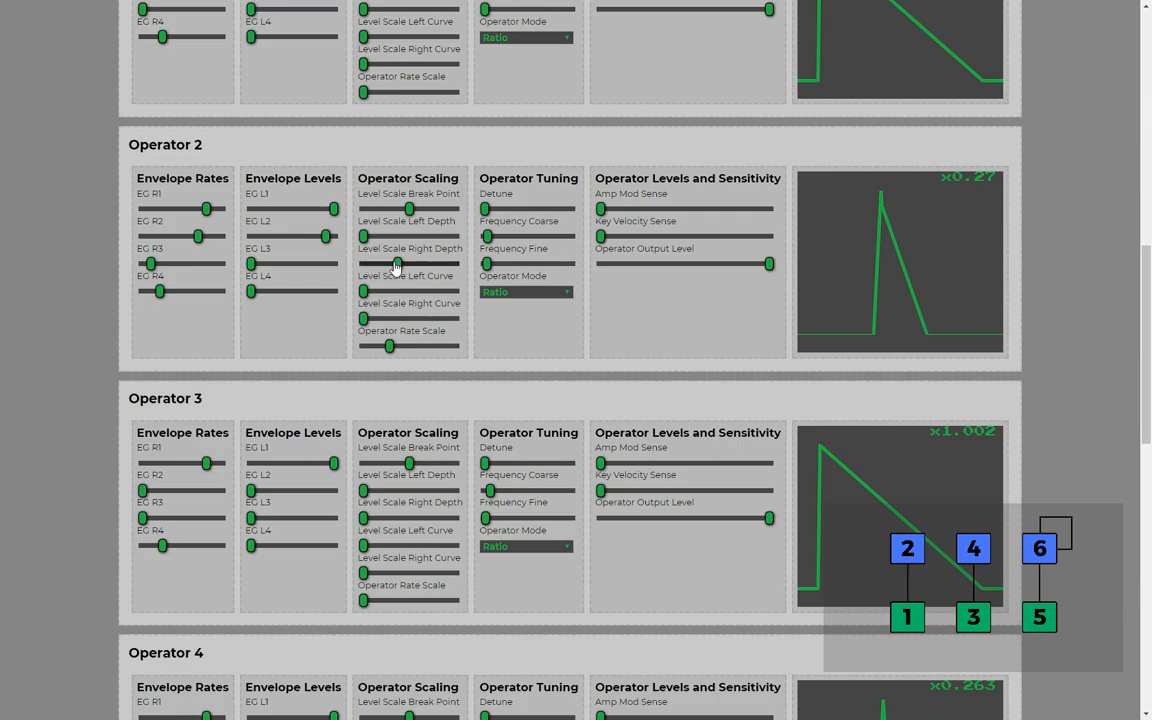
mouse_move(484, 324)
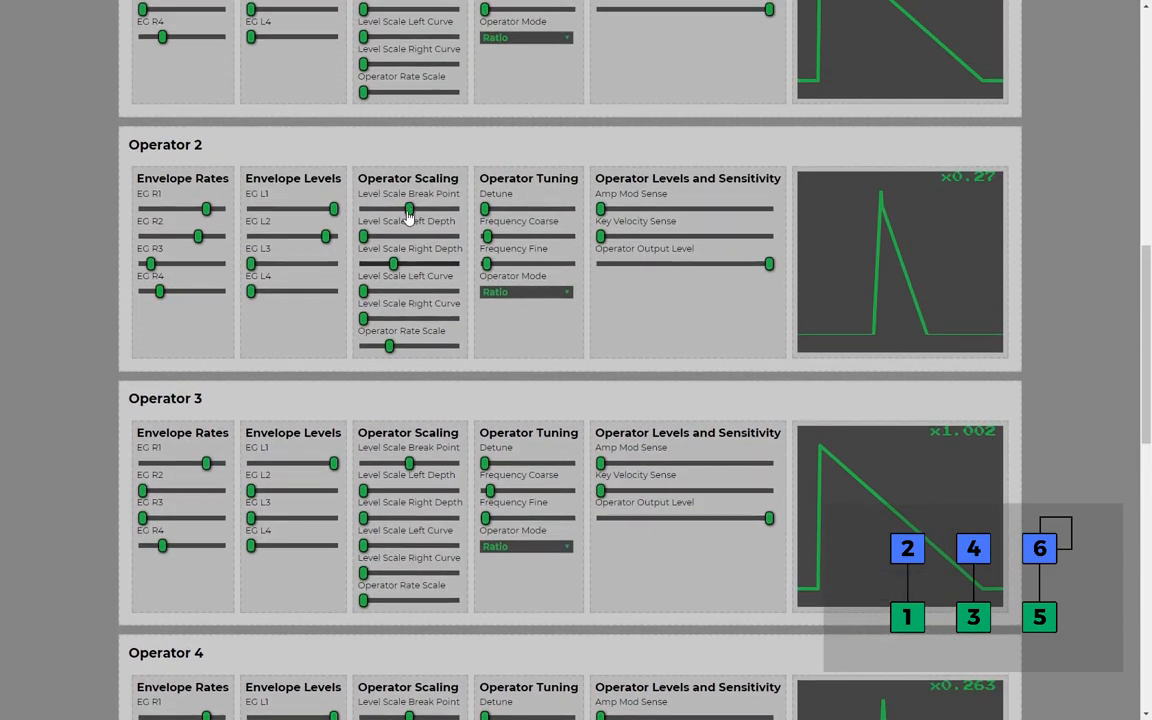
left_click_drag(404, 210, 420, 210)
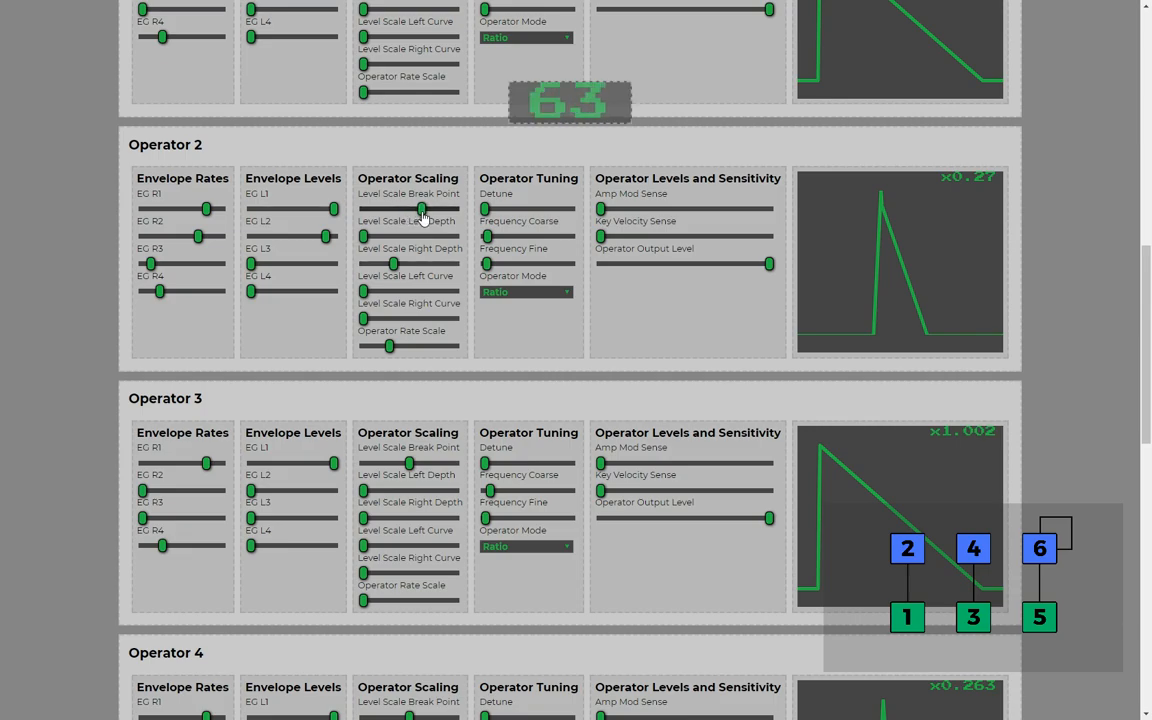
left_click_drag(420, 208, 392, 264)
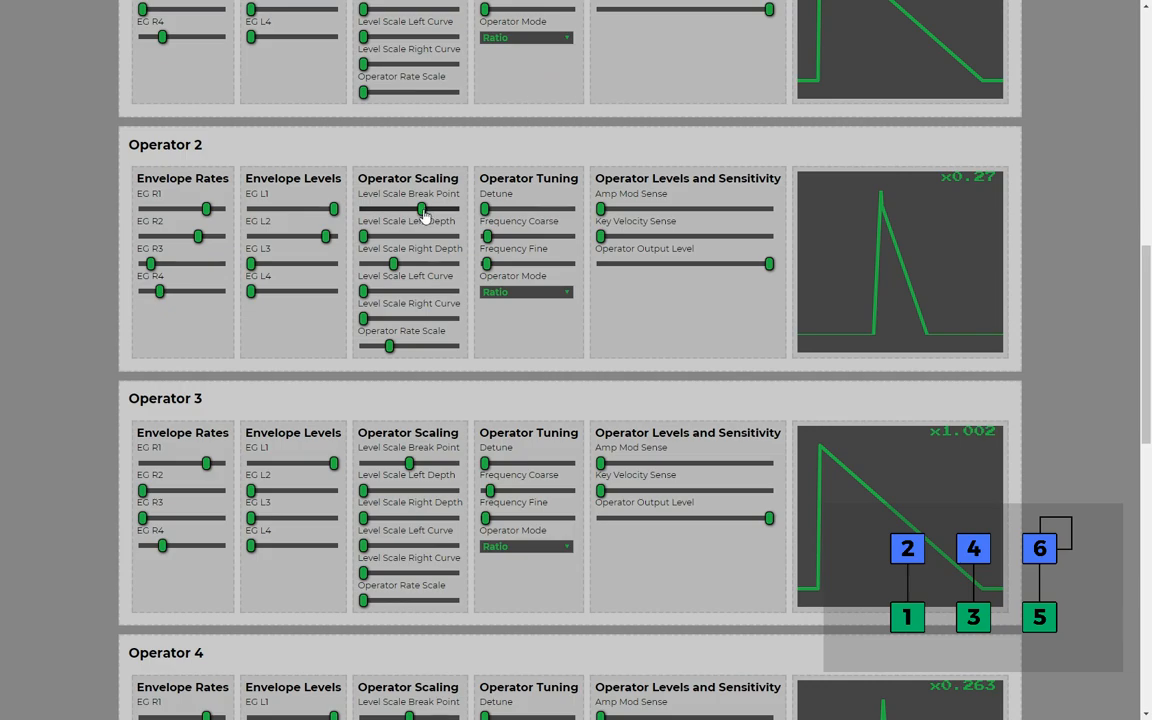
scroll("down", 3)
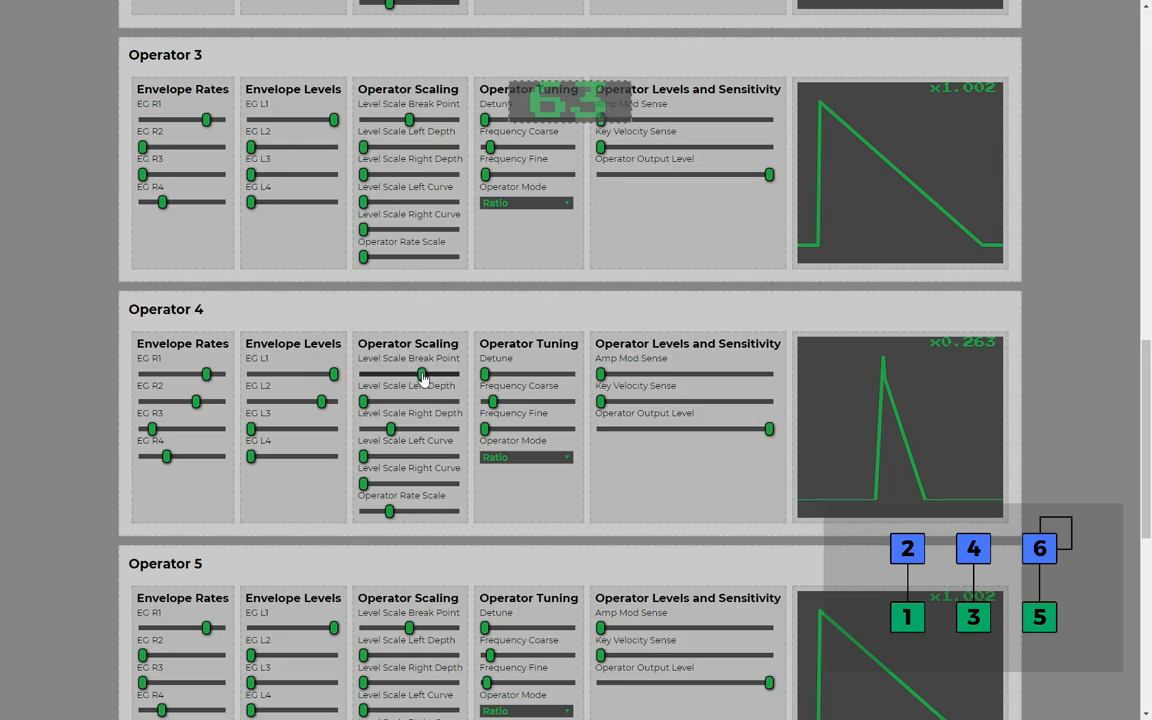
scroll("down", 3)
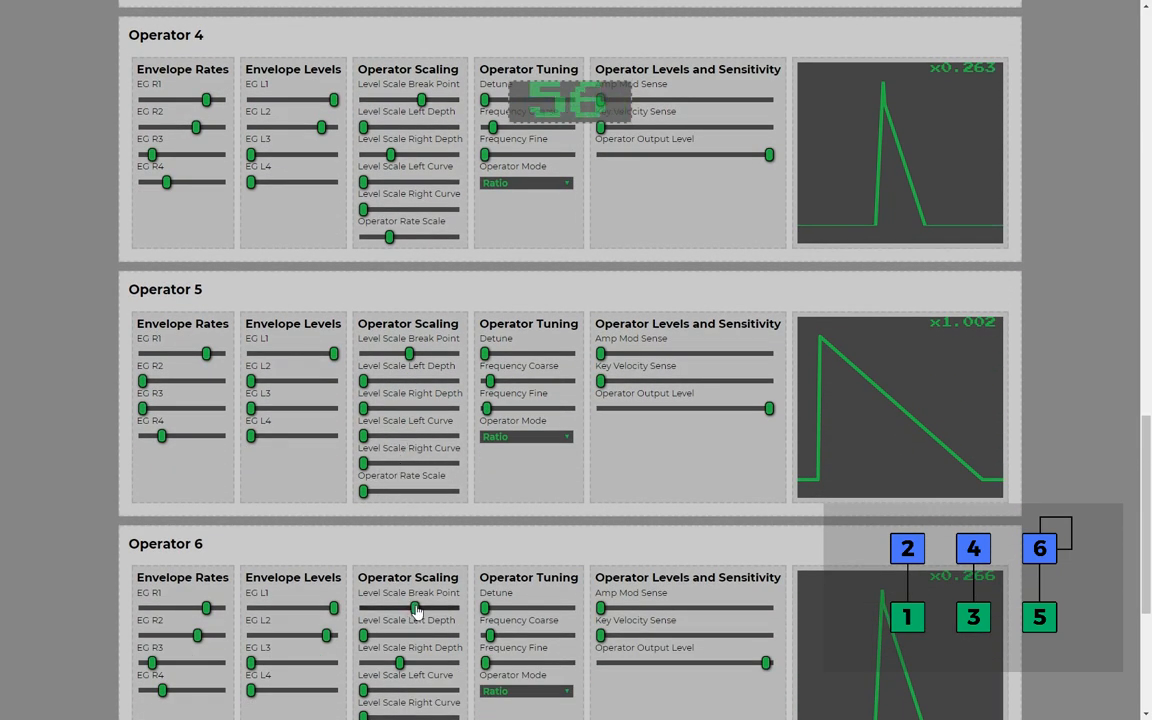
mouse_move(620, 530)
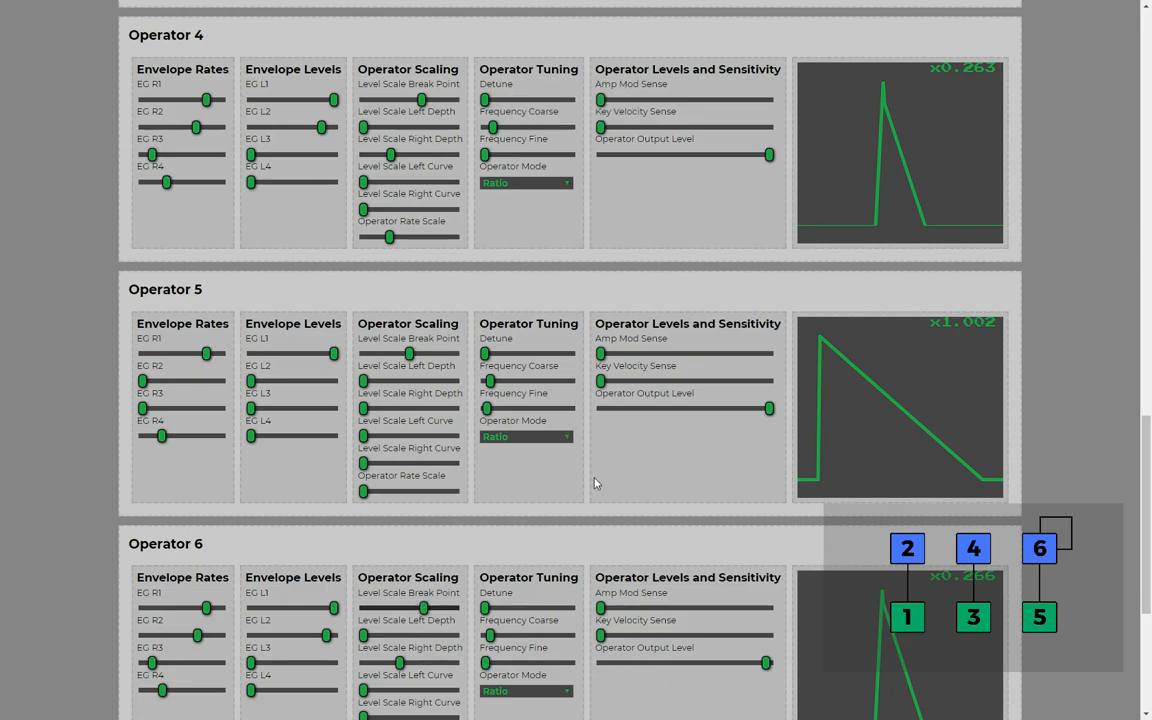
scroll("down", 3)
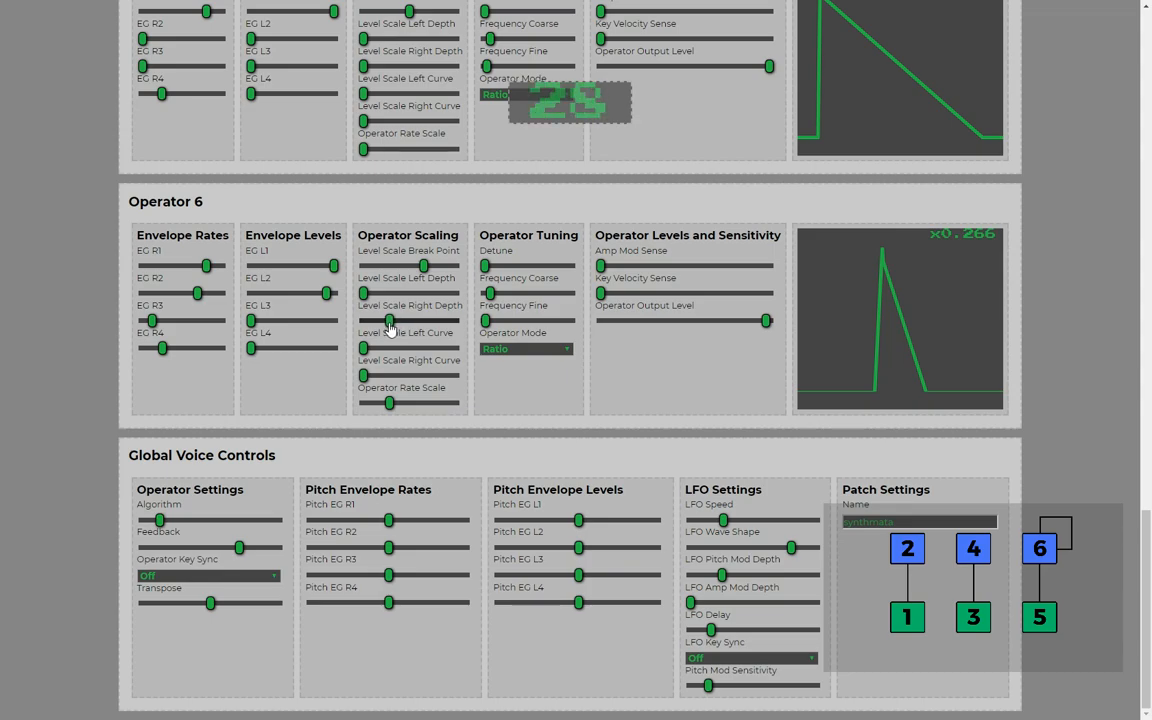
scroll("down", 3)
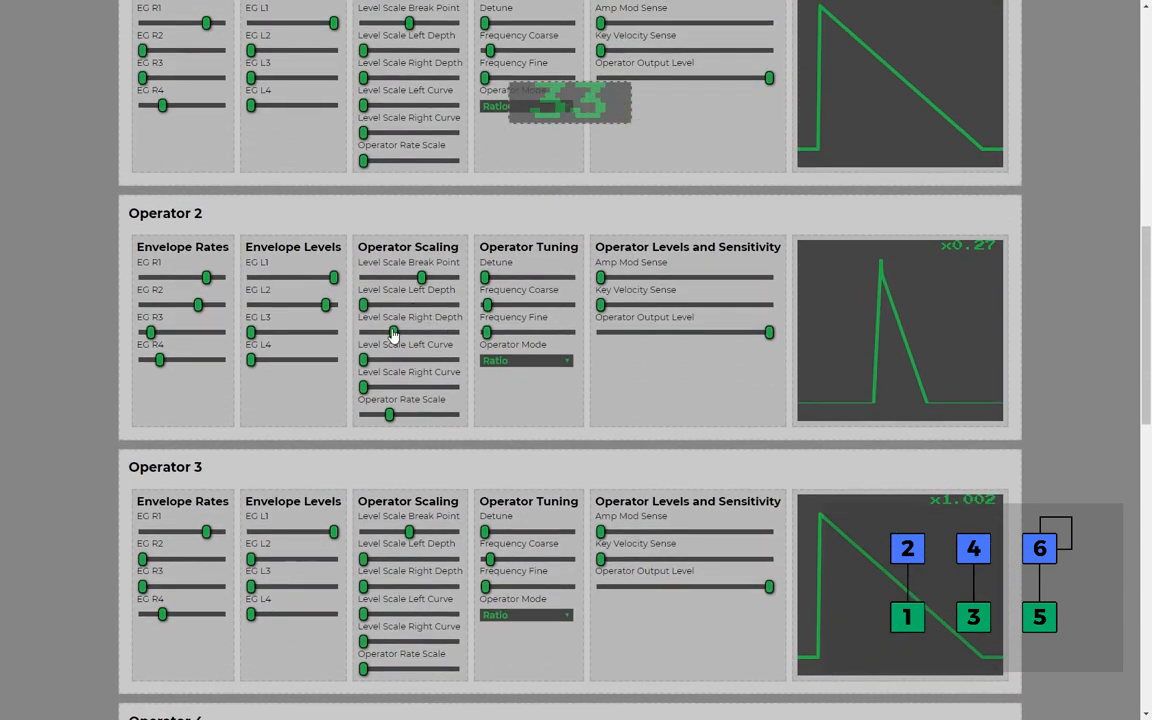
Drag one of Operator 2's sliders to a value of 25.
left_click_drag(388, 332, 388, 332)
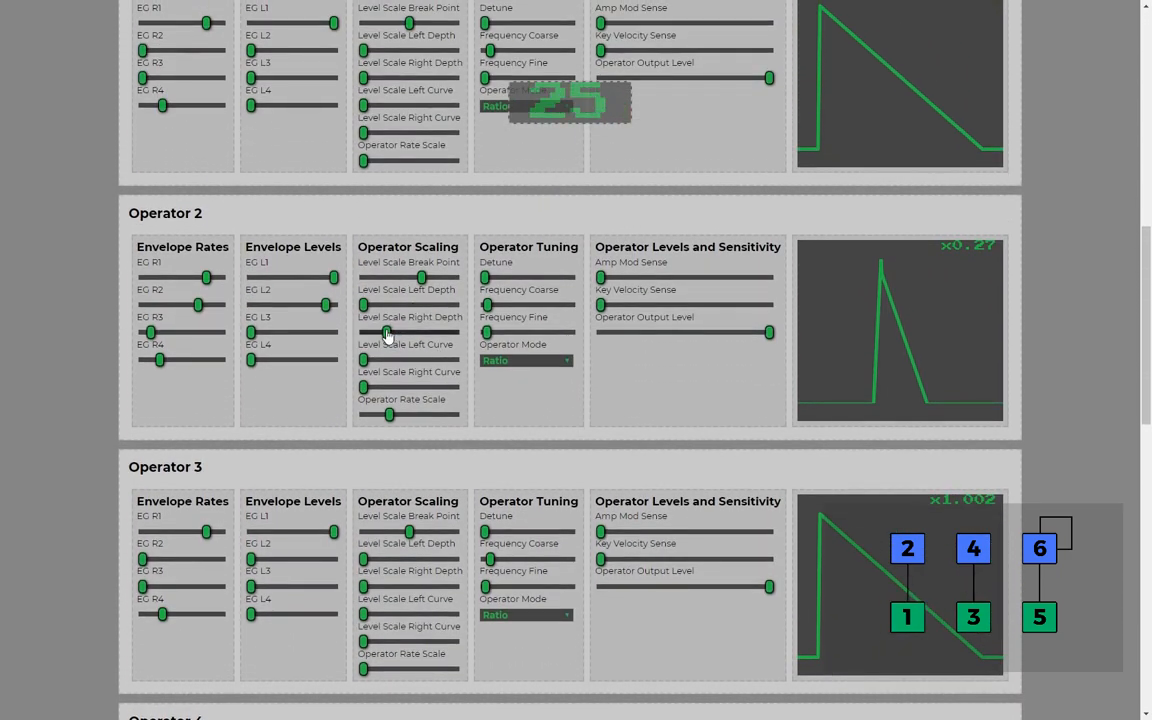
mouse_move(484, 386)
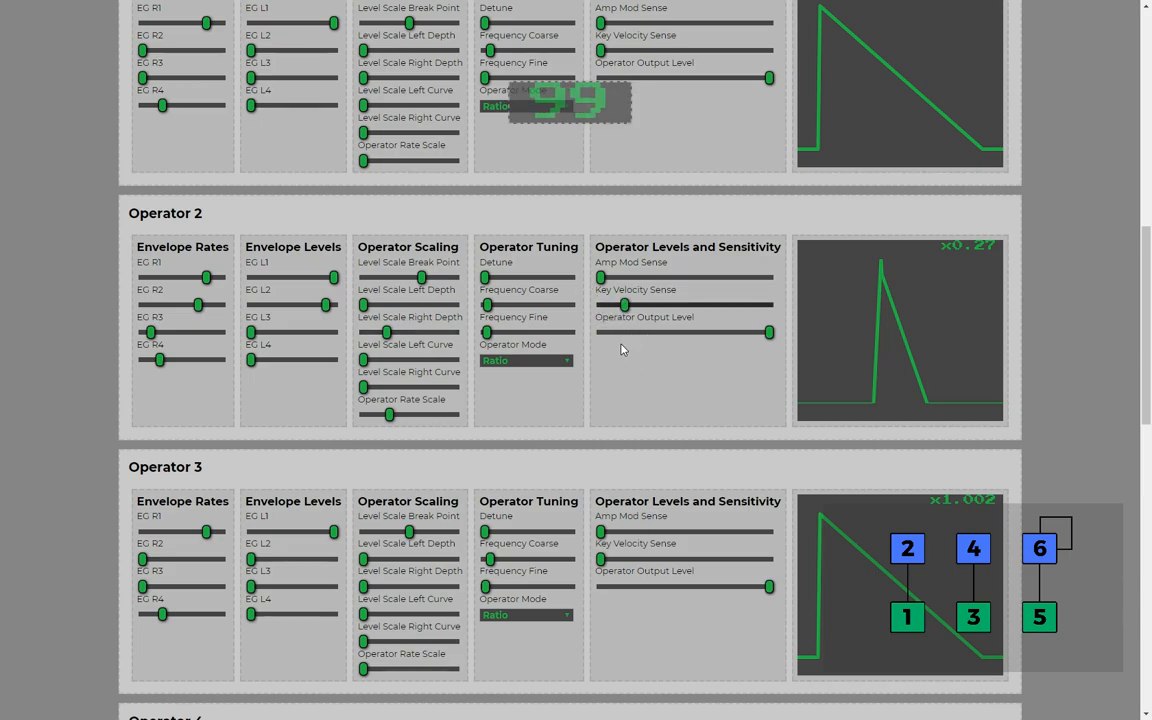
scroll("down", 3)
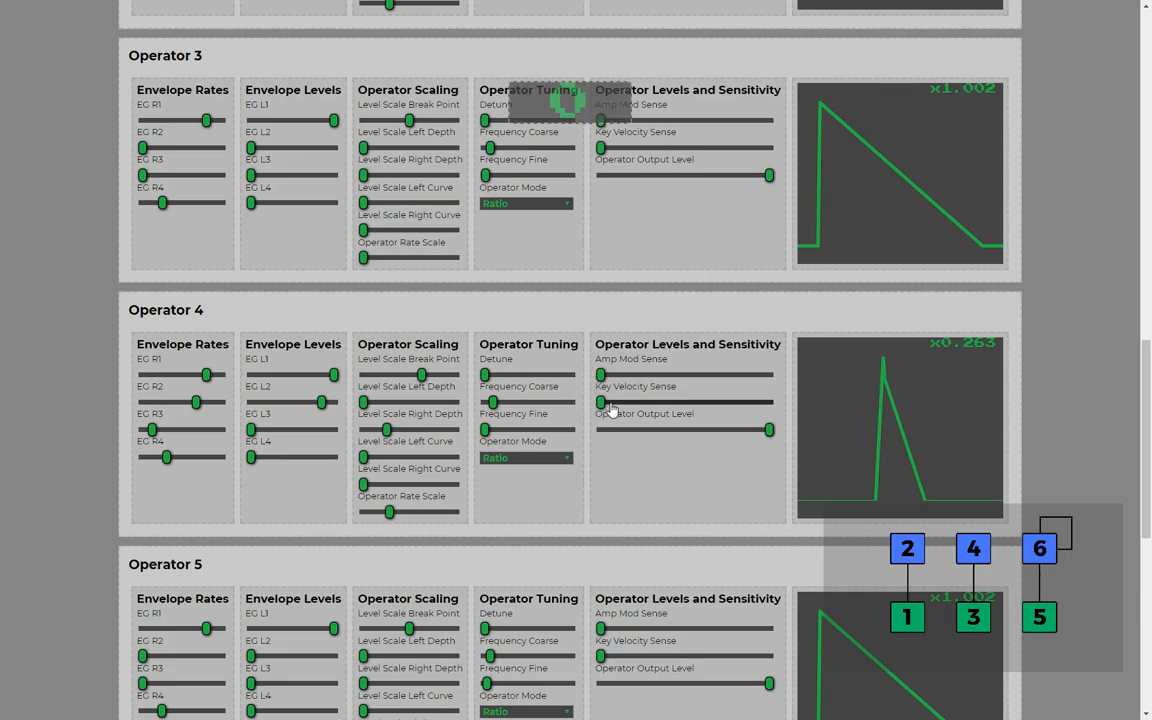
scroll("down", 3)
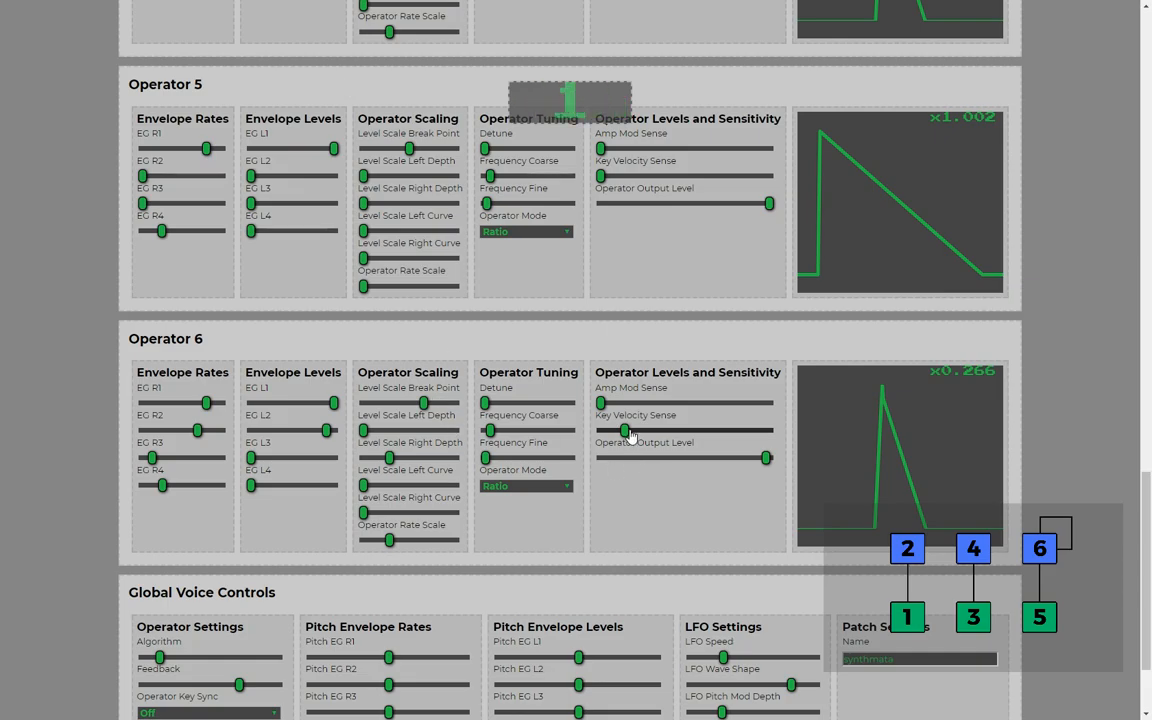
scroll("down", 3)
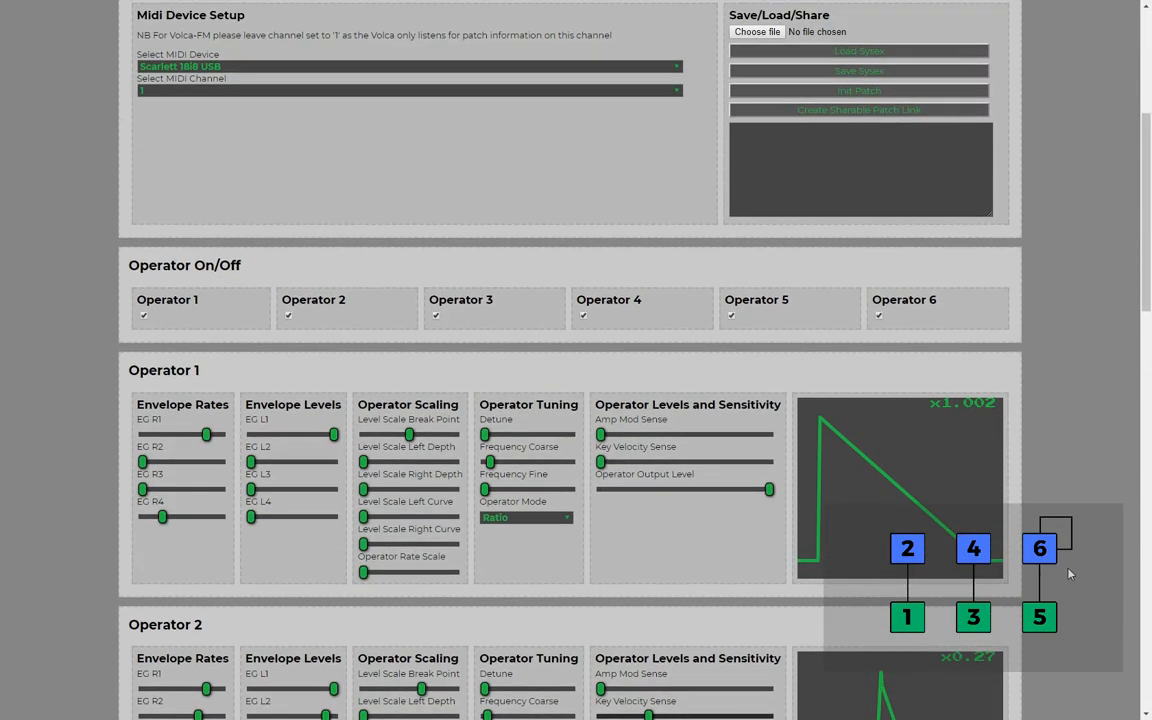
scroll("down", 3)
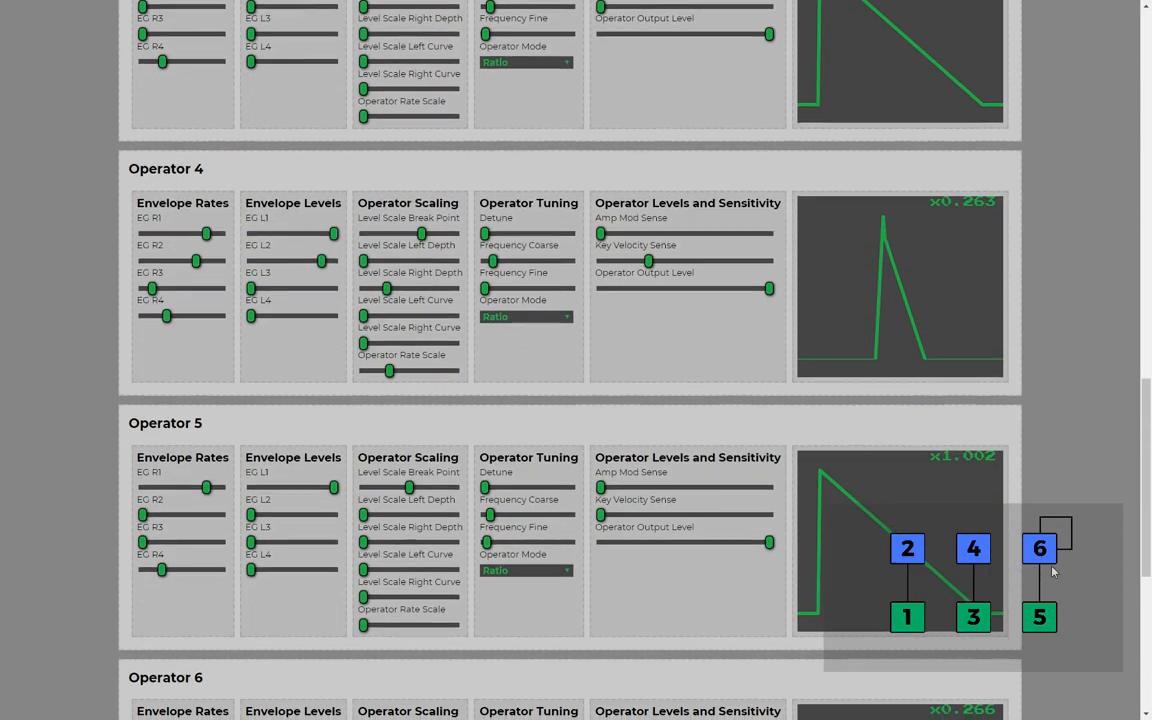
scroll("down", 3)
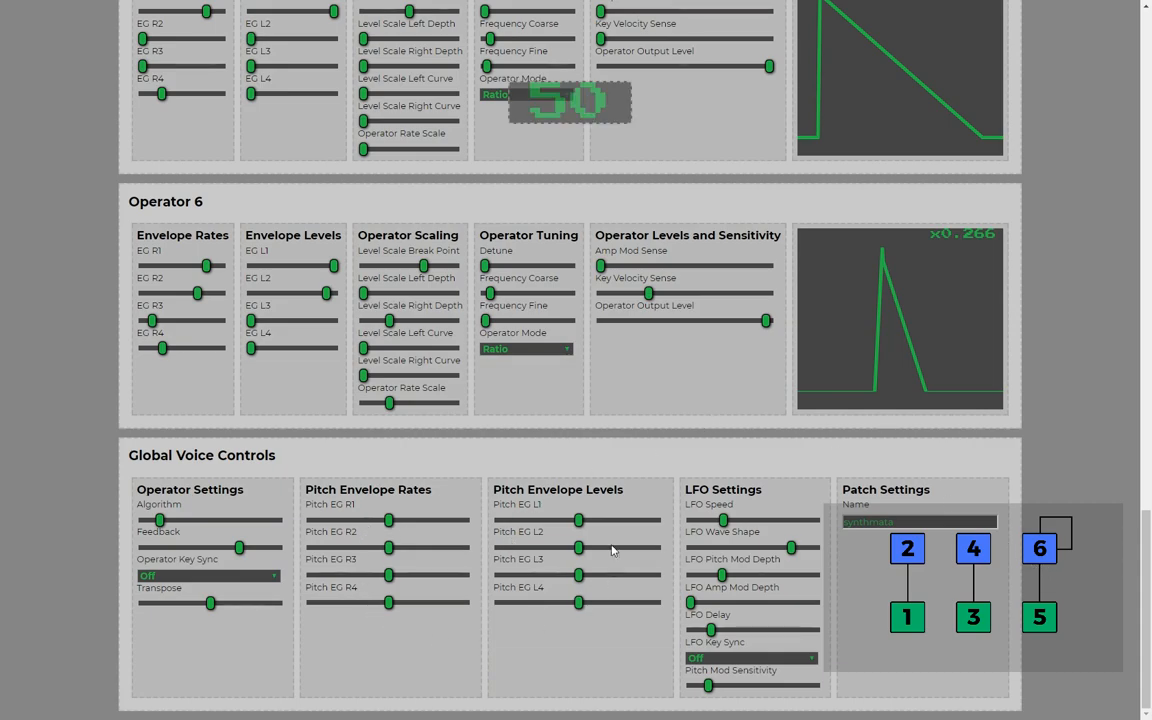
mouse_move(410, 596)
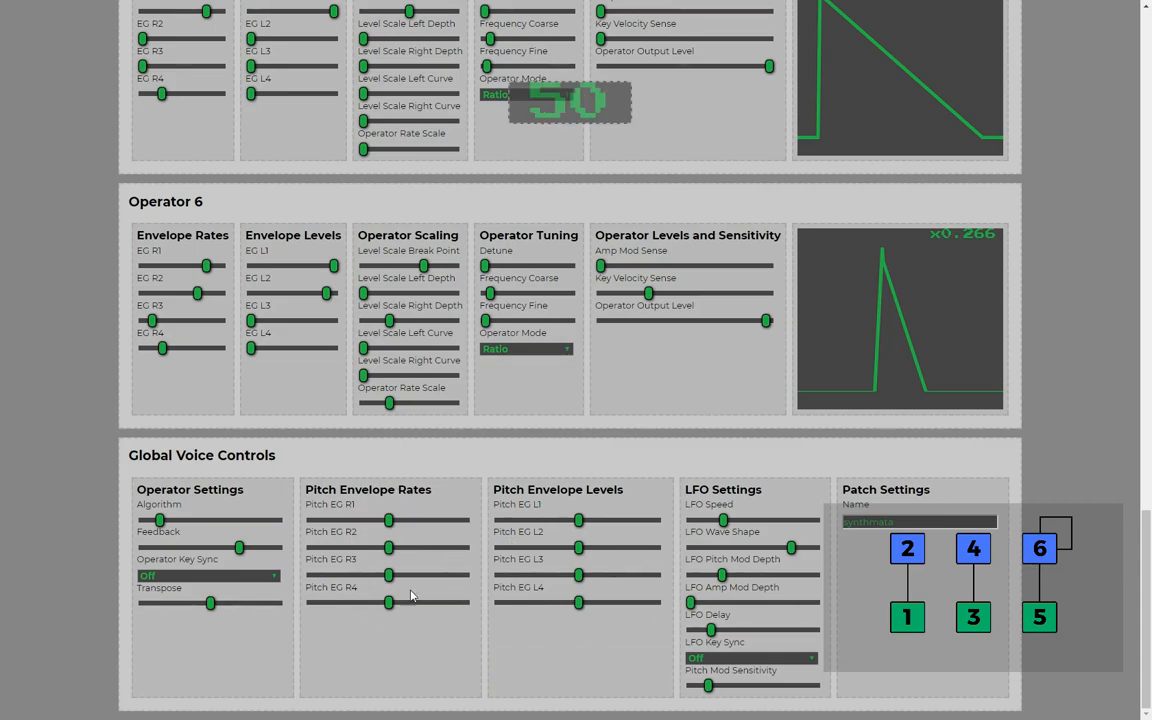
mouse_move(704, 560)
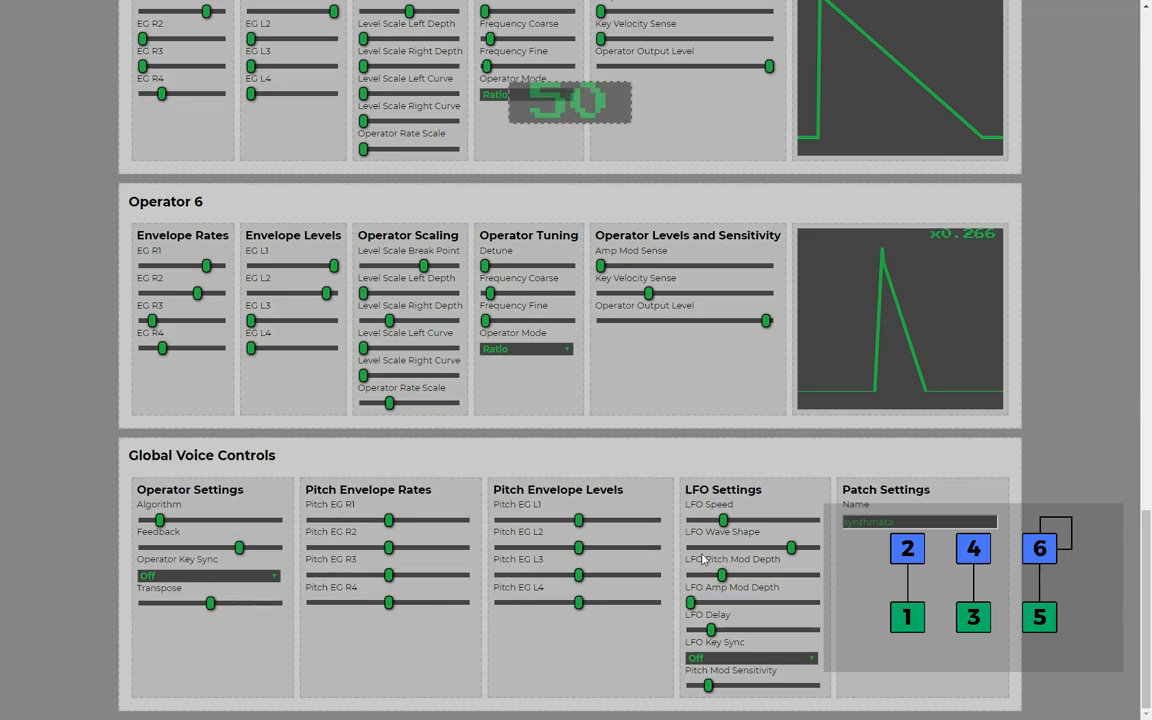
mouse_move(520, 548)
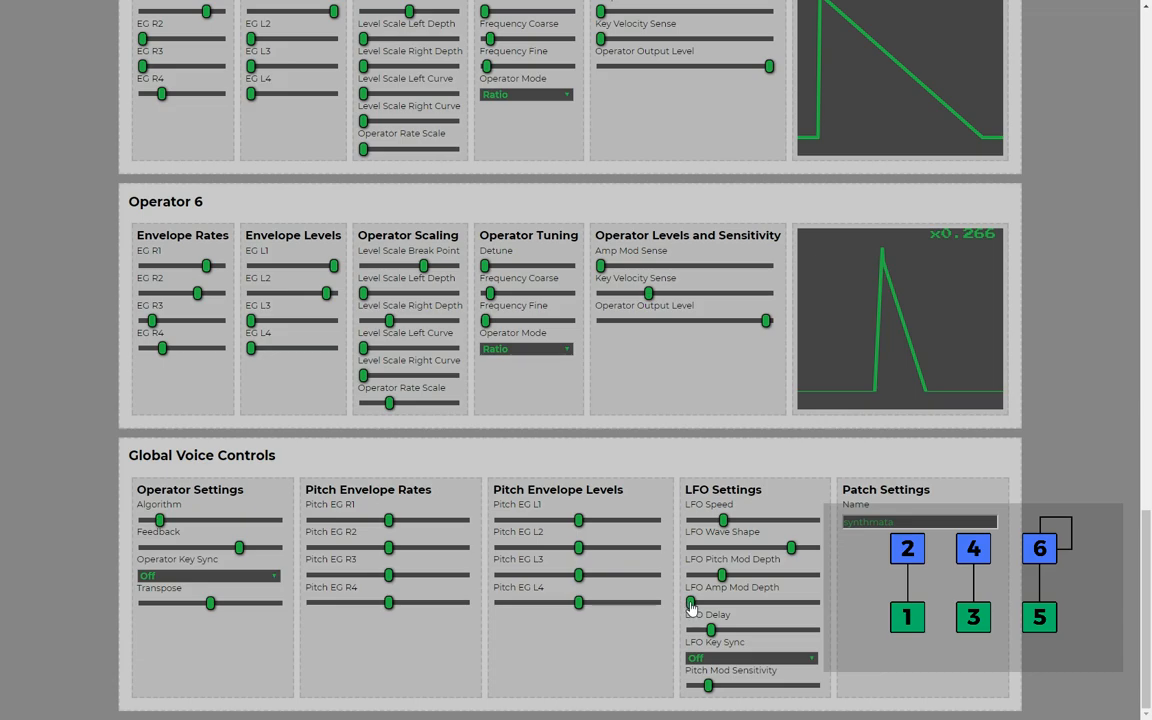
mouse_move(694, 608)
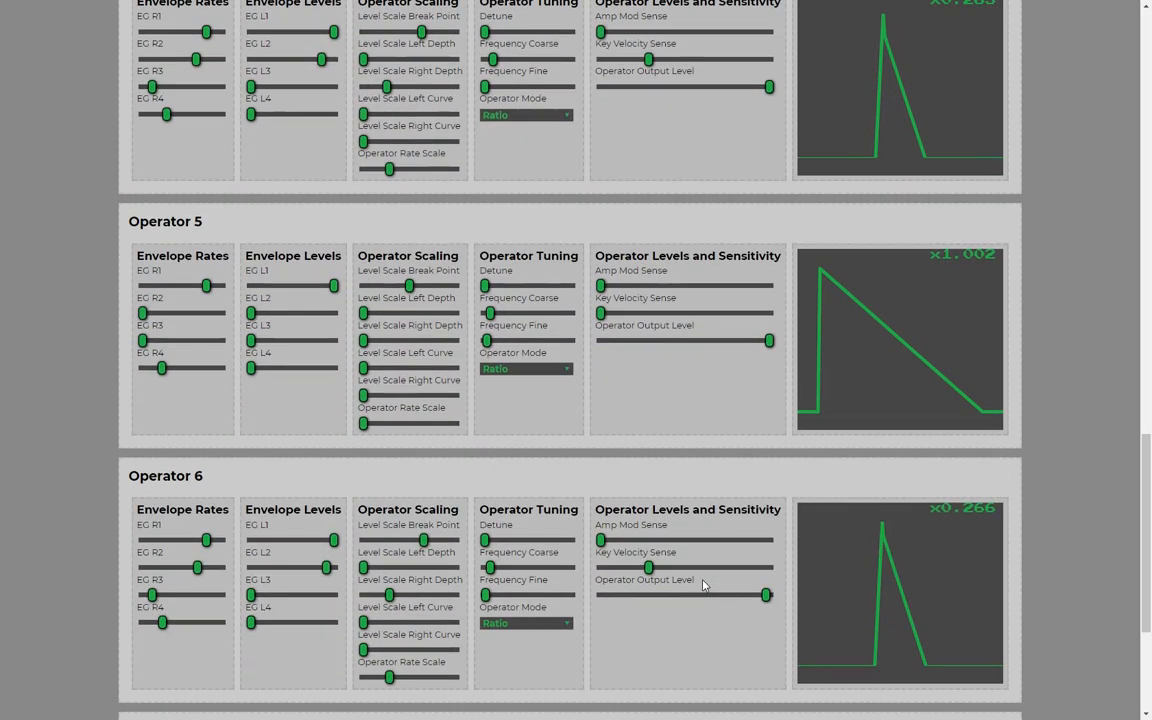
scroll("up", 3)
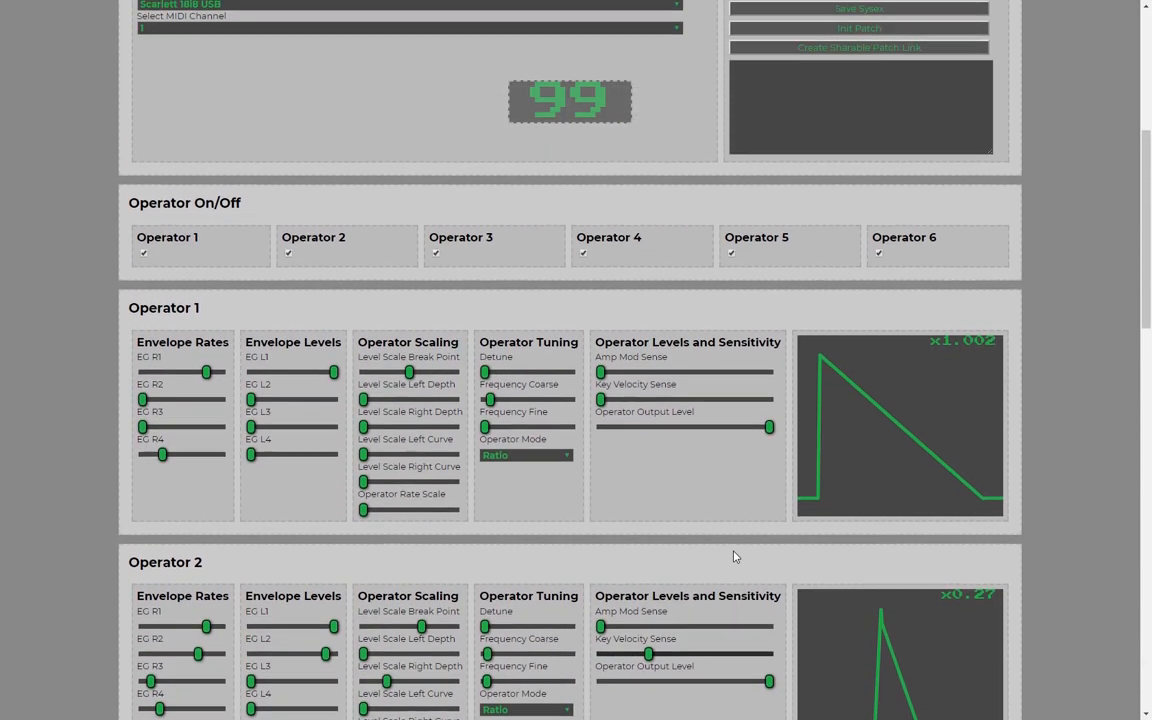
scroll("up", 3)
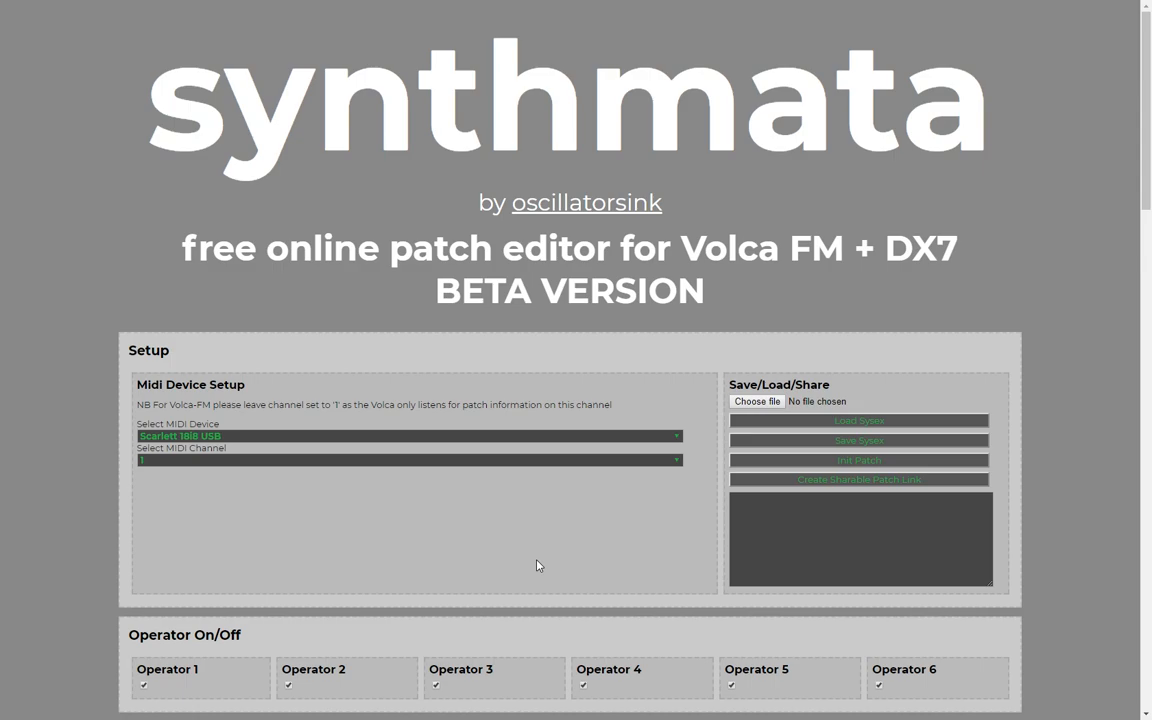
mouse_move(528, 564)
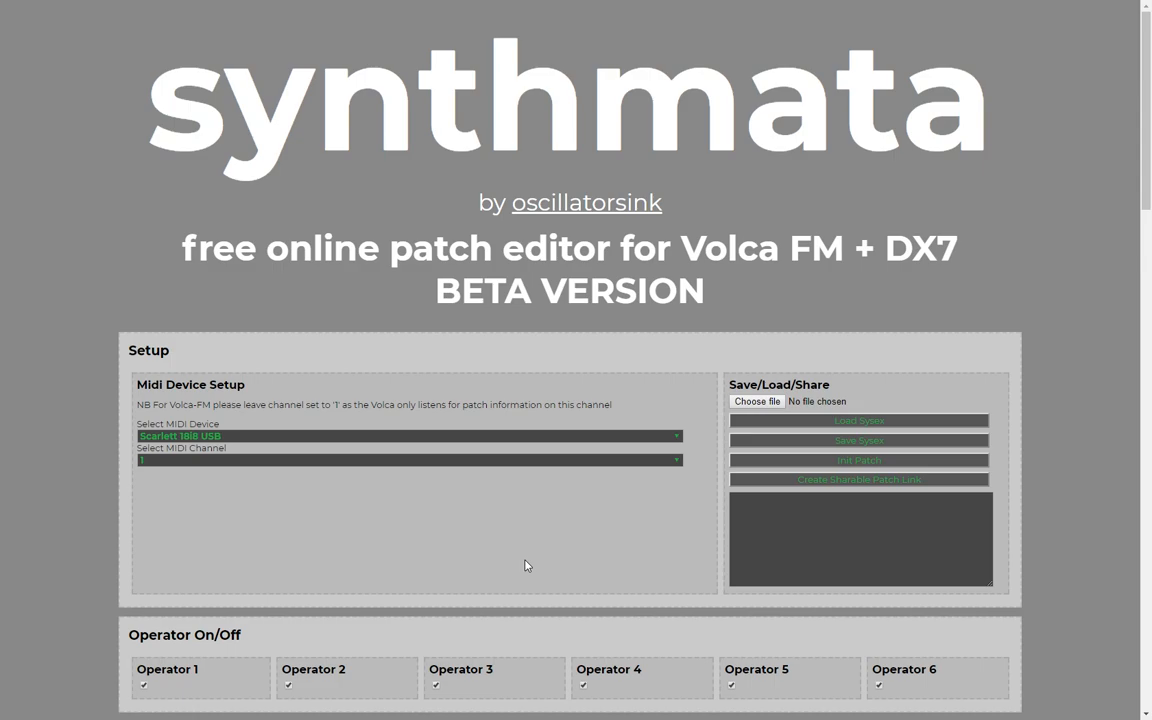
mouse_move(800, 486)
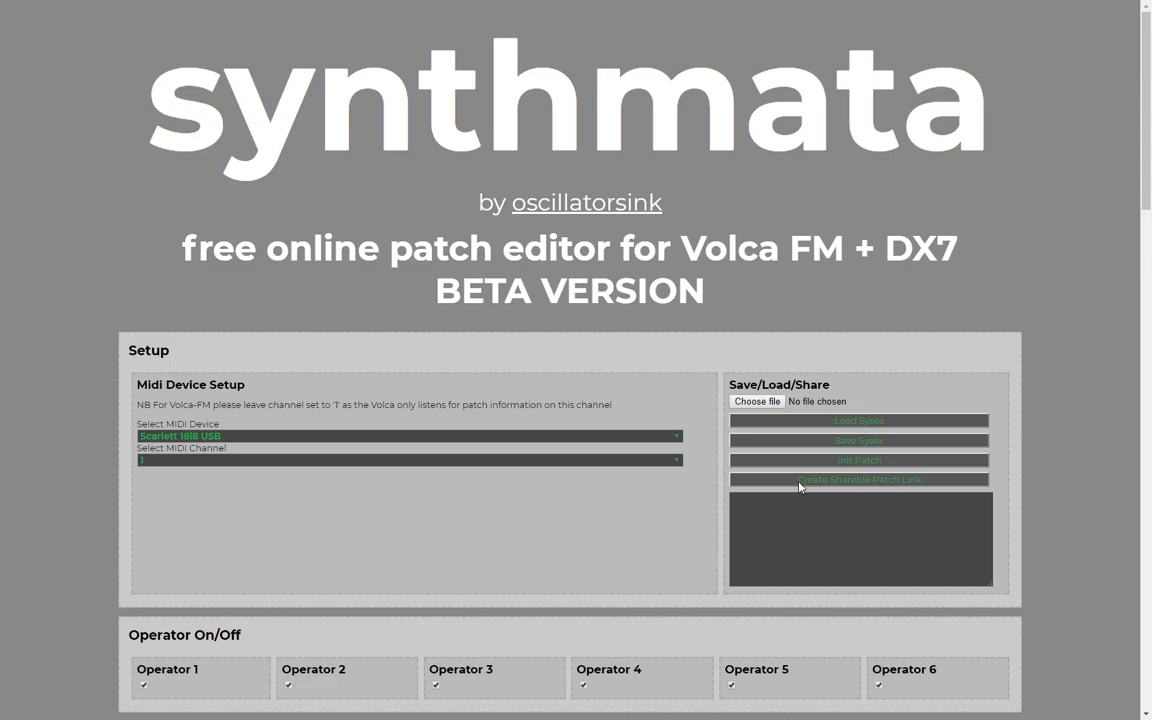
Create a shareable patch link in the Save/Load/Share panel.
left_click(858, 480)
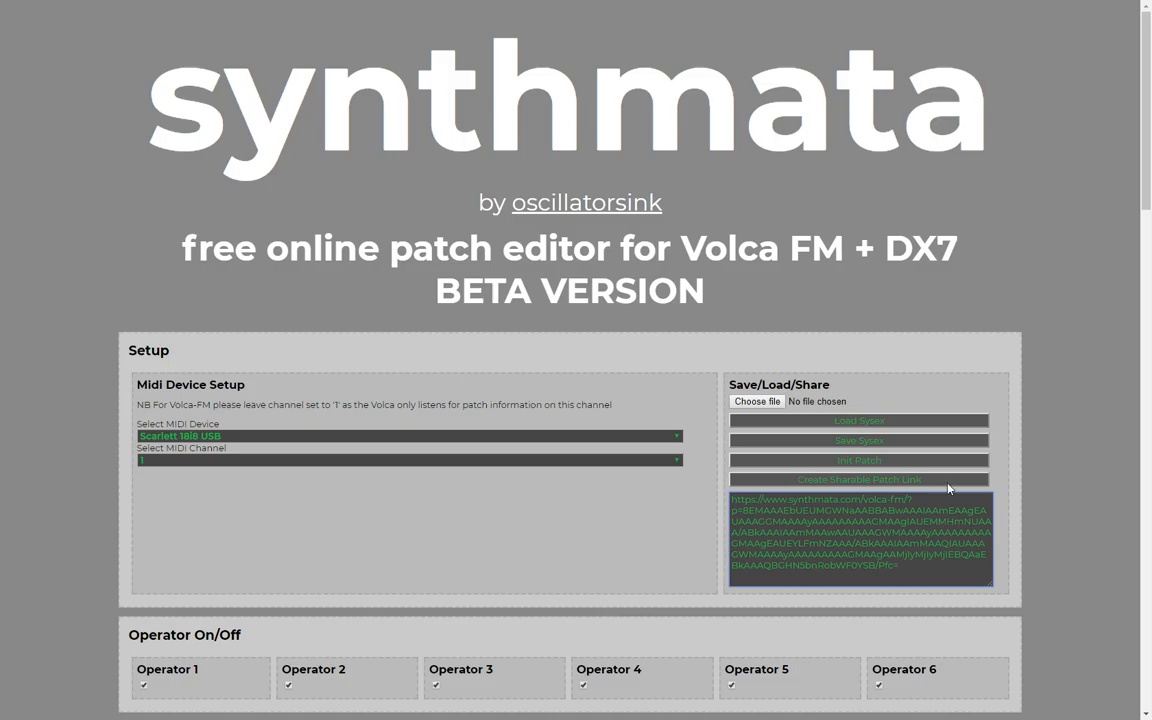
scroll("down", 3)
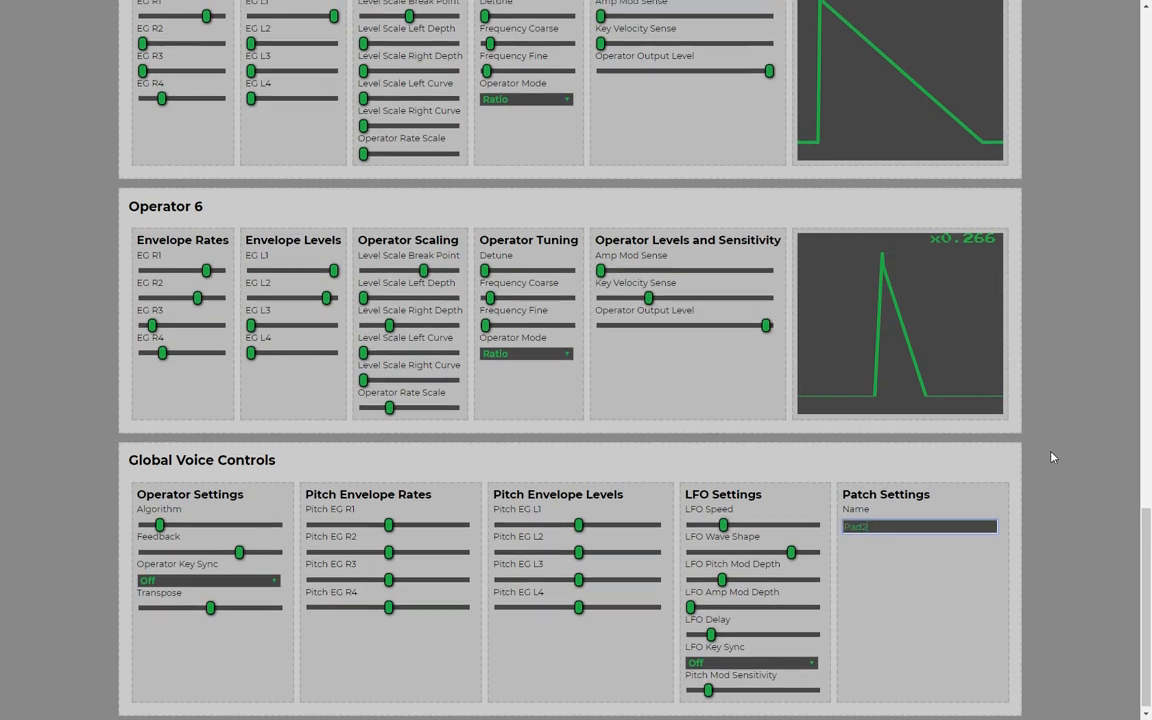
Download the current patch as a DX7 .sysex file via Save Patch.
scroll("up", 3)
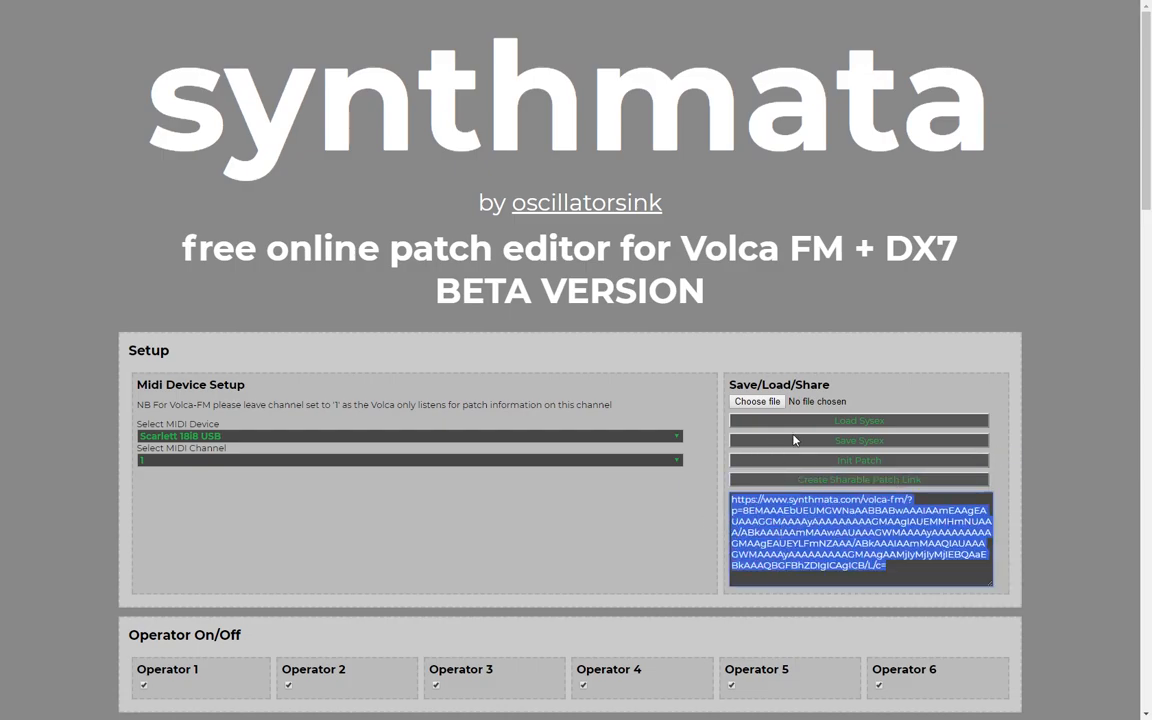
left_click(858, 440)
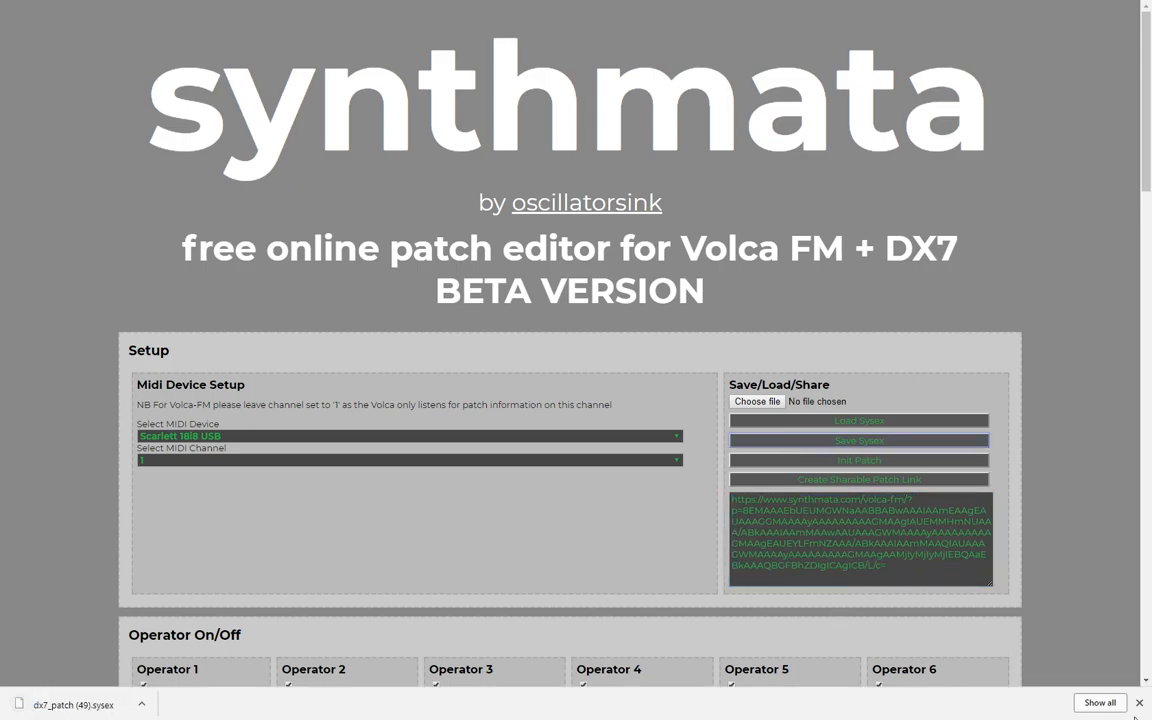